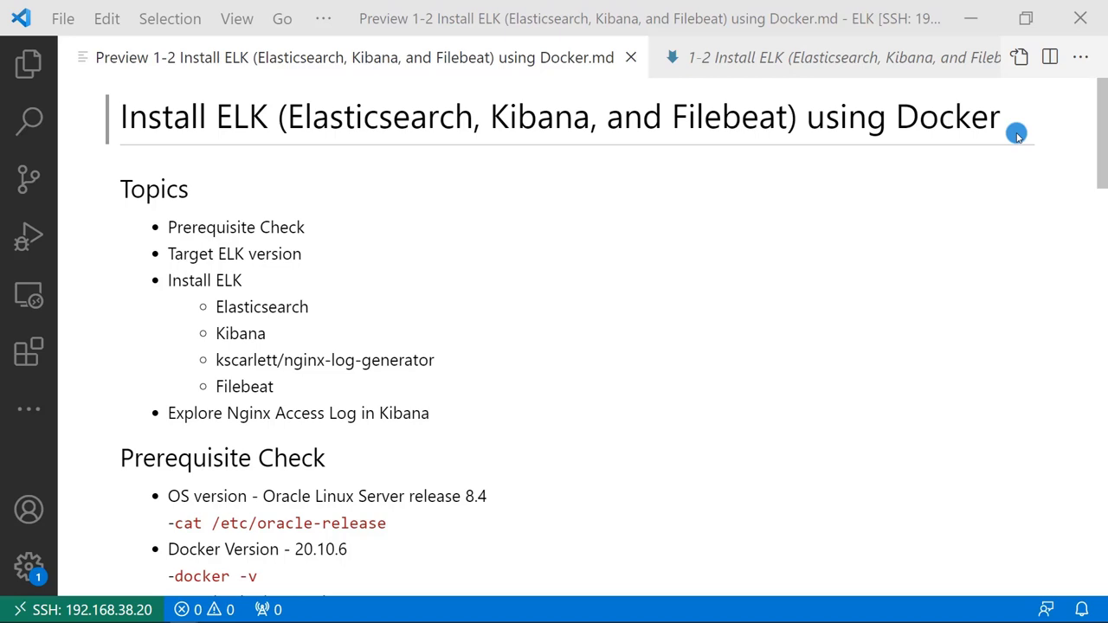
mouse_move(1010, 222)
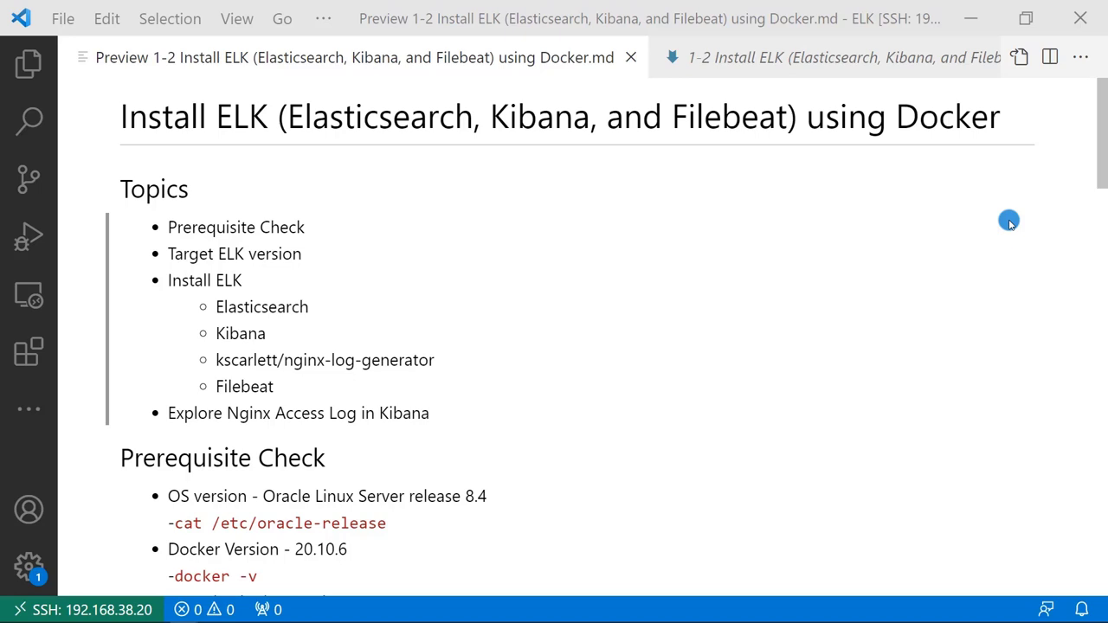
mouse_move(751, 320)
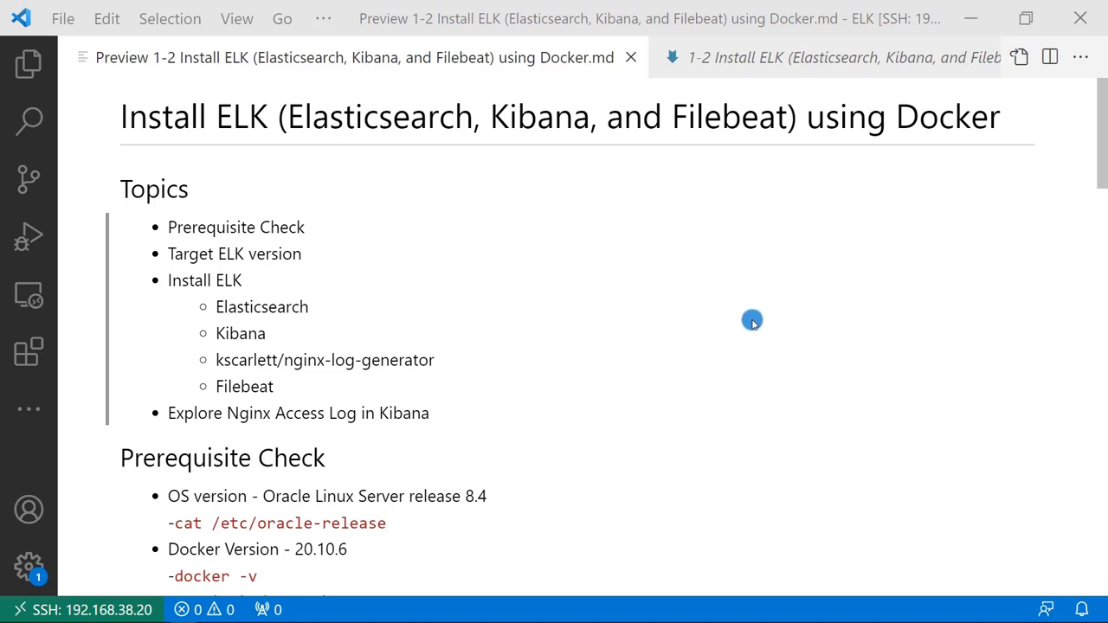
mouse_move(730, 349)
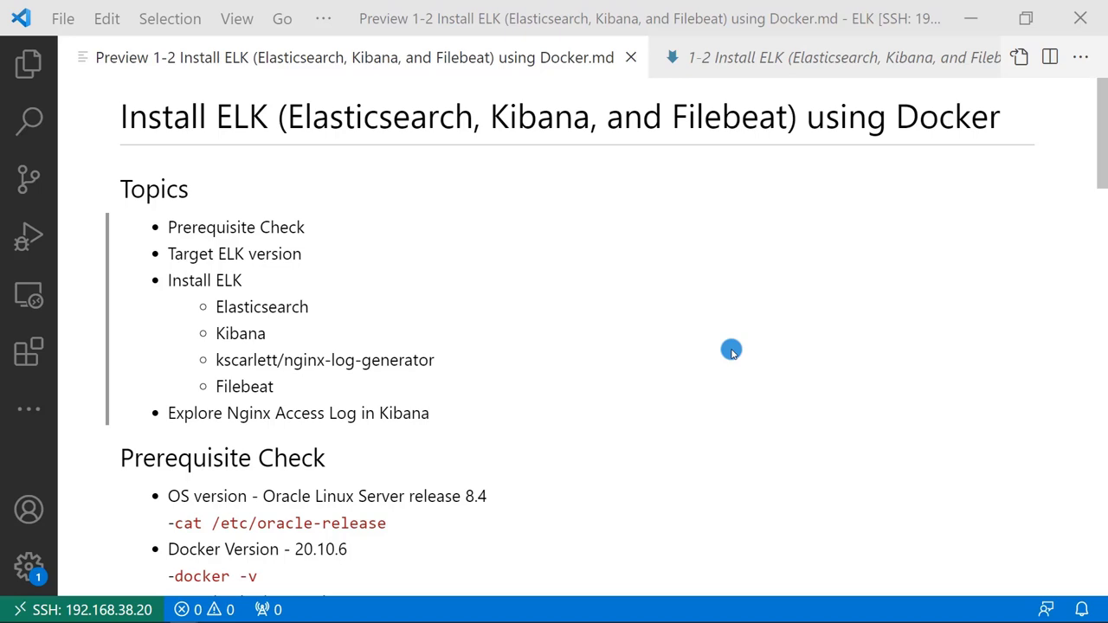
mouse_move(728, 384)
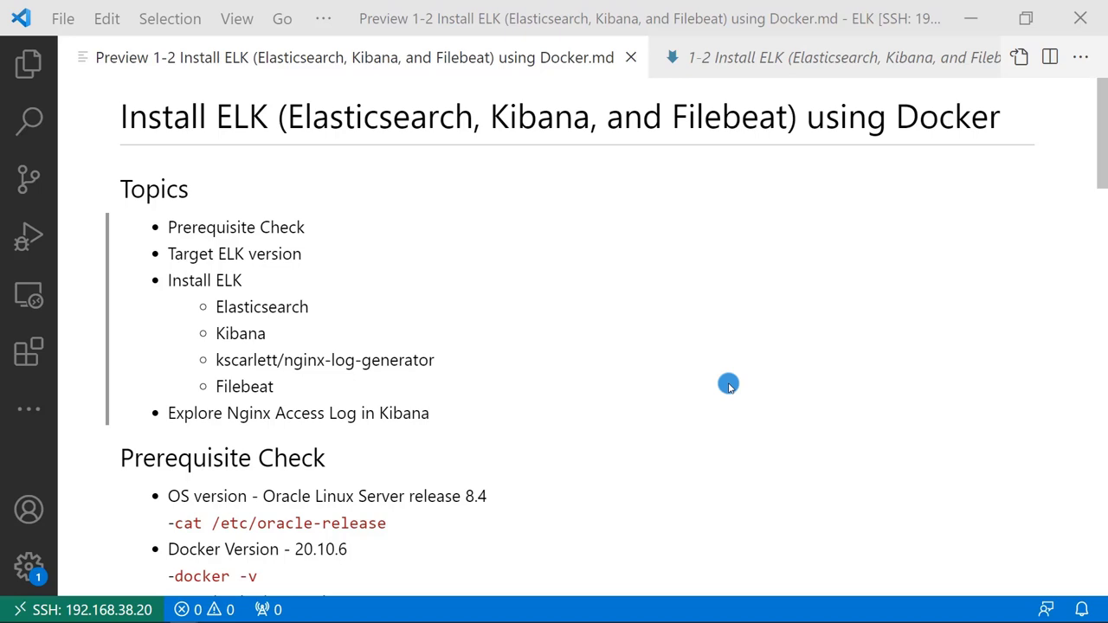
mouse_move(723, 395)
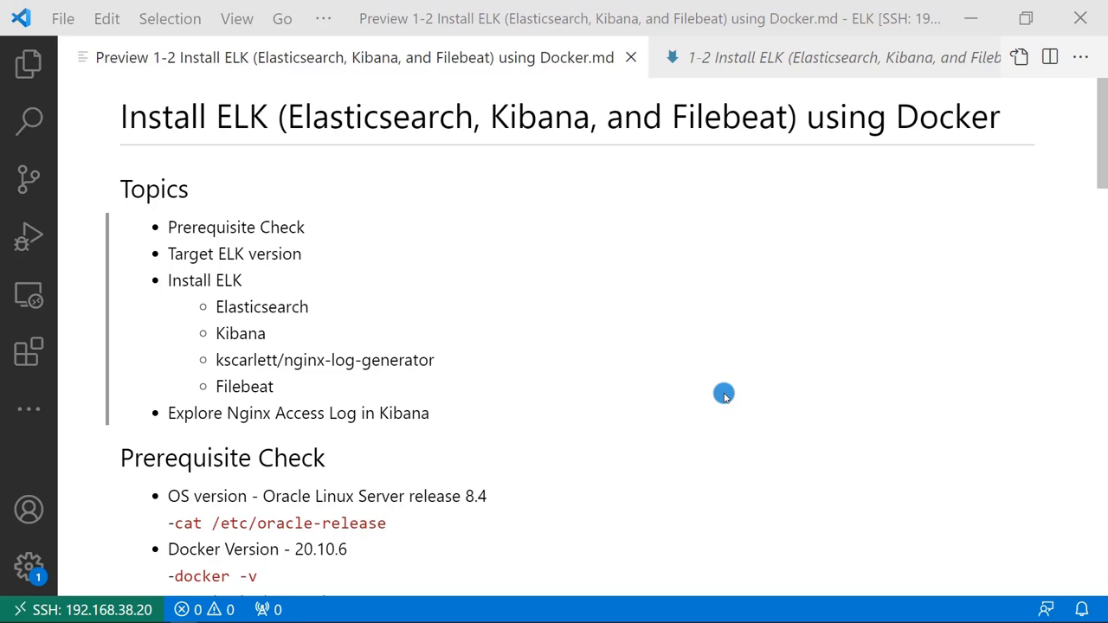
mouse_move(626, 471)
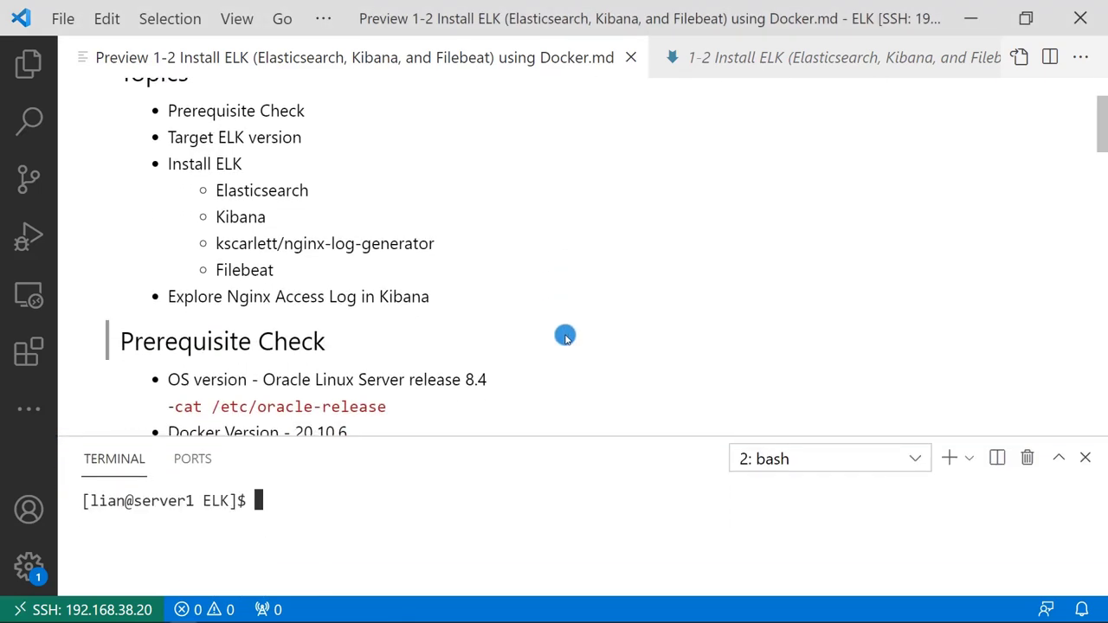
Run cat /etc/oracle-release and docker -v to show Oracle Linux 8.4 and Docker 20.10.6.
scroll(down, 3)
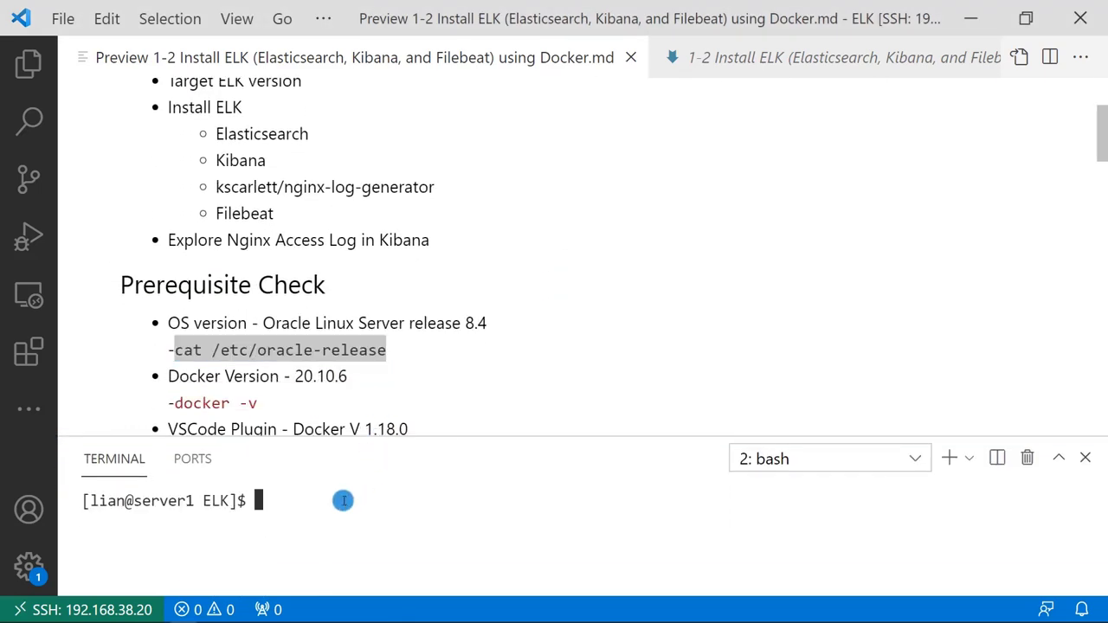
text(cat /etc/oracle-release)
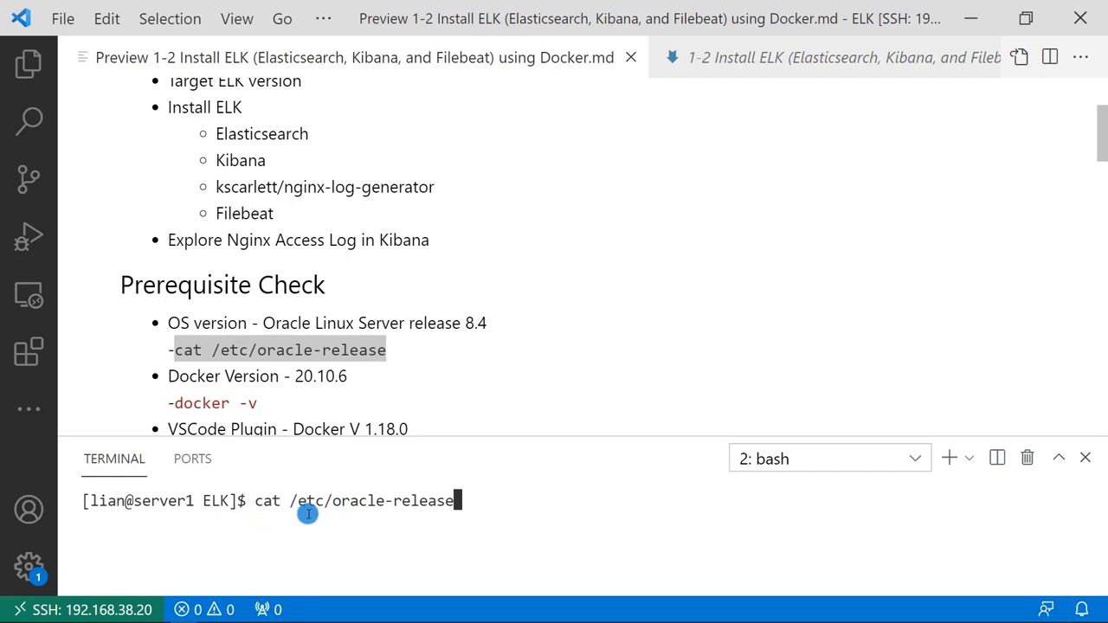
mouse_move(360, 509)
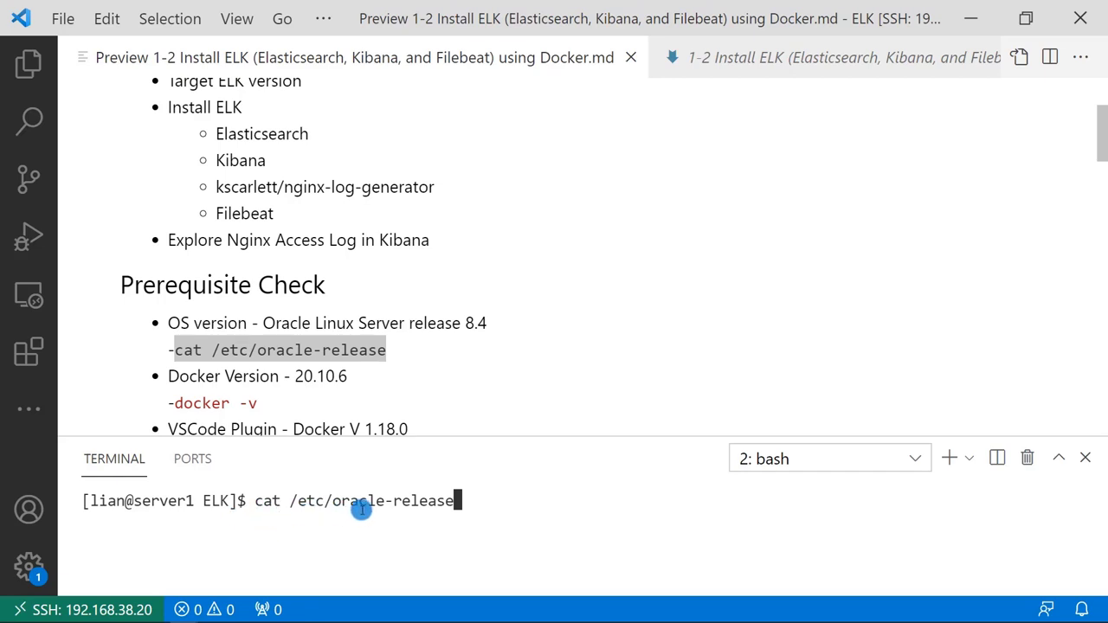
key(Return)
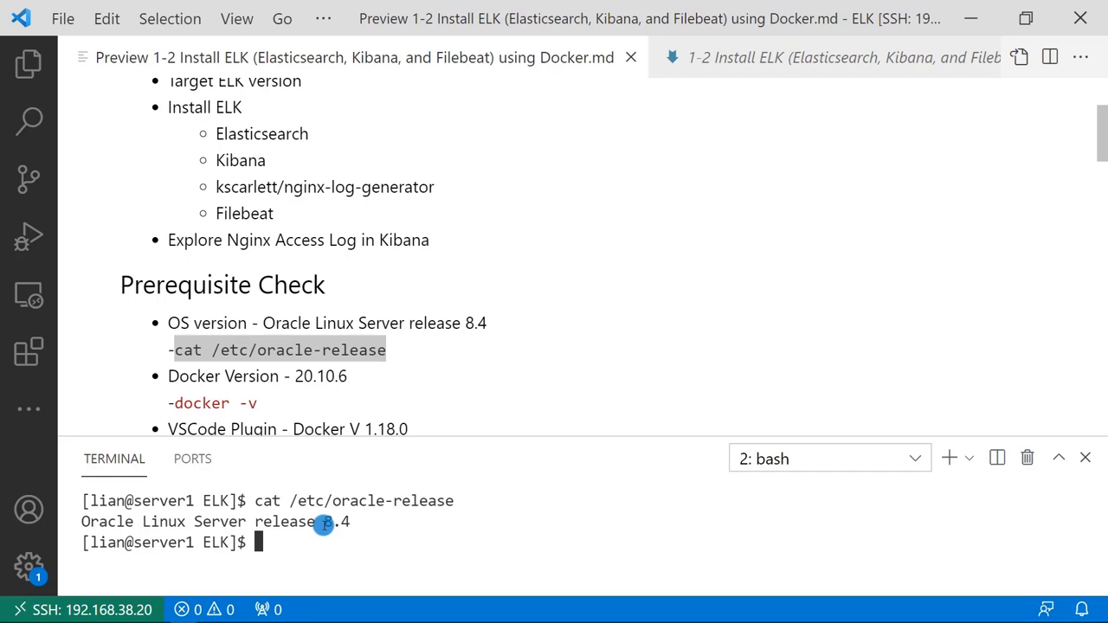
text(d)
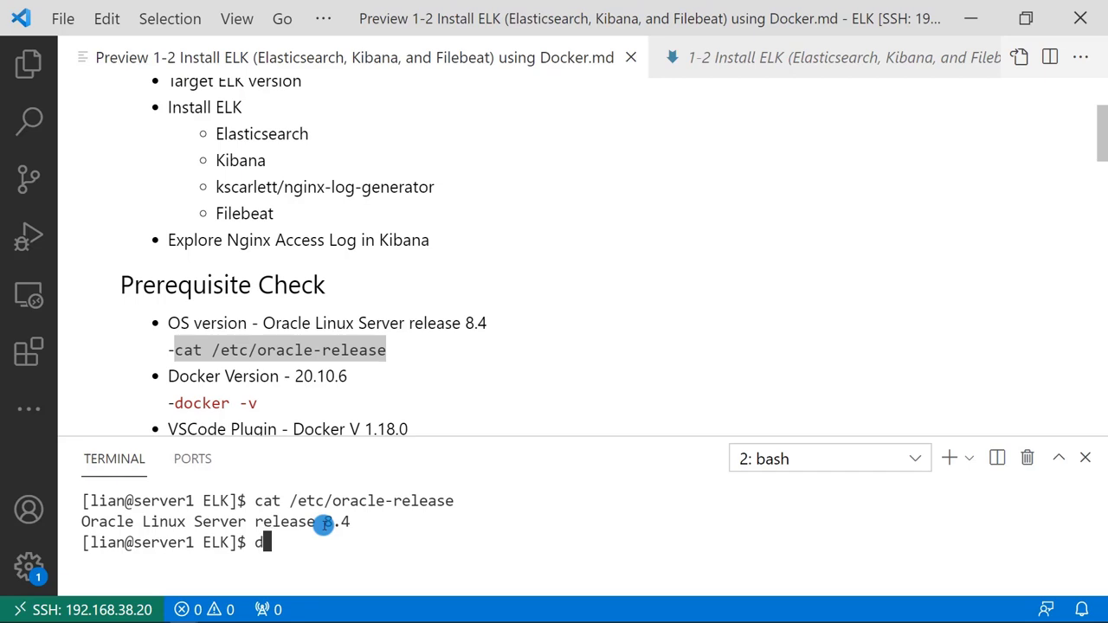
key(Return)
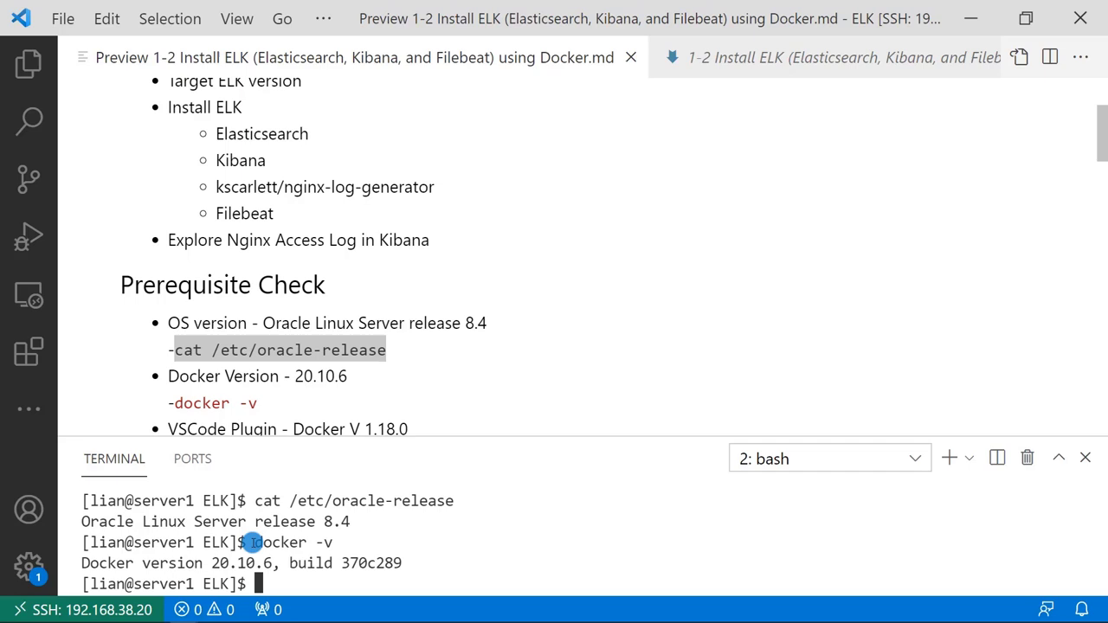
mouse_move(308, 540)
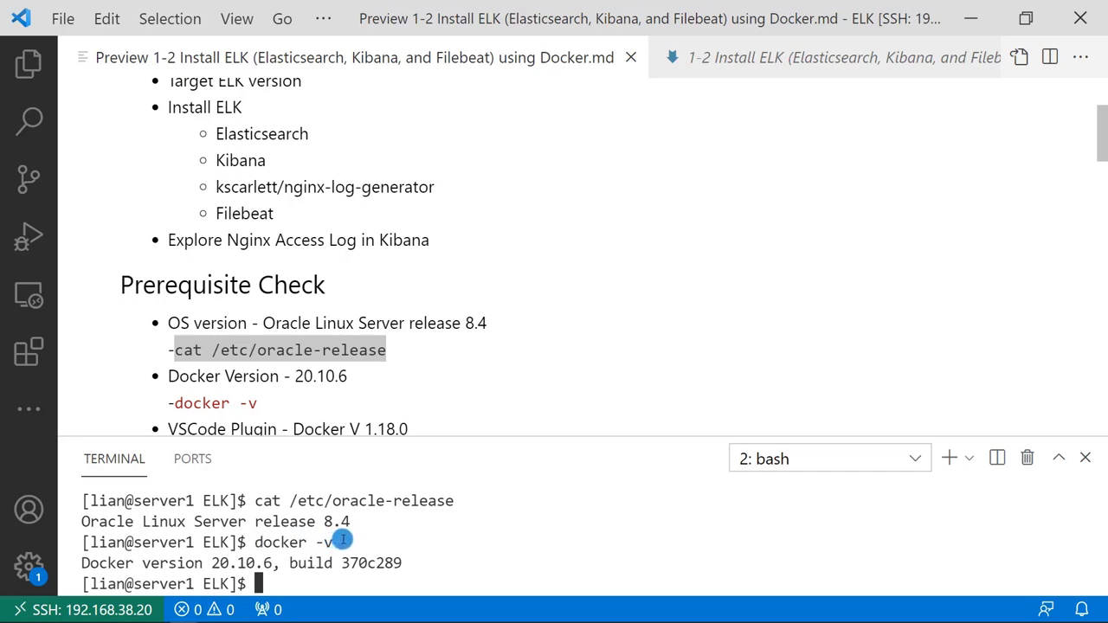
mouse_move(291, 580)
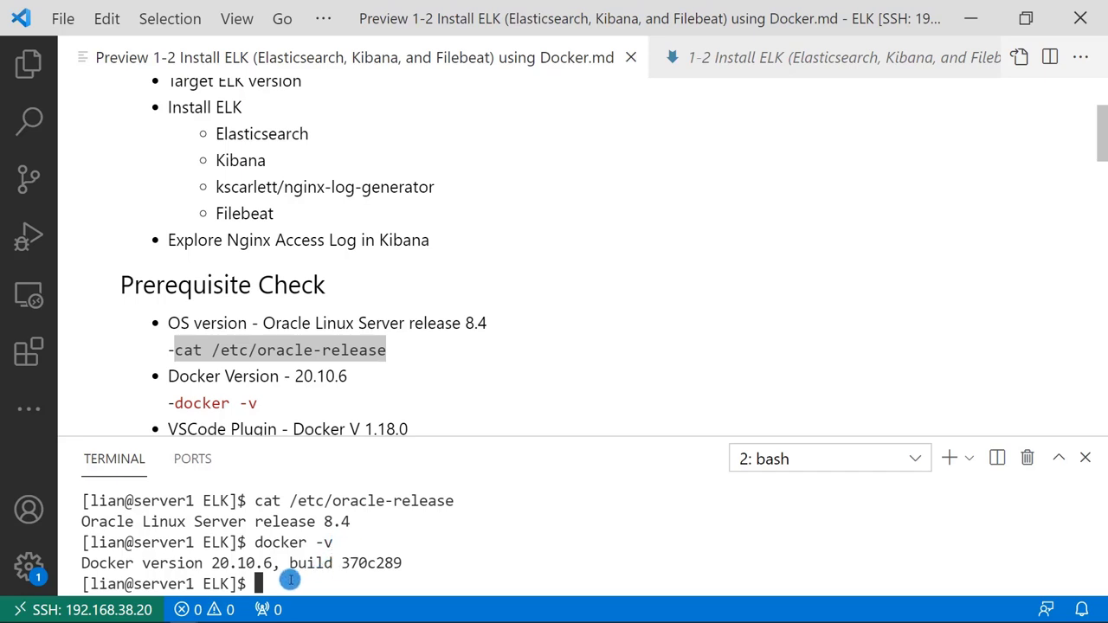
mouse_move(251, 562)
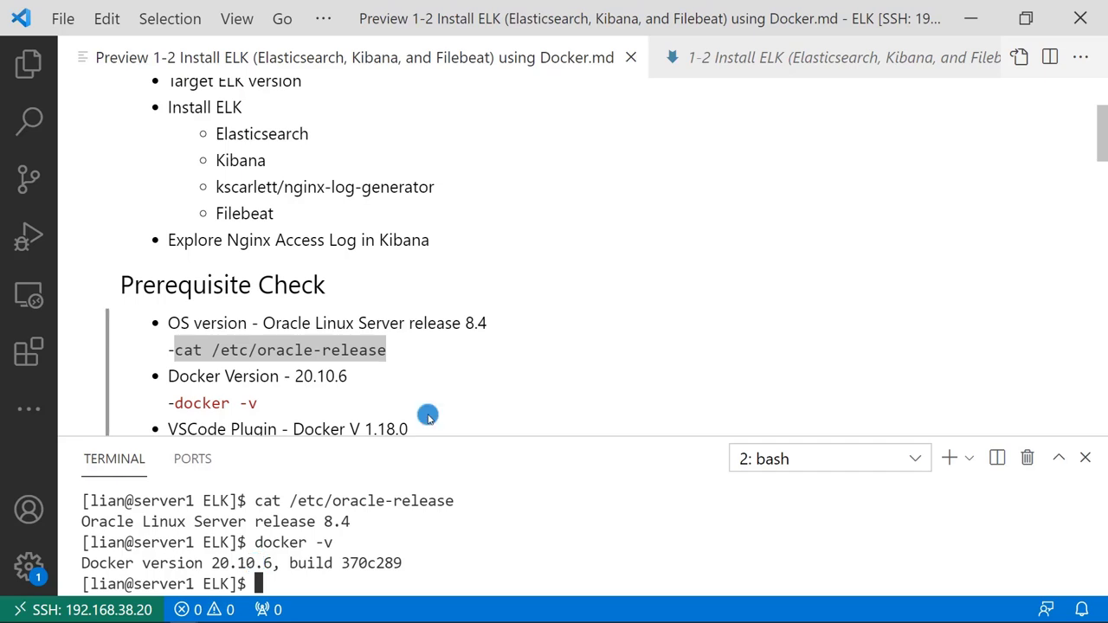
mouse_move(426, 429)
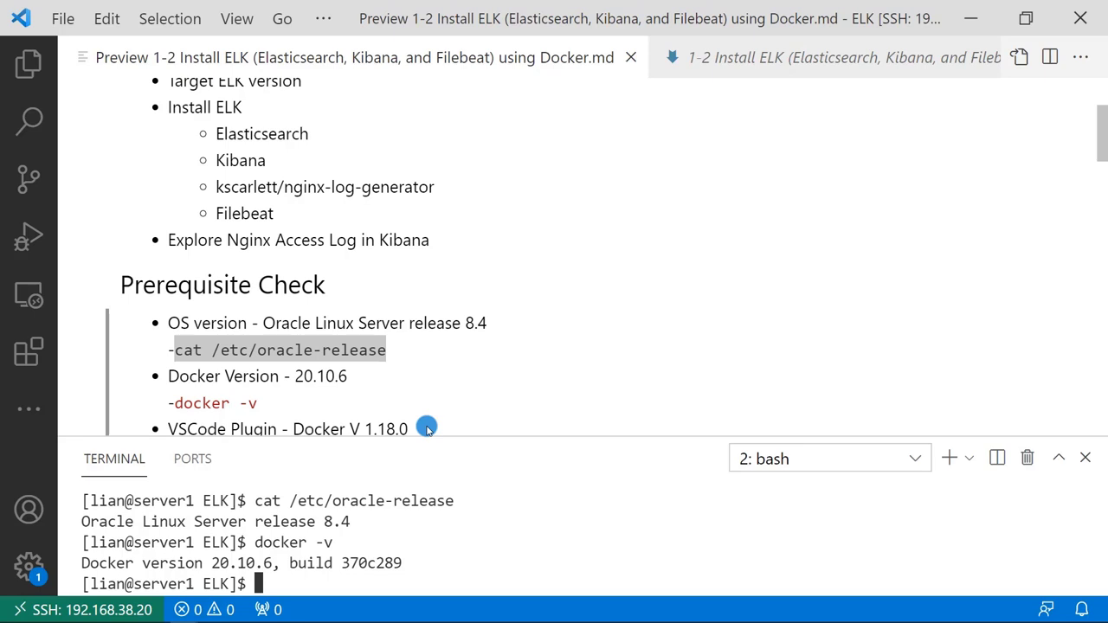
scroll(down, 3)
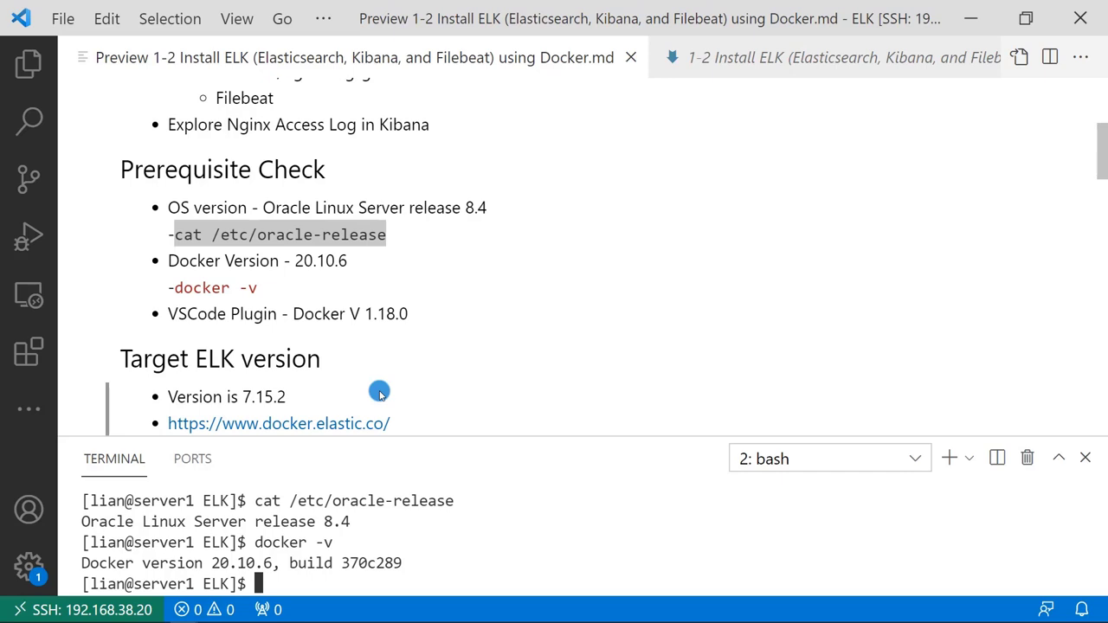
mouse_move(403, 423)
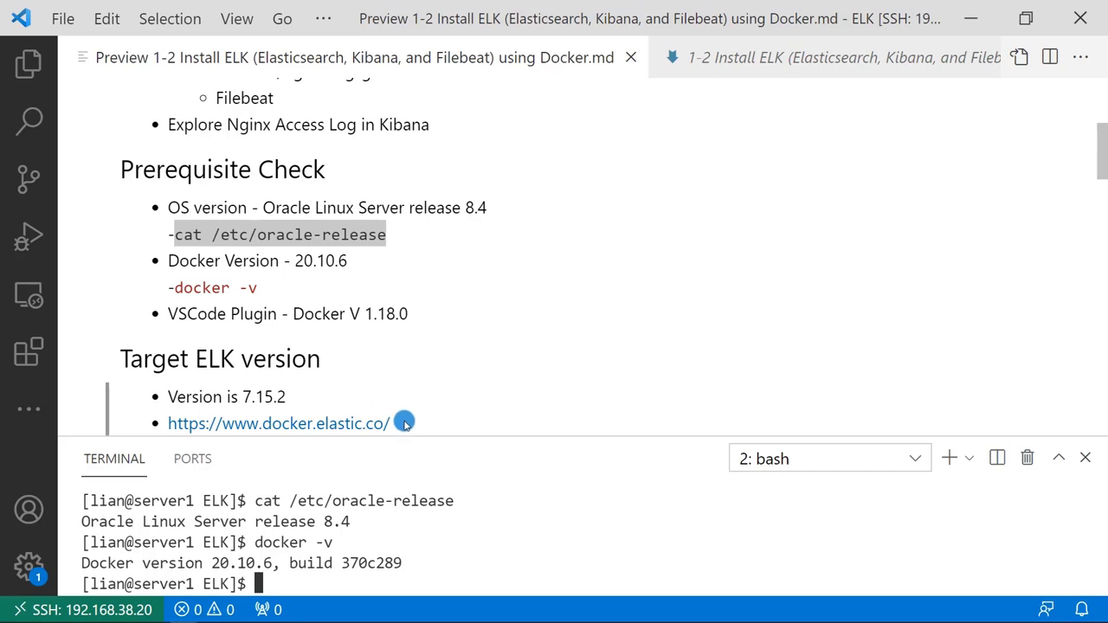
scroll(down, 3)
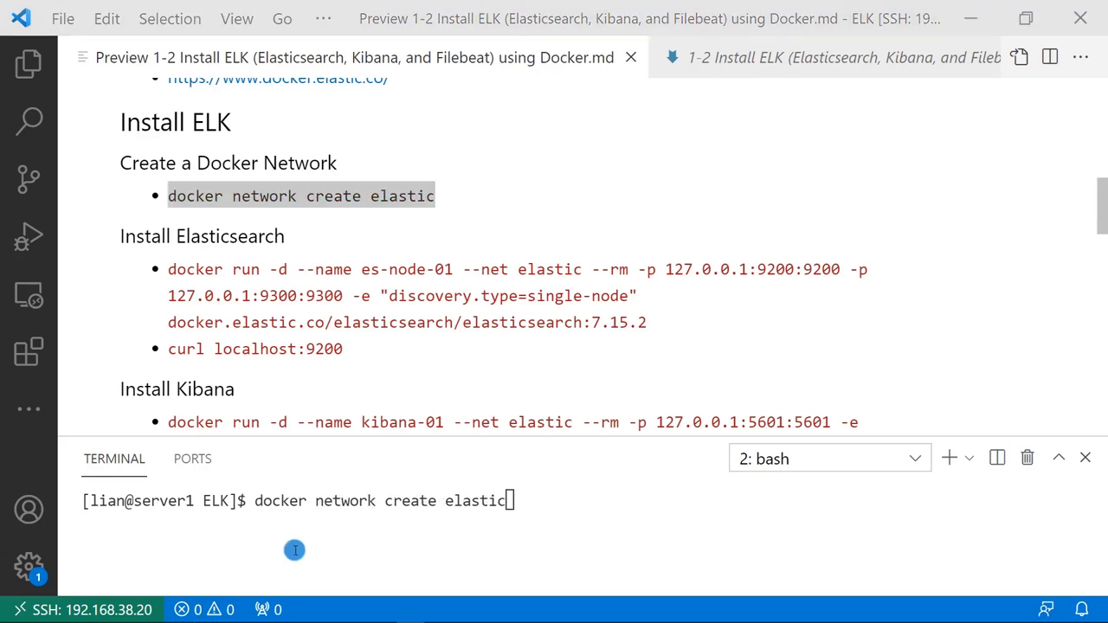
mouse_move(351, 508)
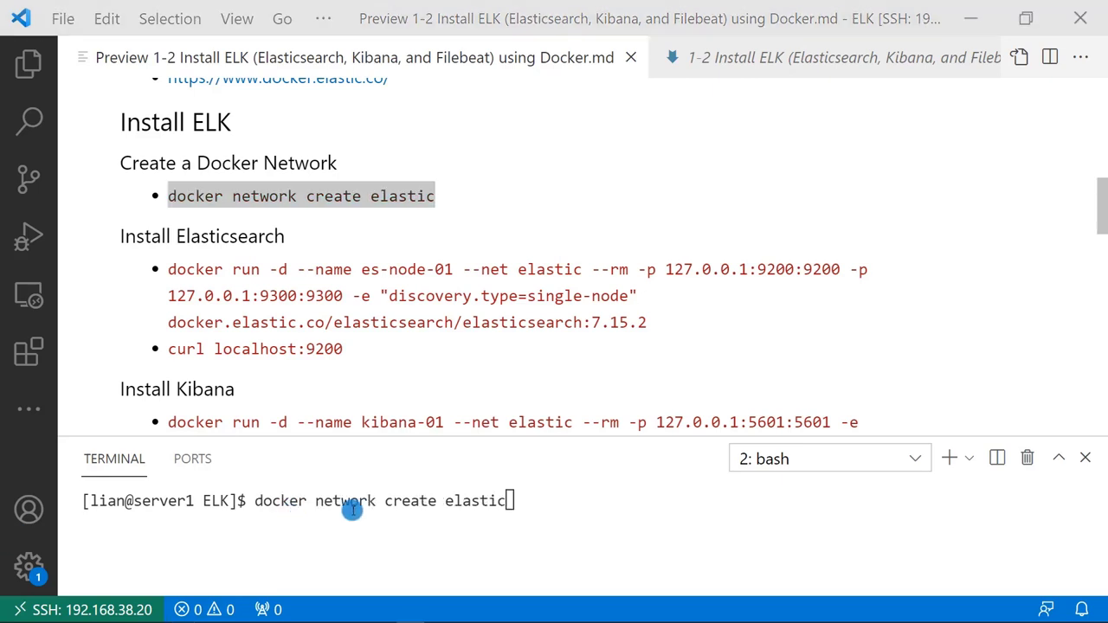
mouse_move(524, 502)
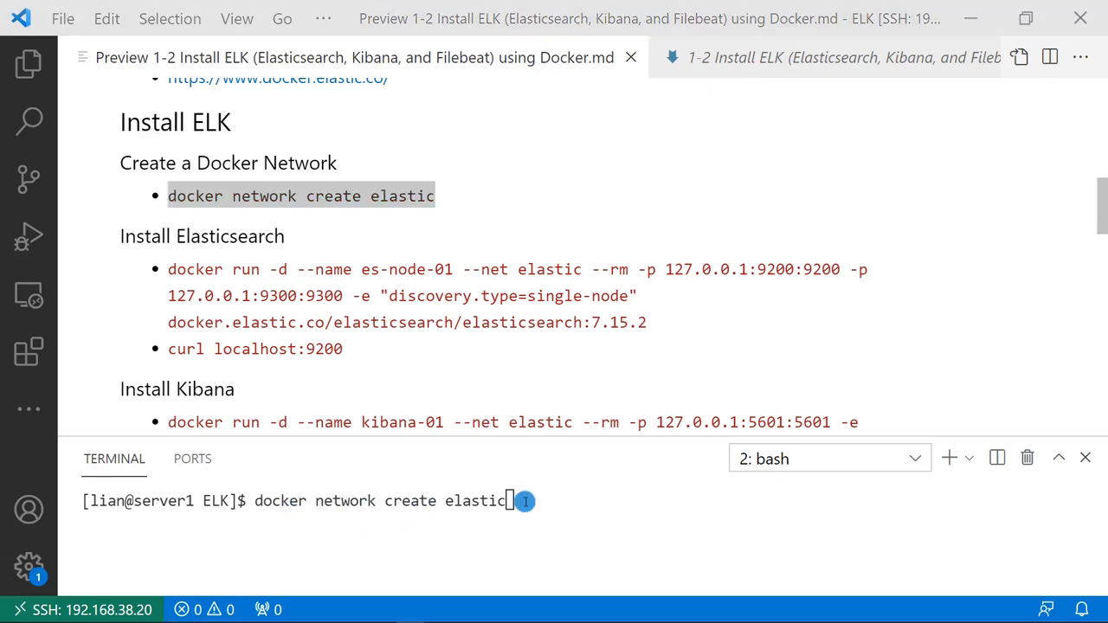
Run 'docker network create elastic' to create the elastic Docker network.
key(Return)
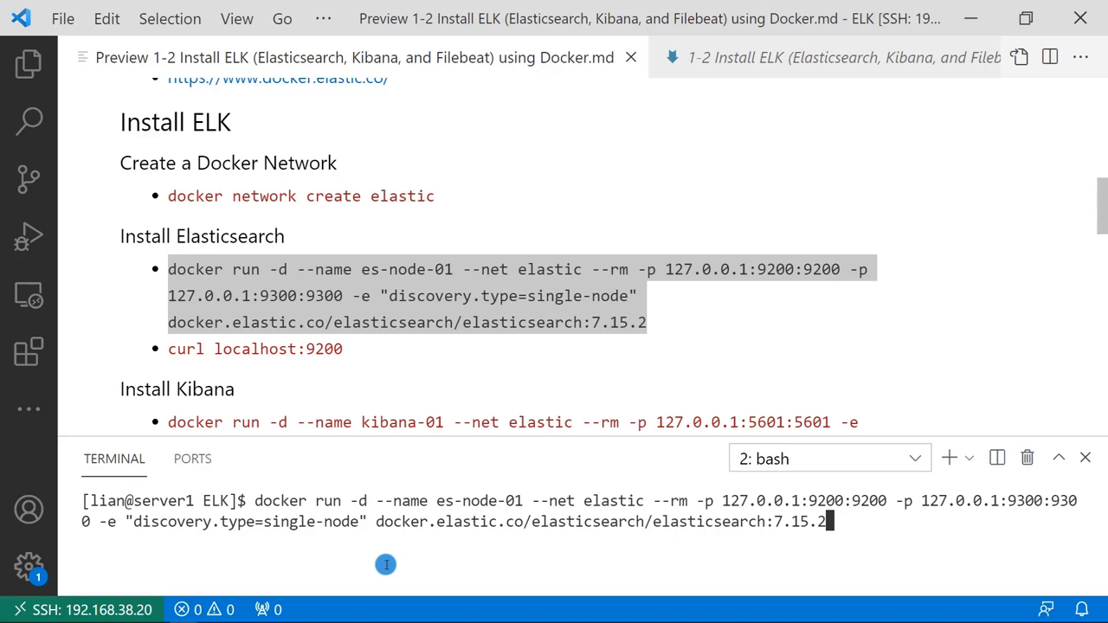
mouse_move(320, 495)
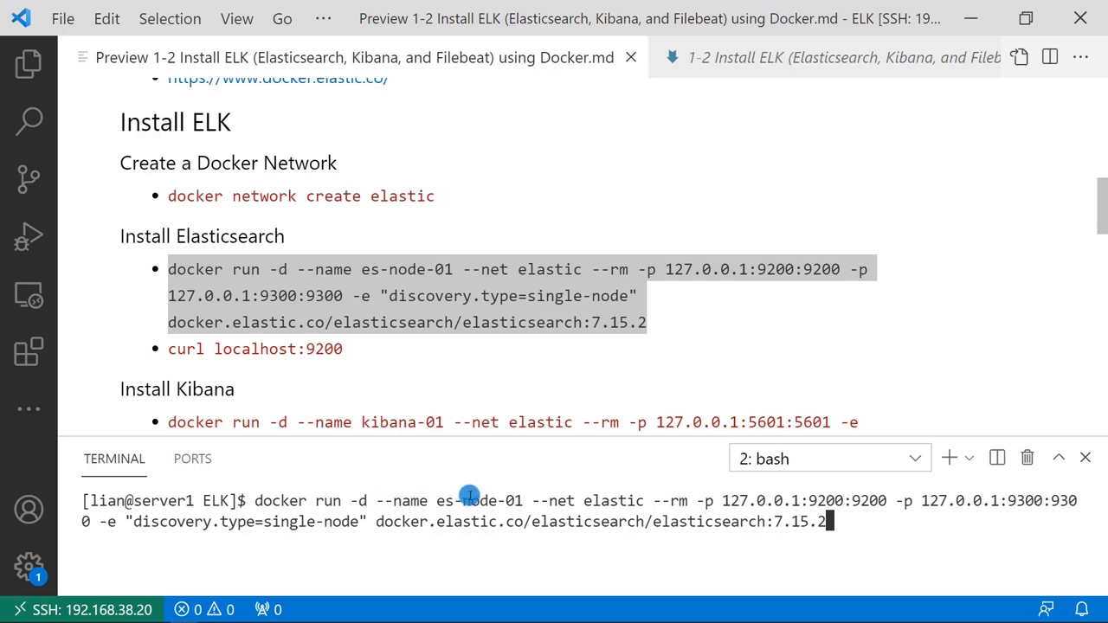
mouse_move(592, 499)
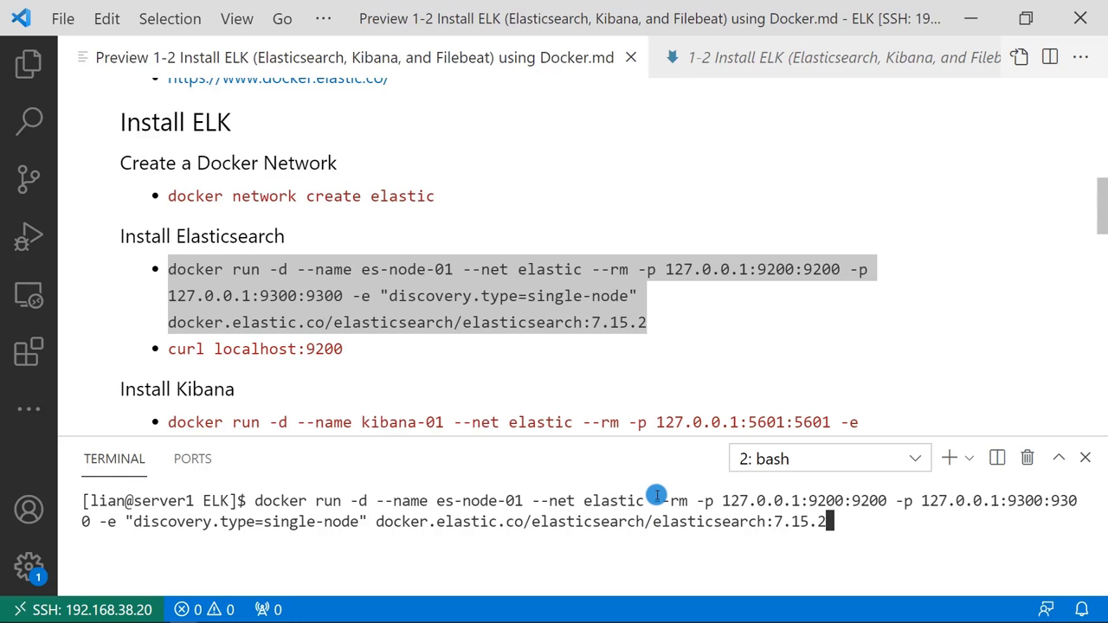
mouse_move(696, 498)
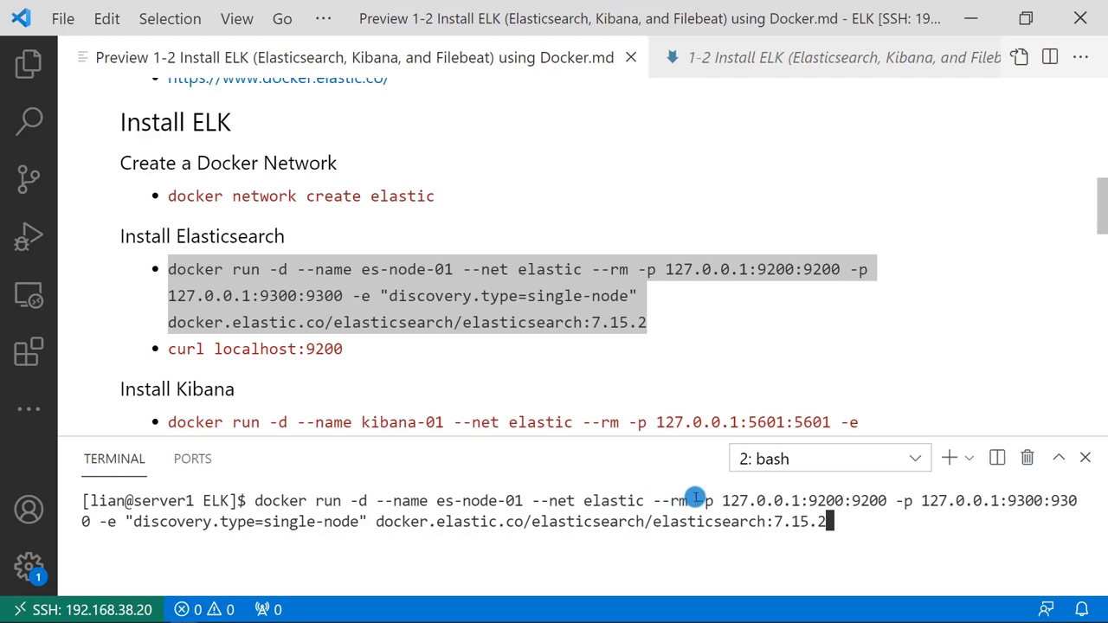
mouse_move(820, 493)
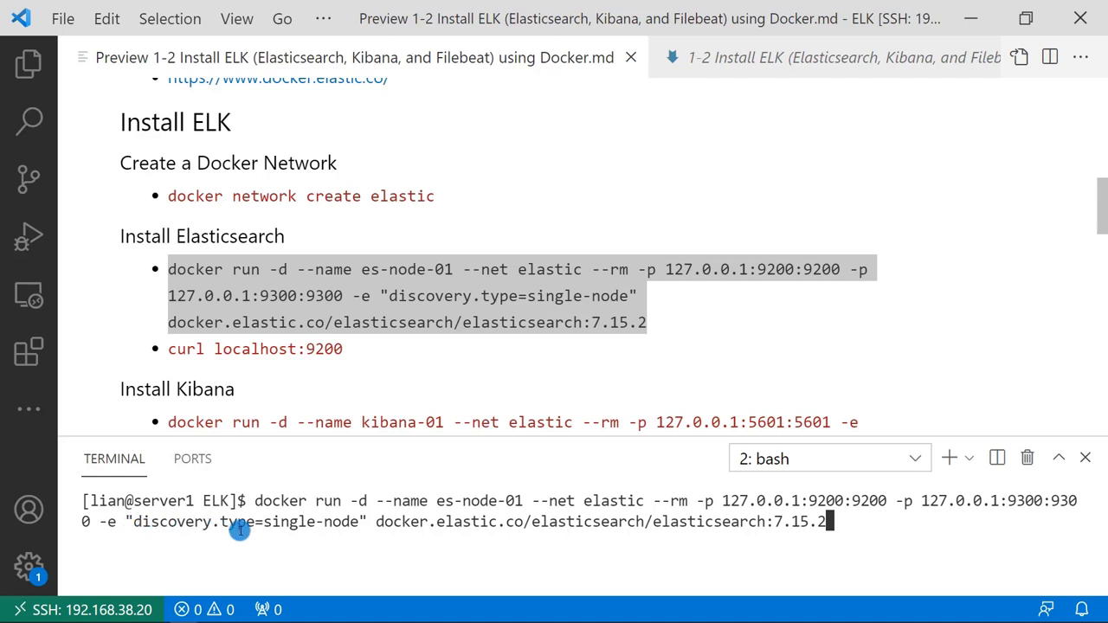
mouse_move(336, 527)
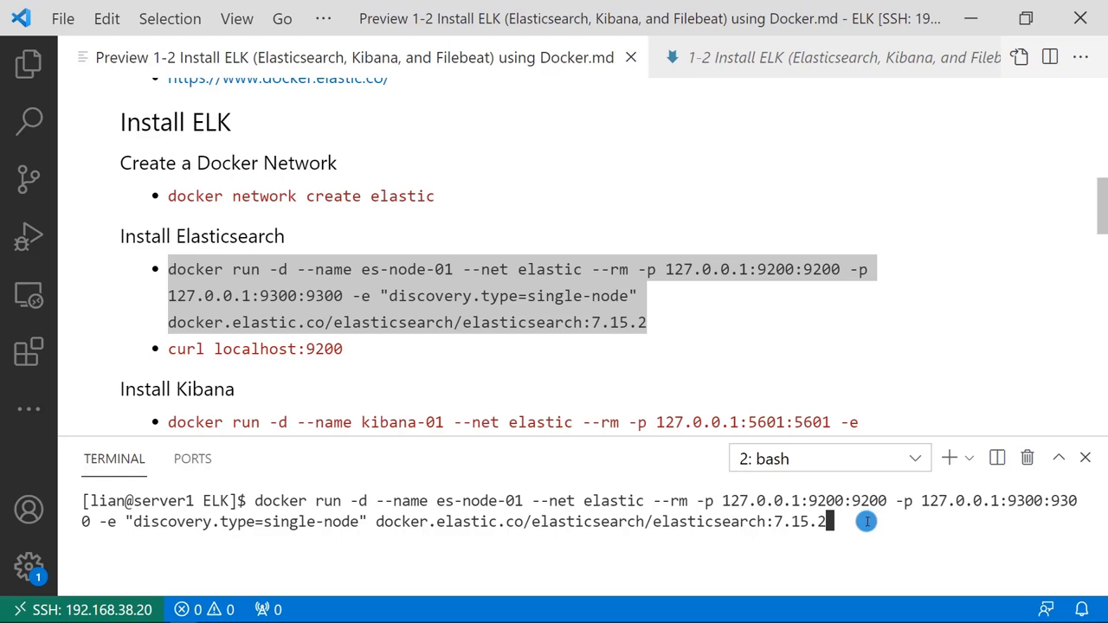
Run the docker run command launching Elasticsearch 7.15.2 as es-node-01 on elastic.
key(Return)
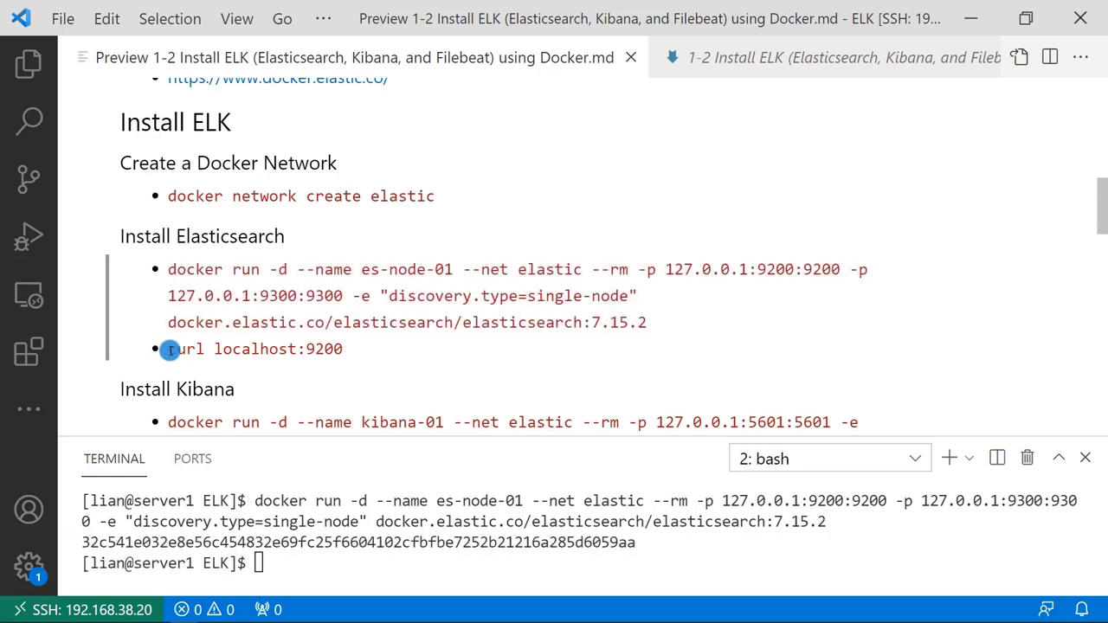
Run curl localhost:9200 to get Elasticsearch's info JSON with its tagline.
double_click(256, 348)
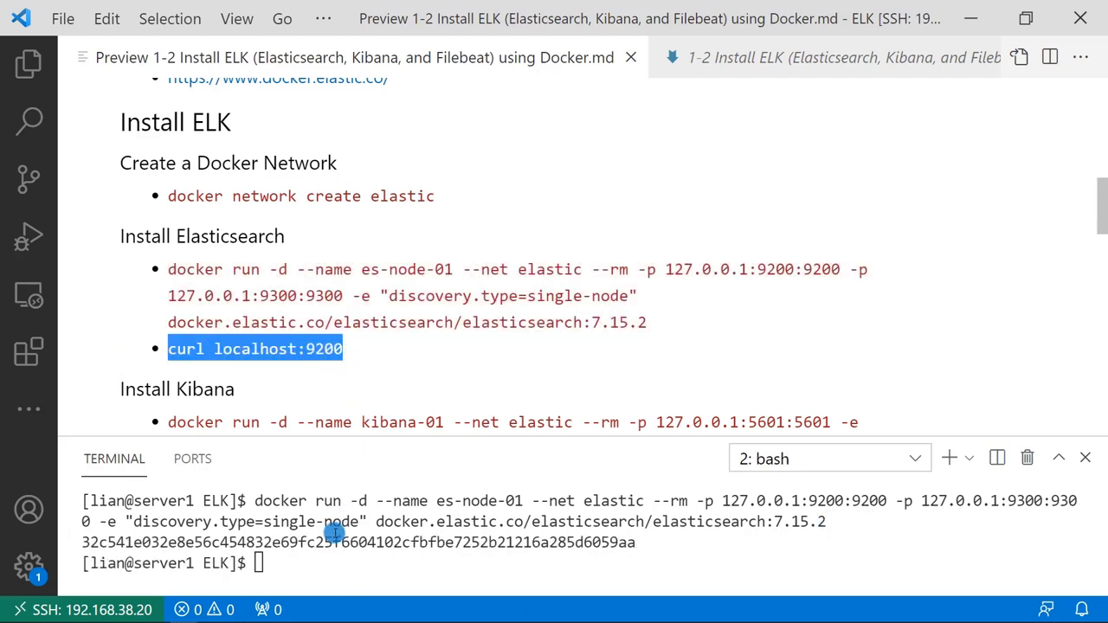
click(305, 562)
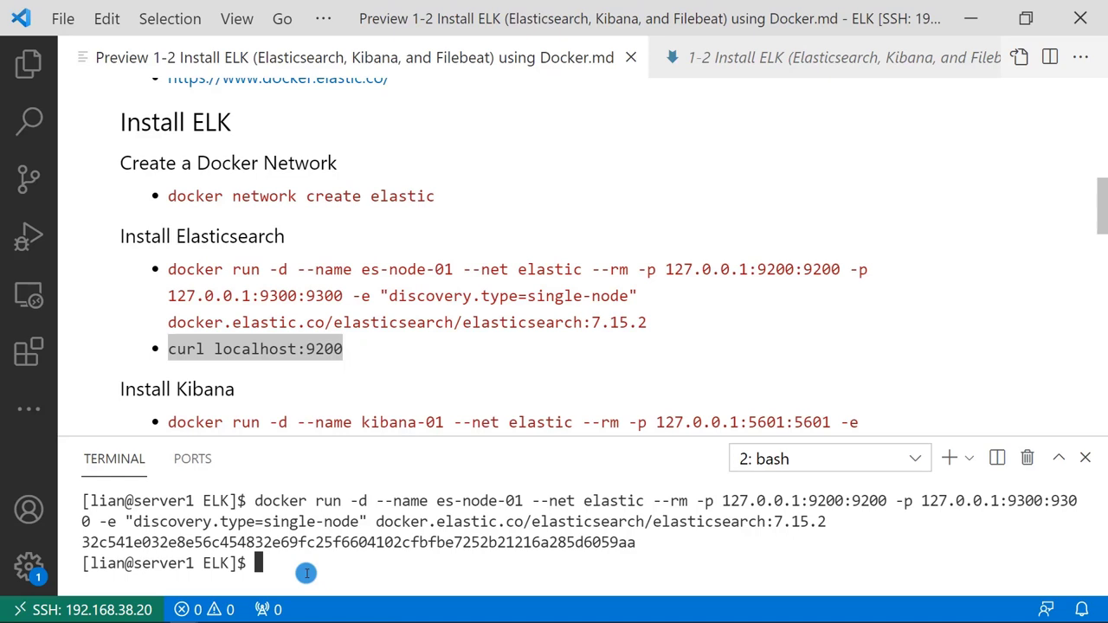
text(curl localhost:9200)
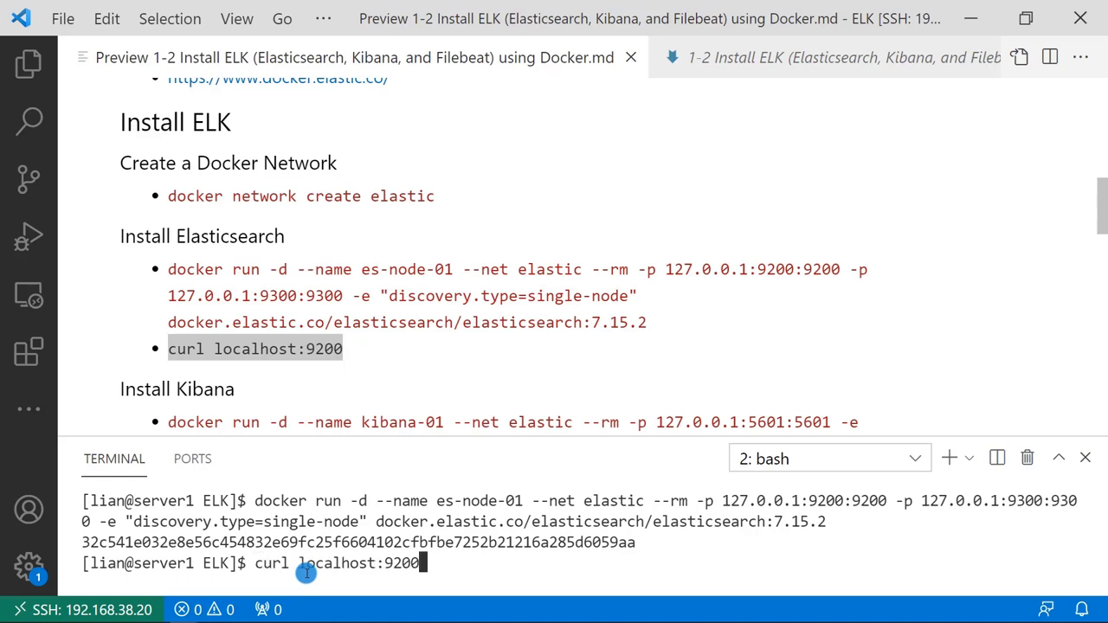
key(Return)
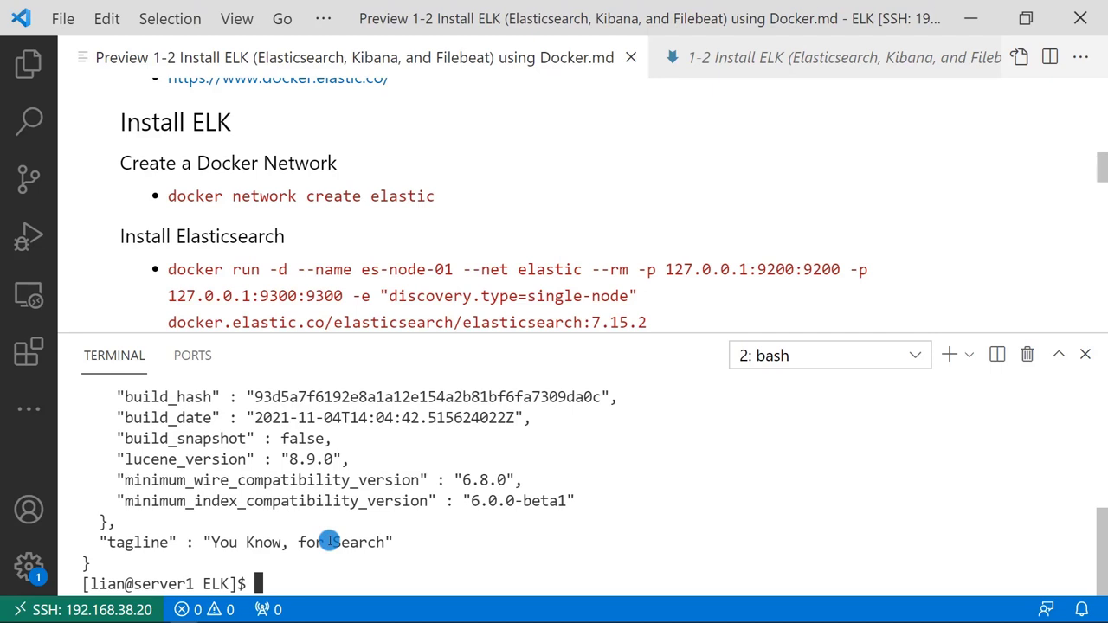
mouse_move(554, 268)
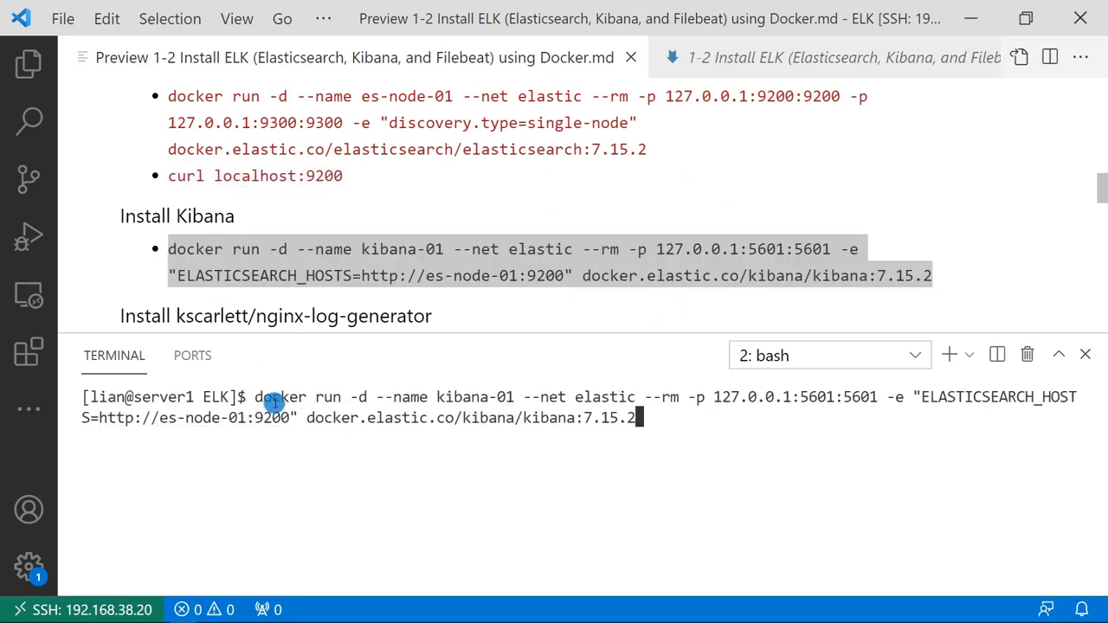
mouse_move(457, 386)
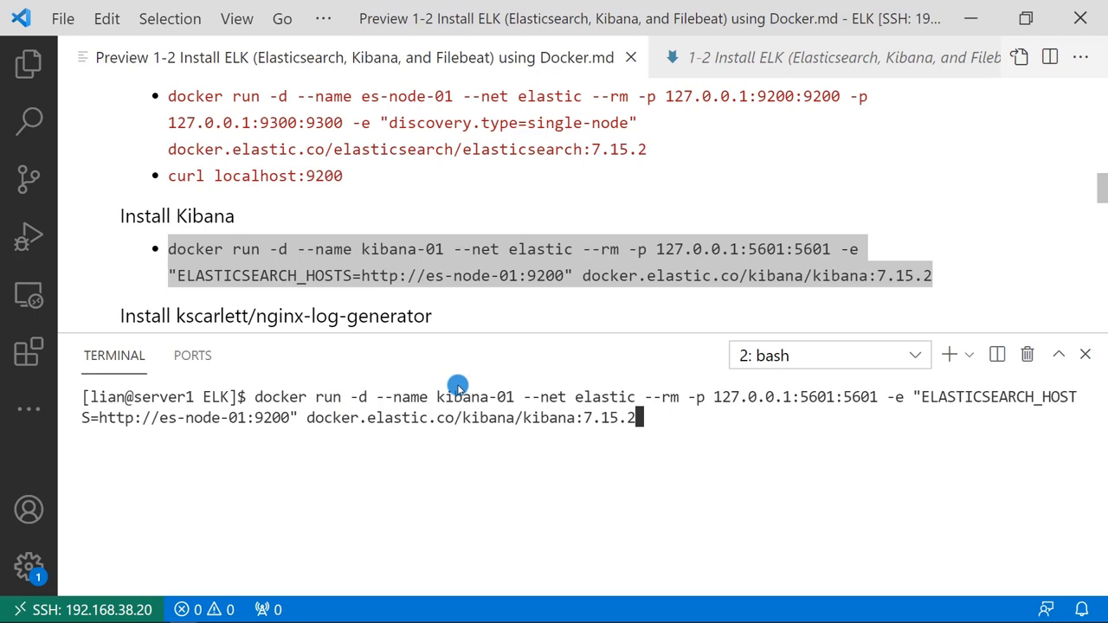
mouse_move(498, 397)
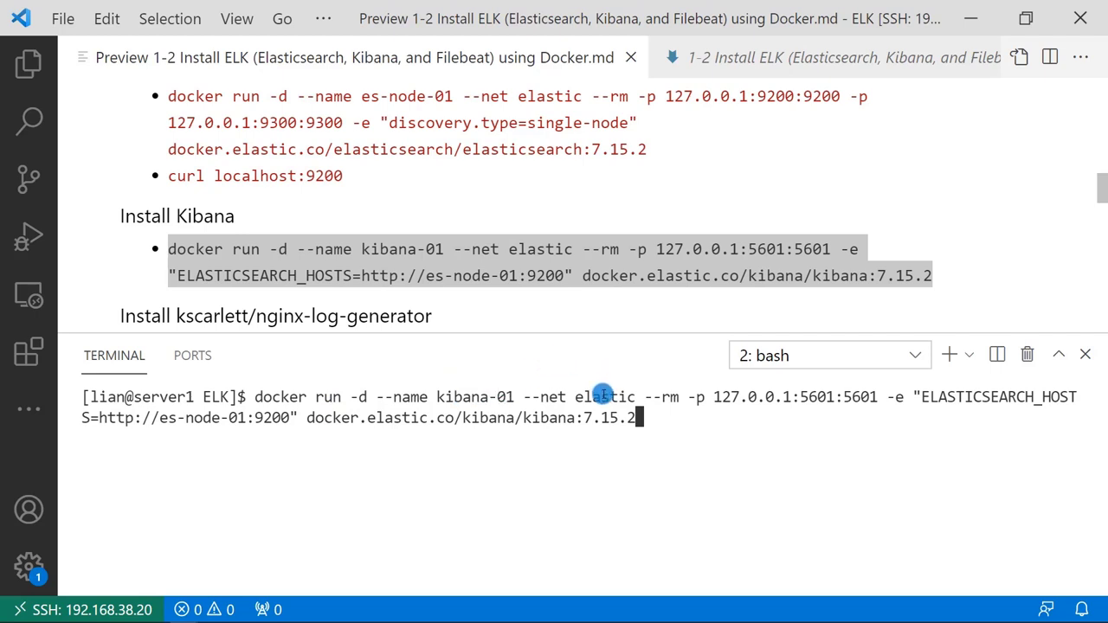
mouse_move(798, 397)
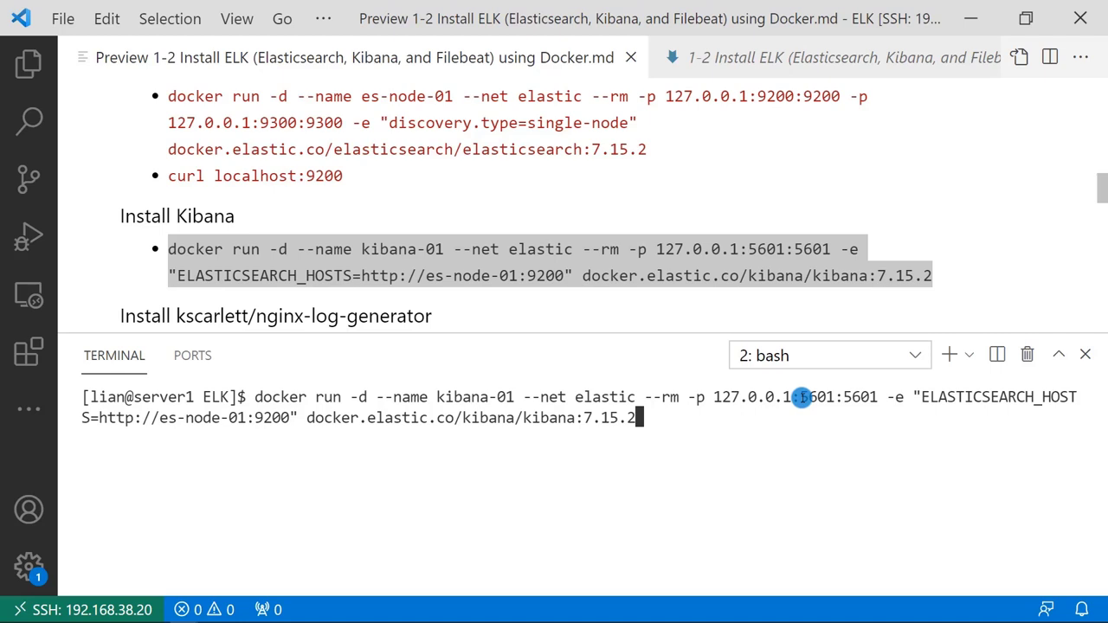
mouse_move(830, 405)
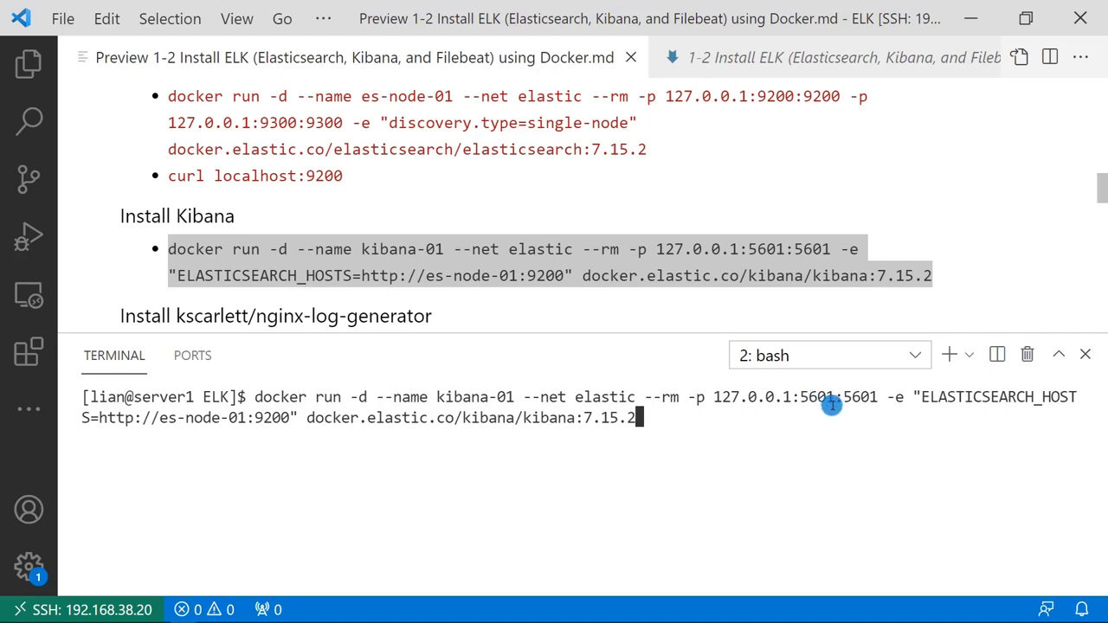
mouse_move(926, 400)
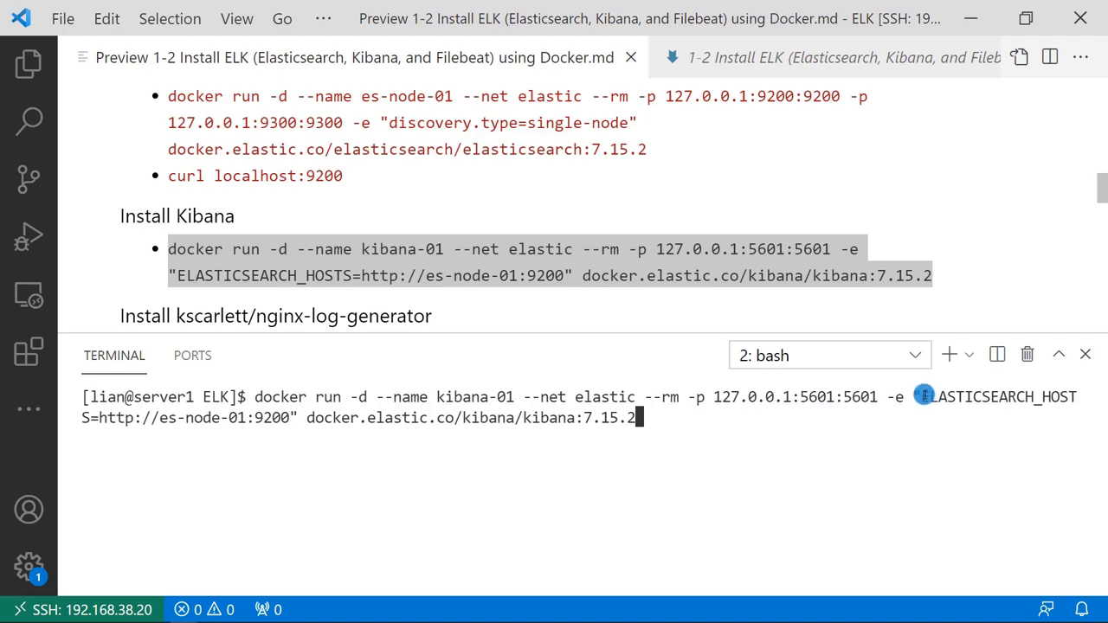
mouse_move(149, 441)
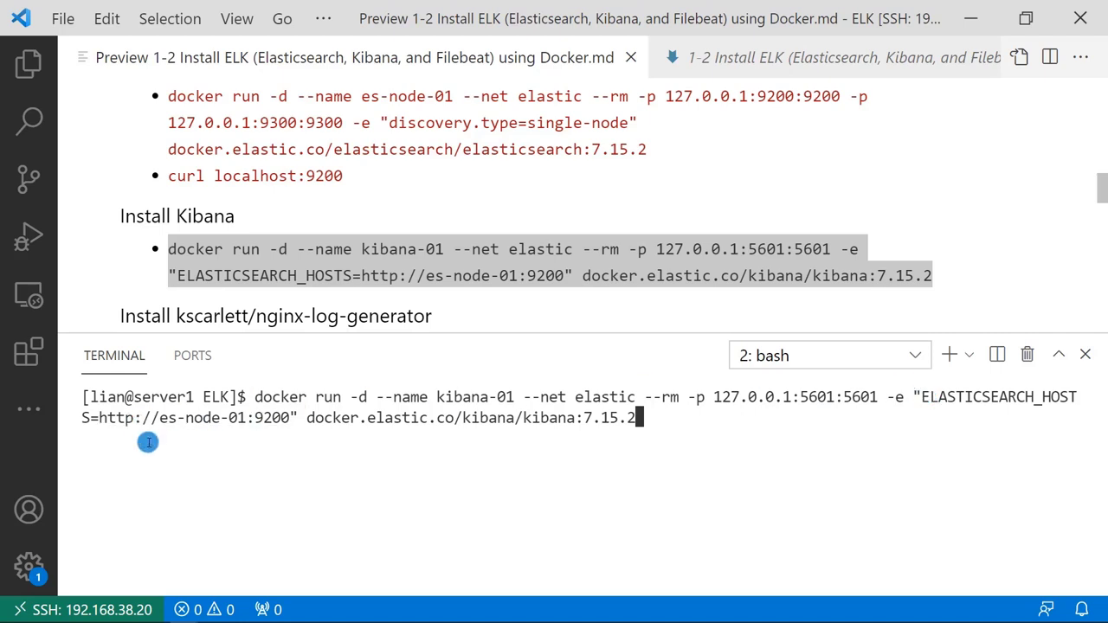
mouse_move(775, 408)
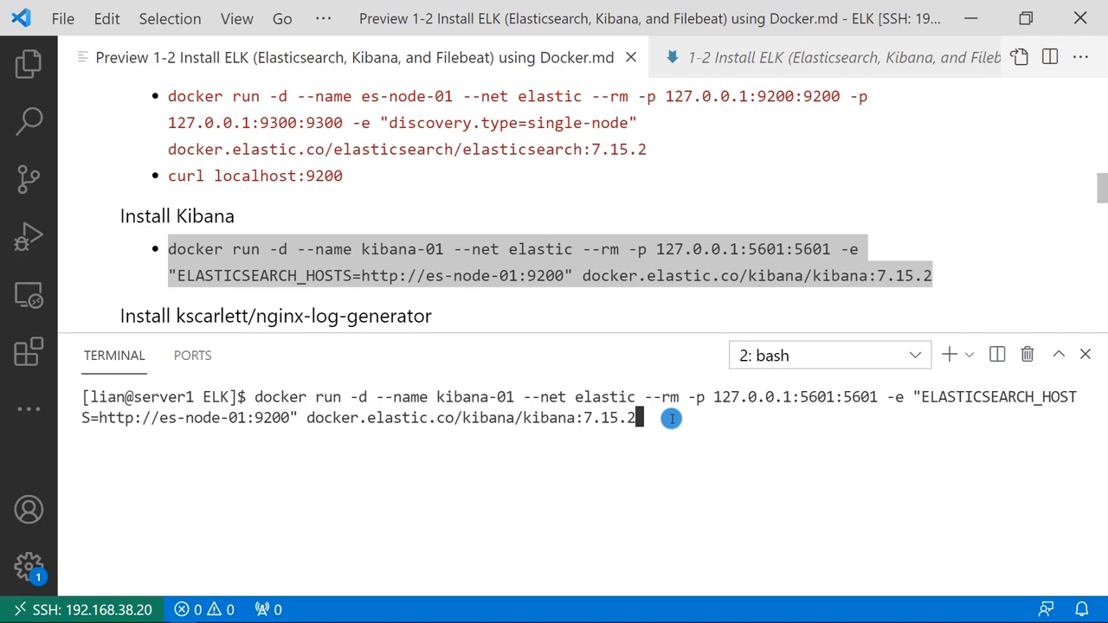
Run the docker run command starting kibana-01 on elastic, port 5601, pointed at es-node-01.
key(Return)
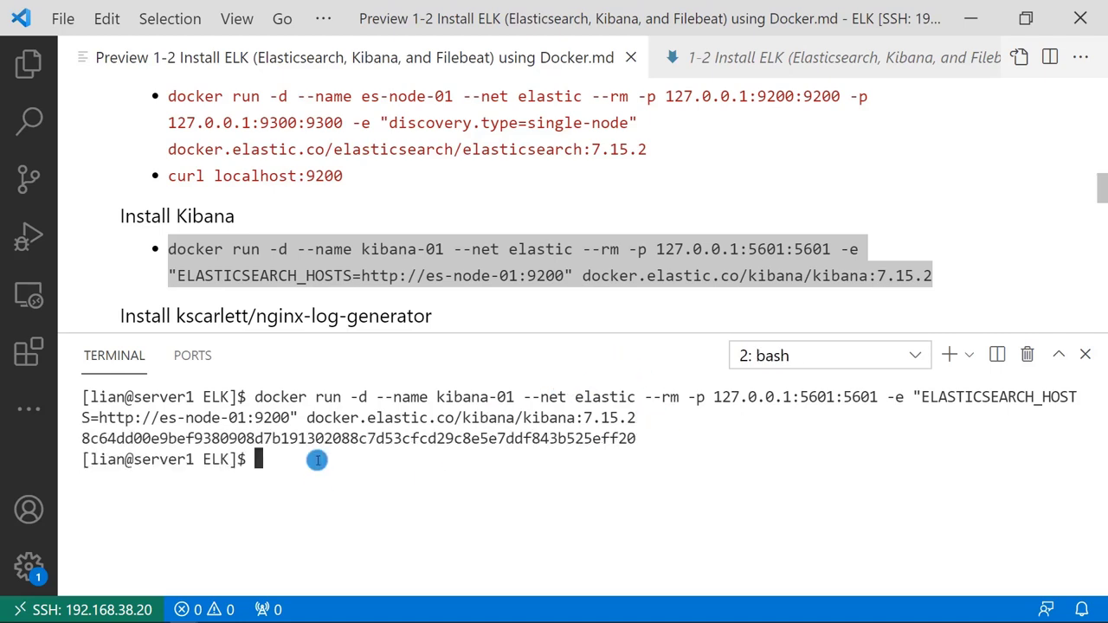
Scroll the guide down toward the nginx-log-generator install section.
scroll(down, 3)
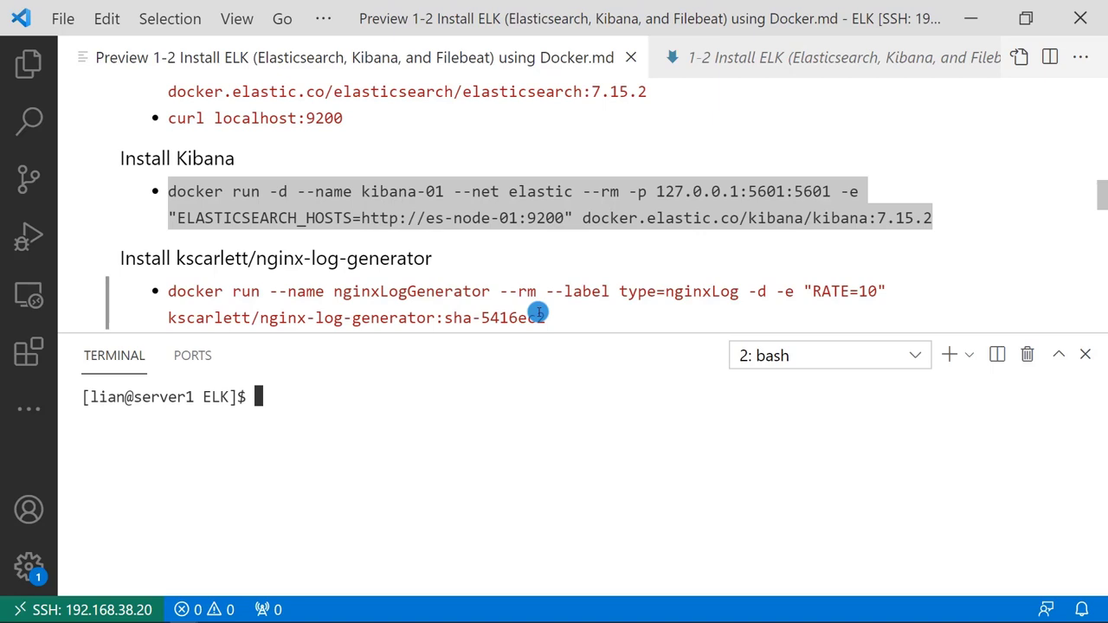
mouse_move(500, 267)
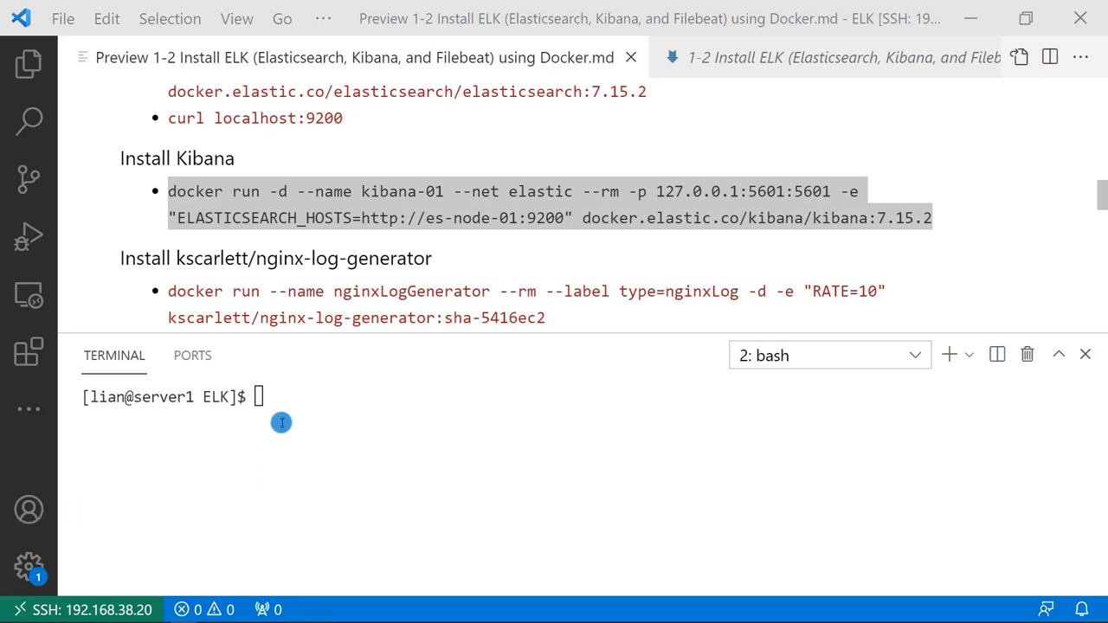
Run nginxLogGenerator detached with label type=nginxLog and RATE=10, then begin clearing the terminal.
text(docker run --name nginxLogGenerator --rm --label type=nginxLog -d -e "RATE=10" kscarlett/nginx-log-generator:sha-5416ec2)
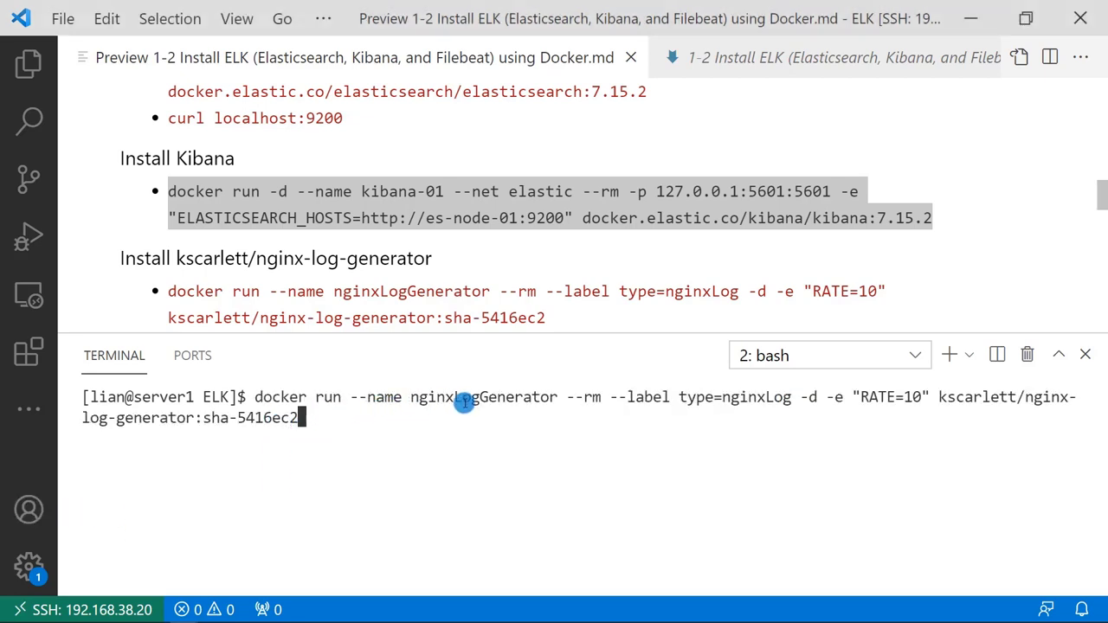
mouse_move(594, 397)
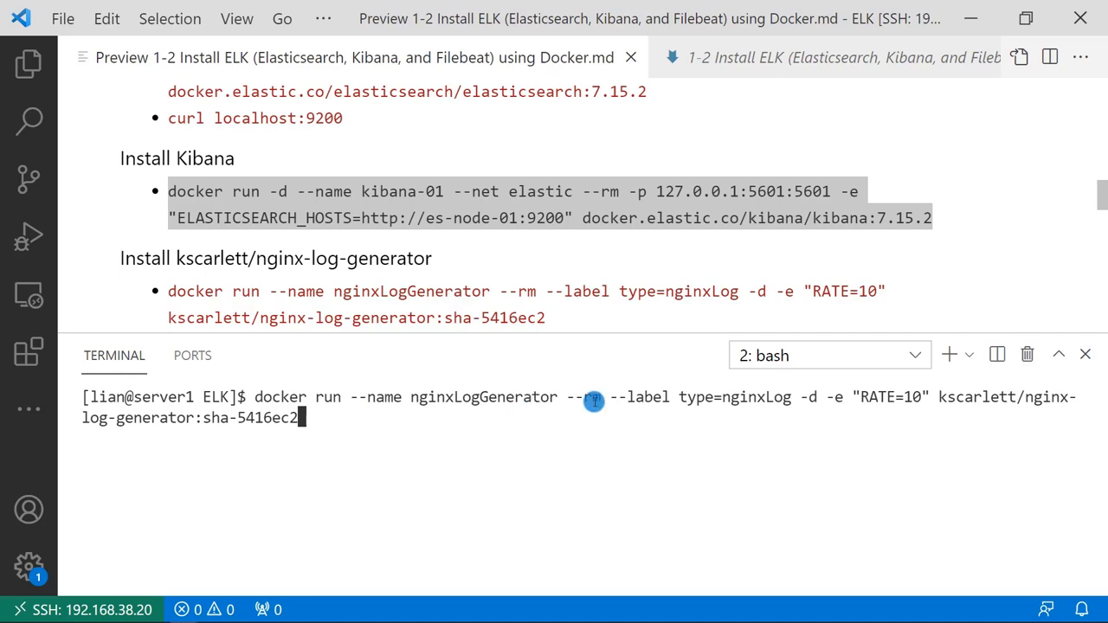
mouse_move(654, 407)
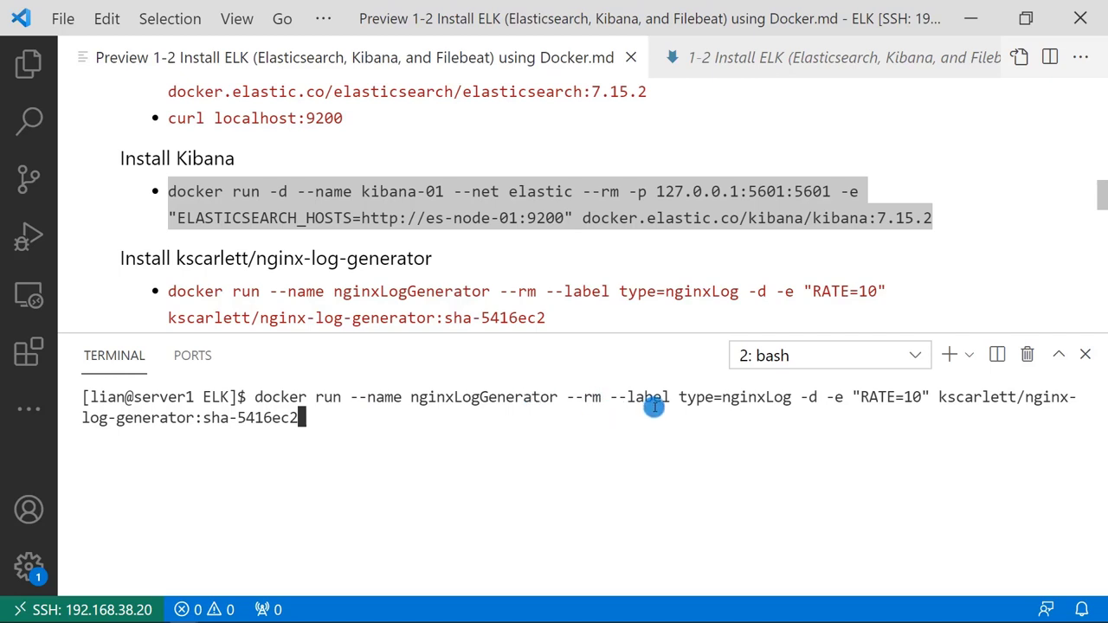
mouse_move(730, 408)
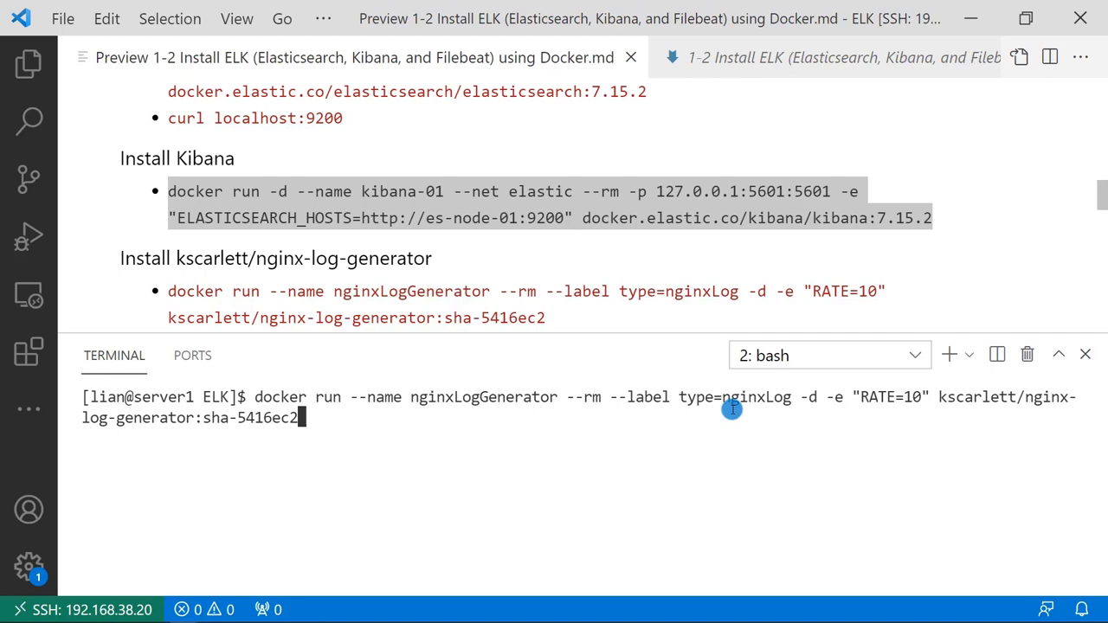
mouse_move(866, 410)
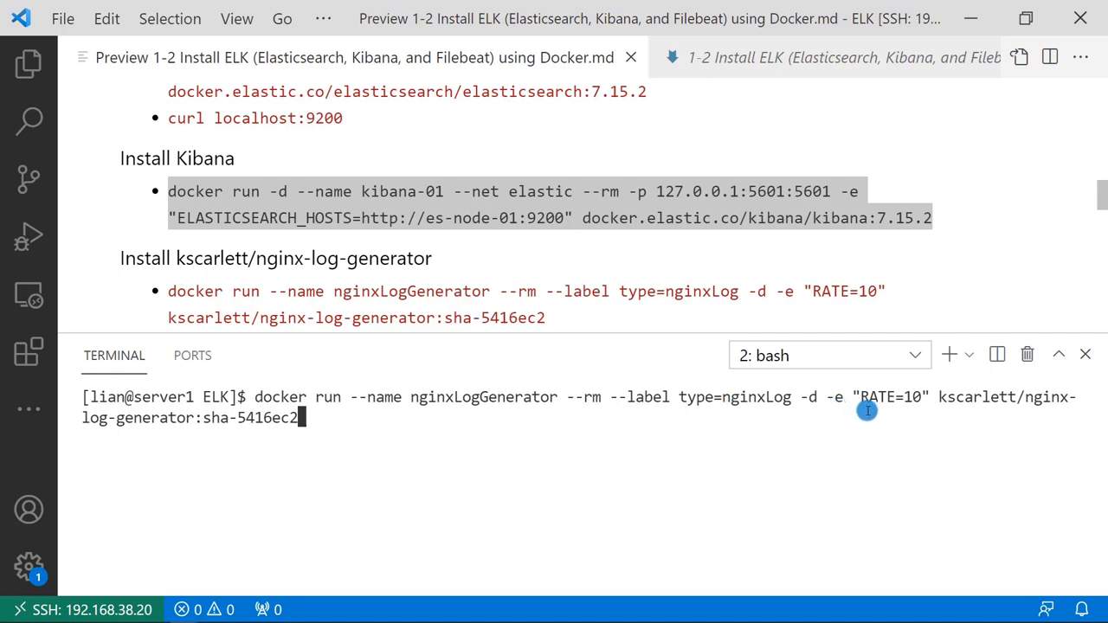
mouse_move(904, 396)
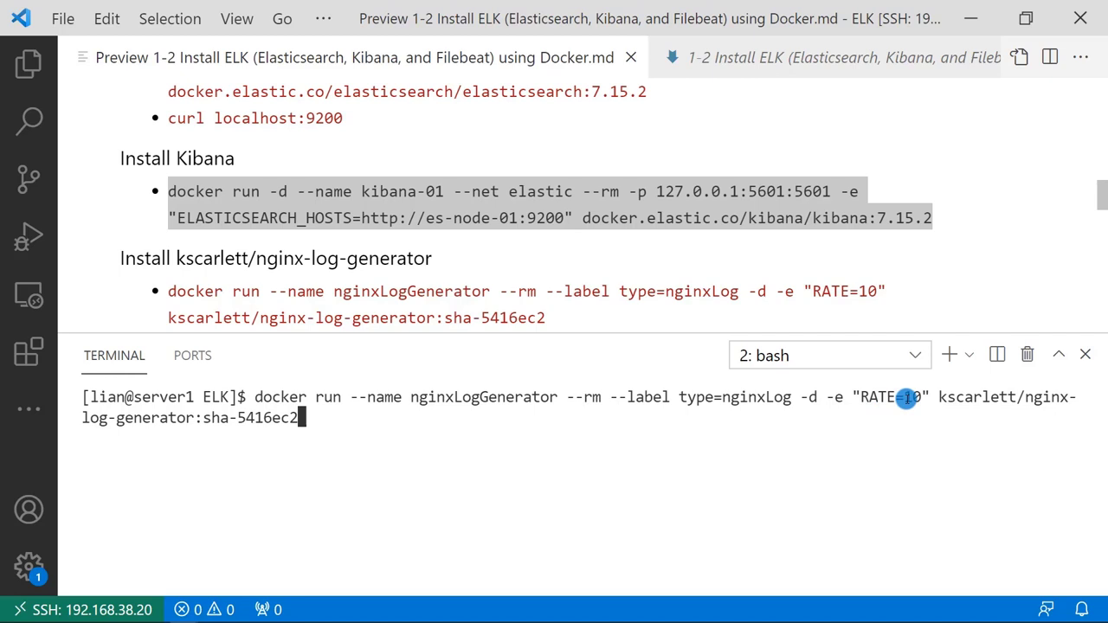
mouse_move(876, 402)
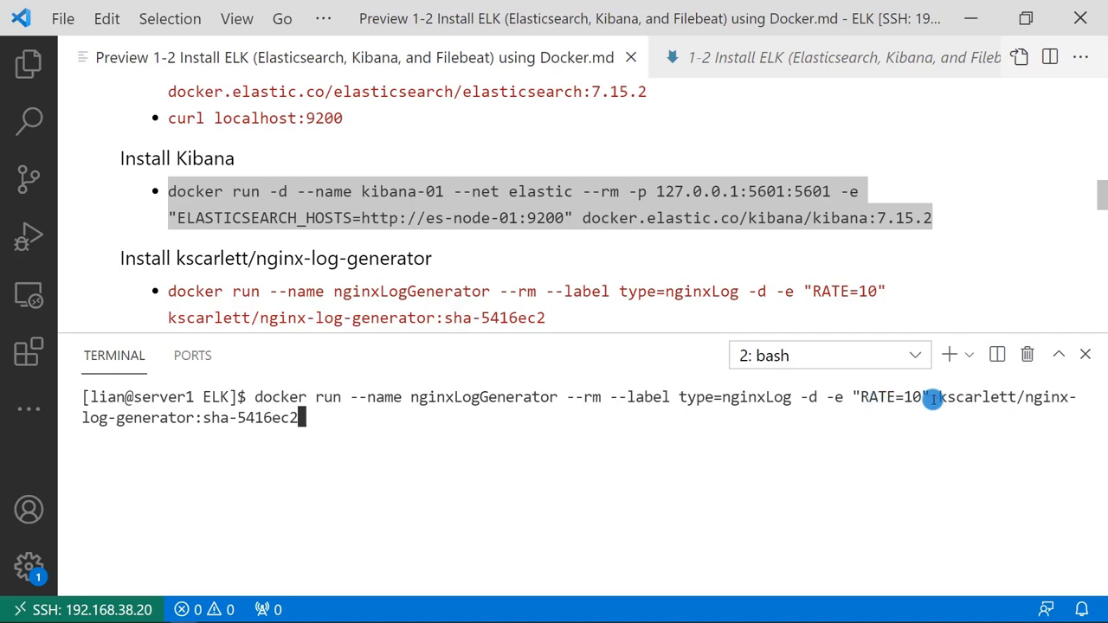
mouse_move(200, 424)
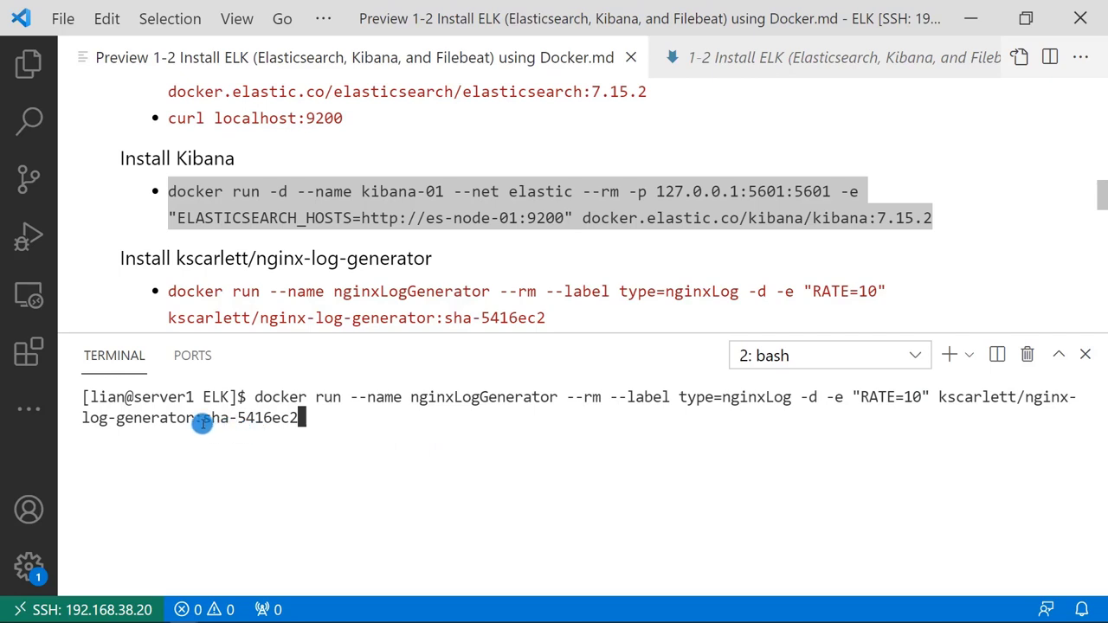
key(Return)
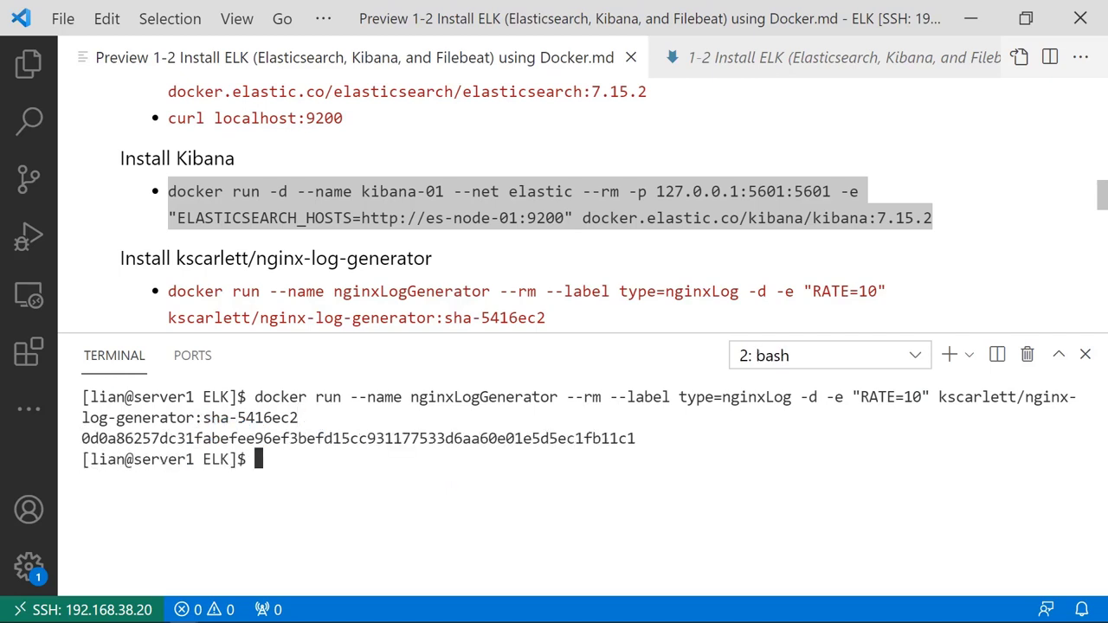
text(cl)
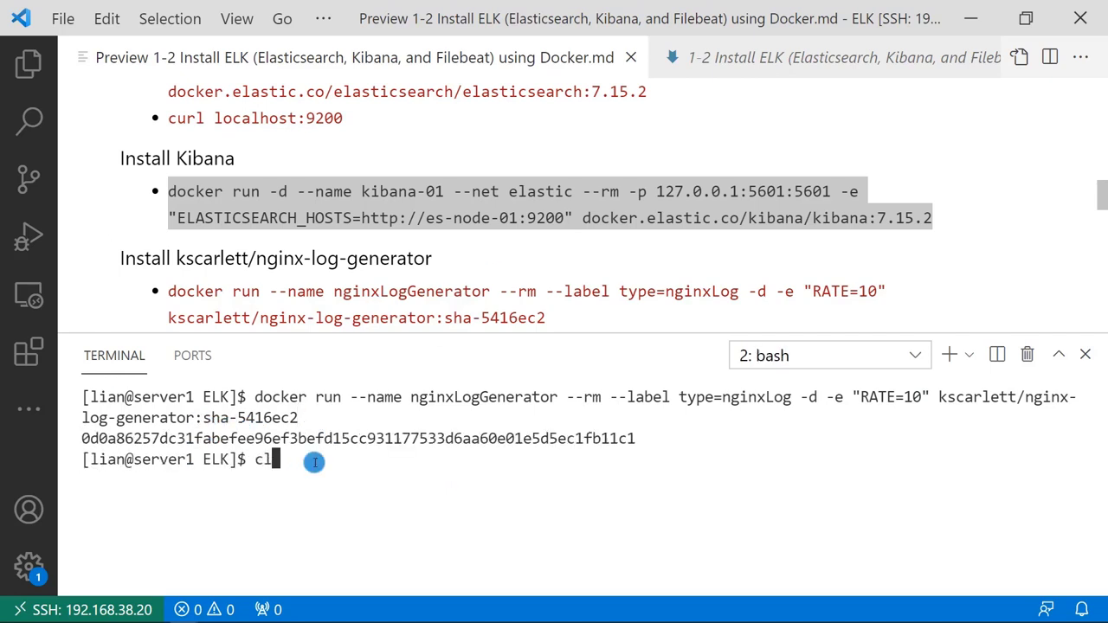
key(Return)
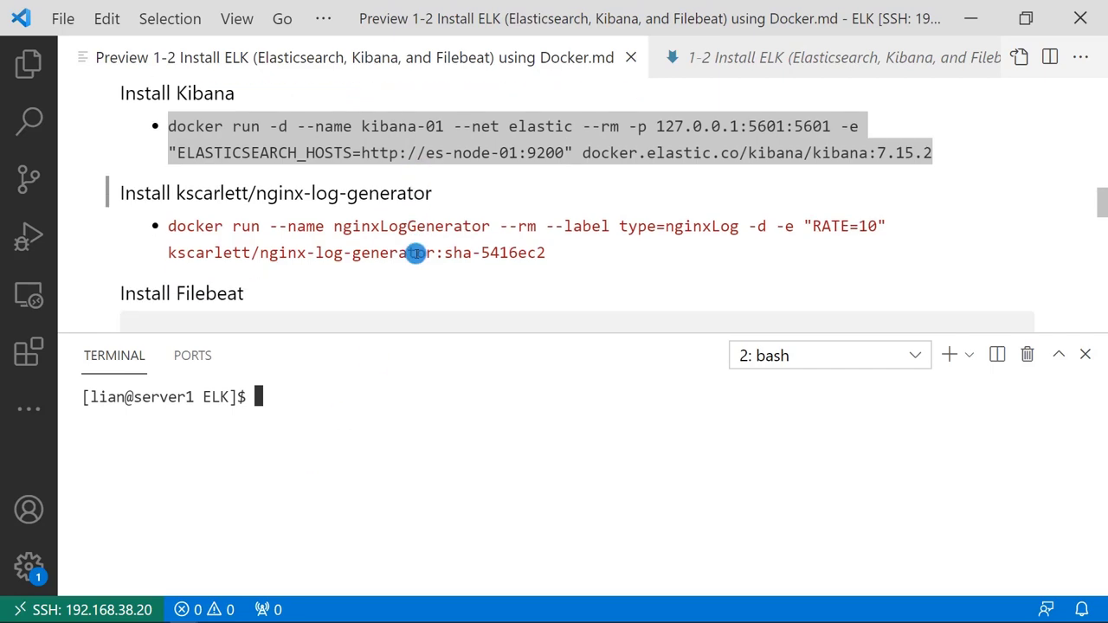
scroll(down, 3)
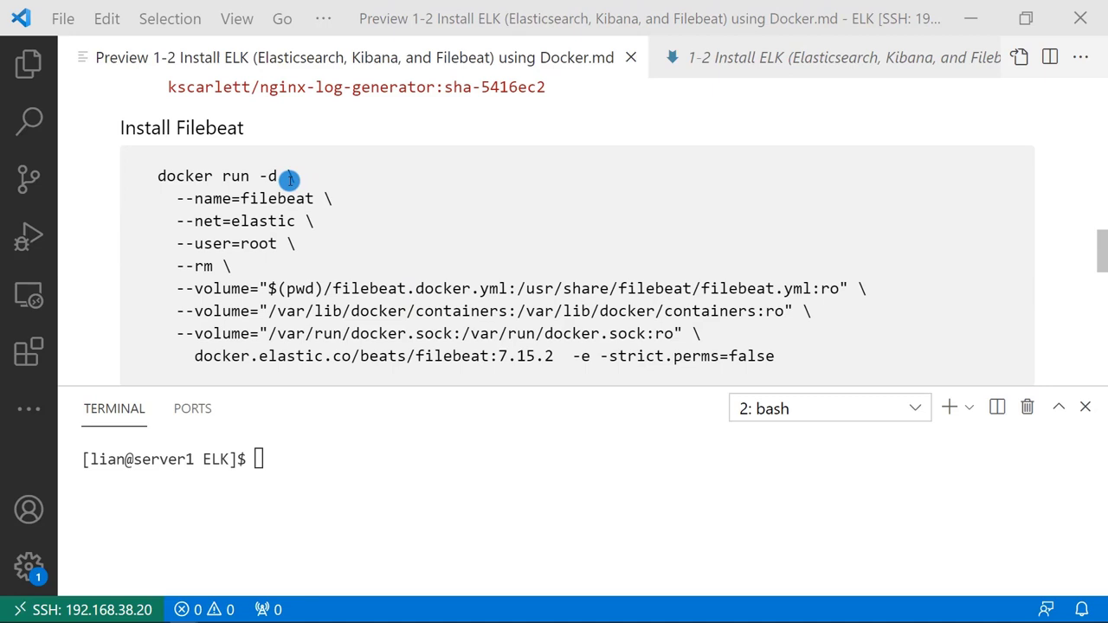
mouse_move(277, 198)
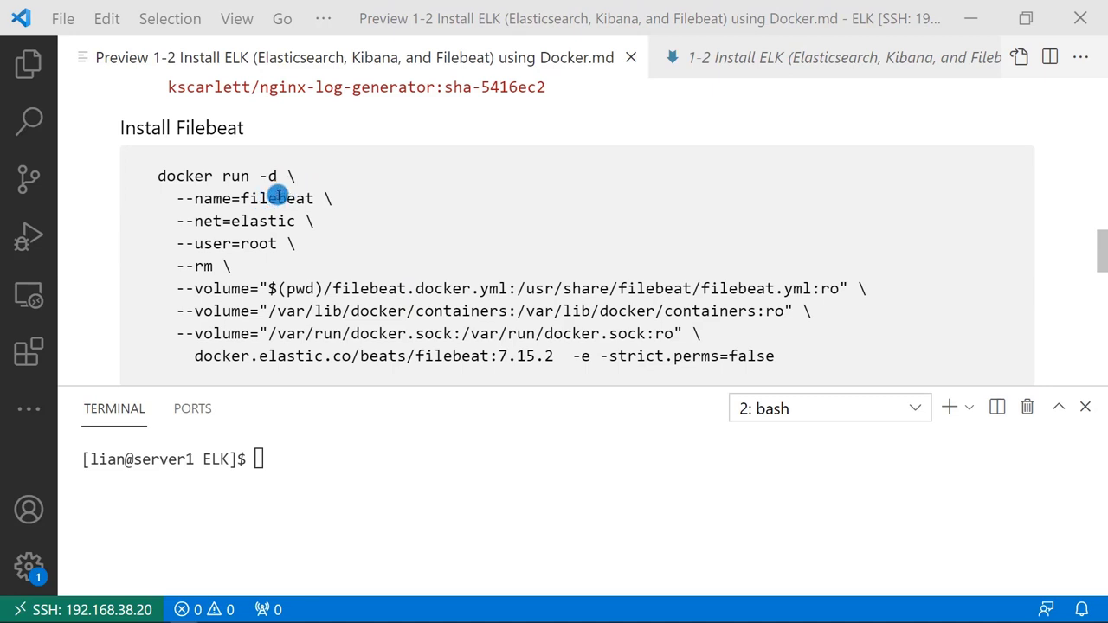
mouse_move(277, 225)
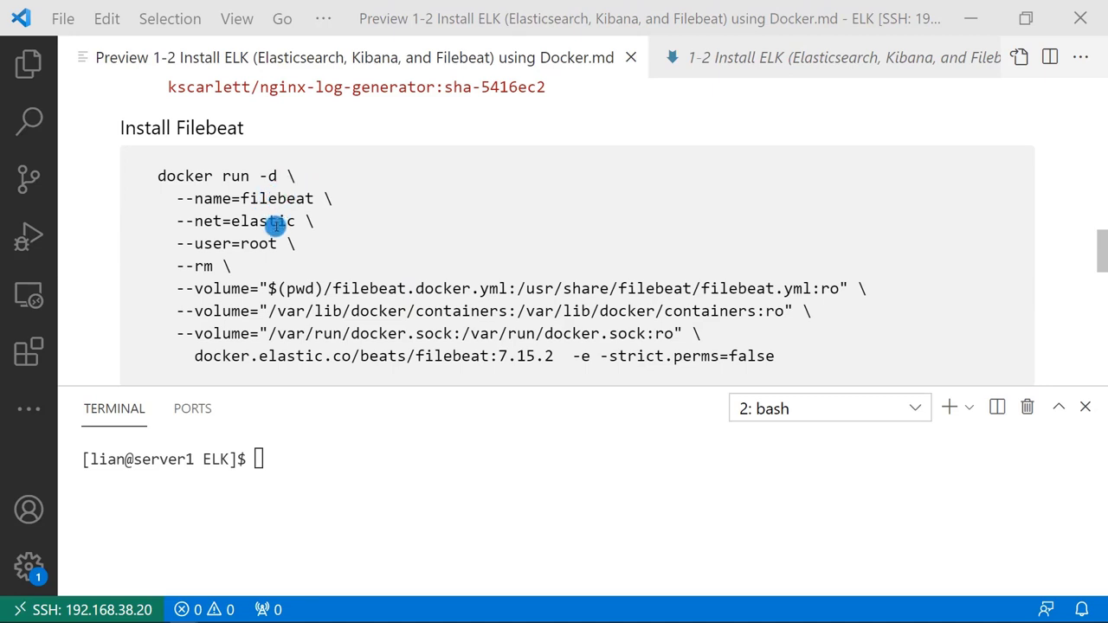
mouse_move(457, 230)
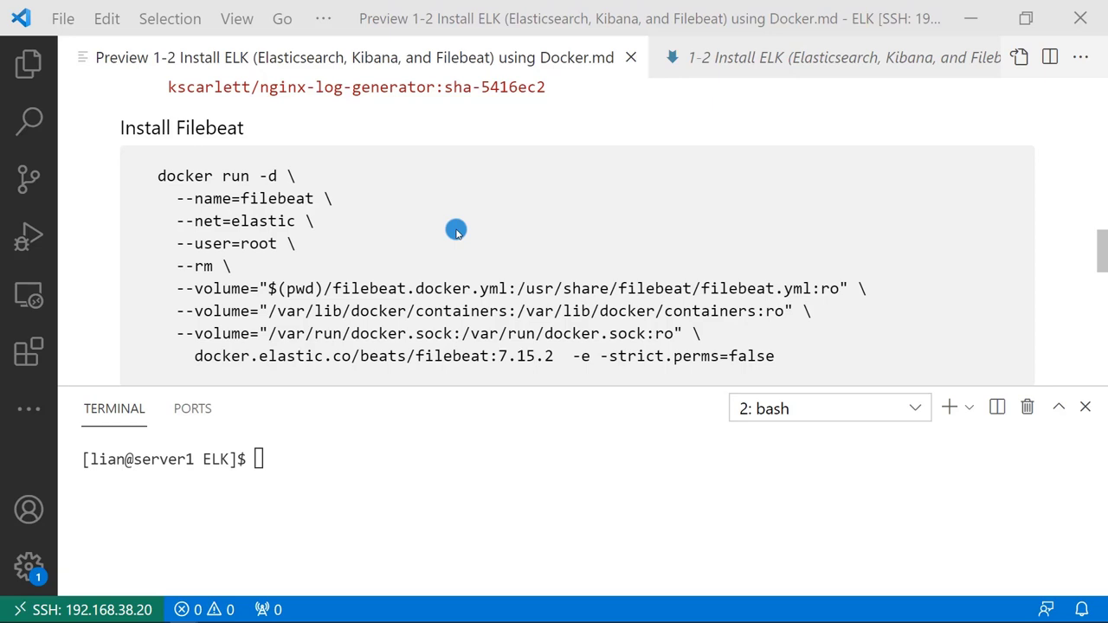
mouse_move(455, 235)
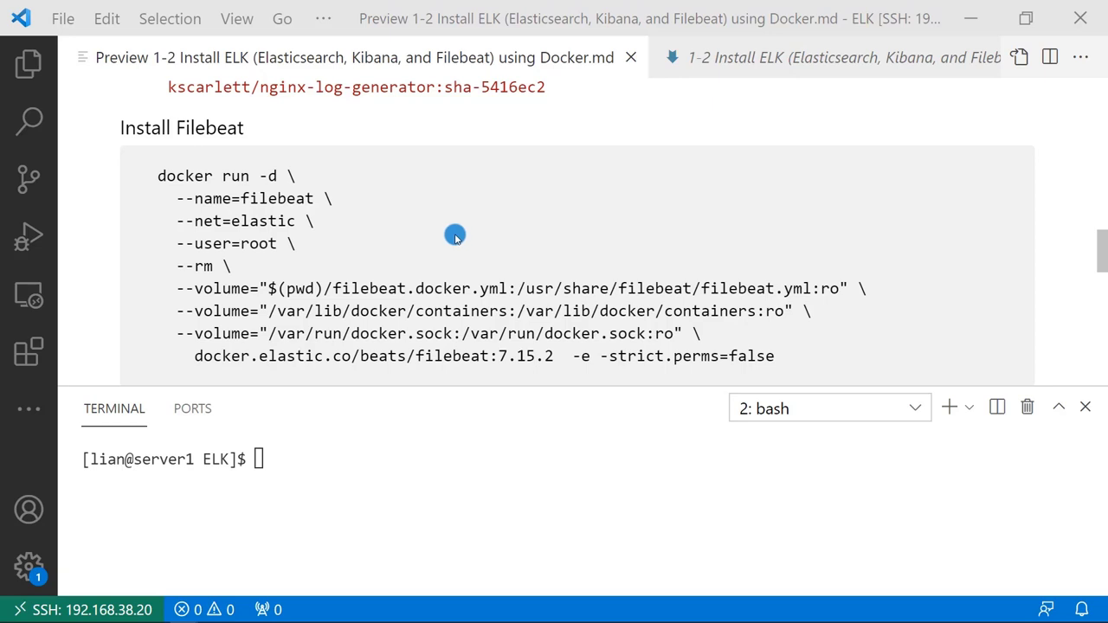
mouse_move(398, 302)
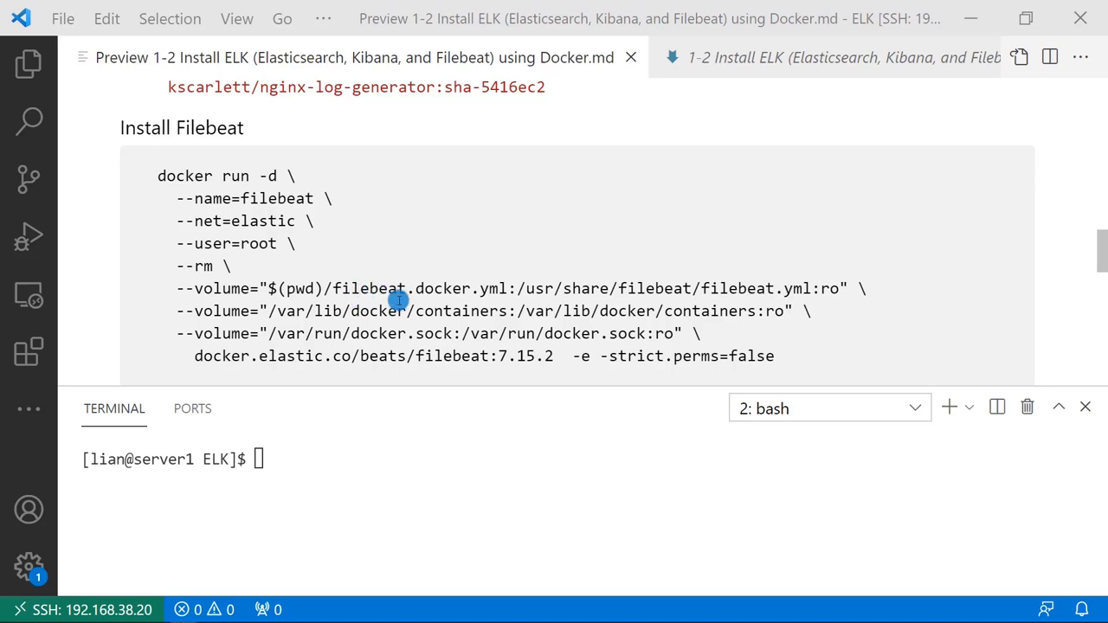
mouse_move(450, 288)
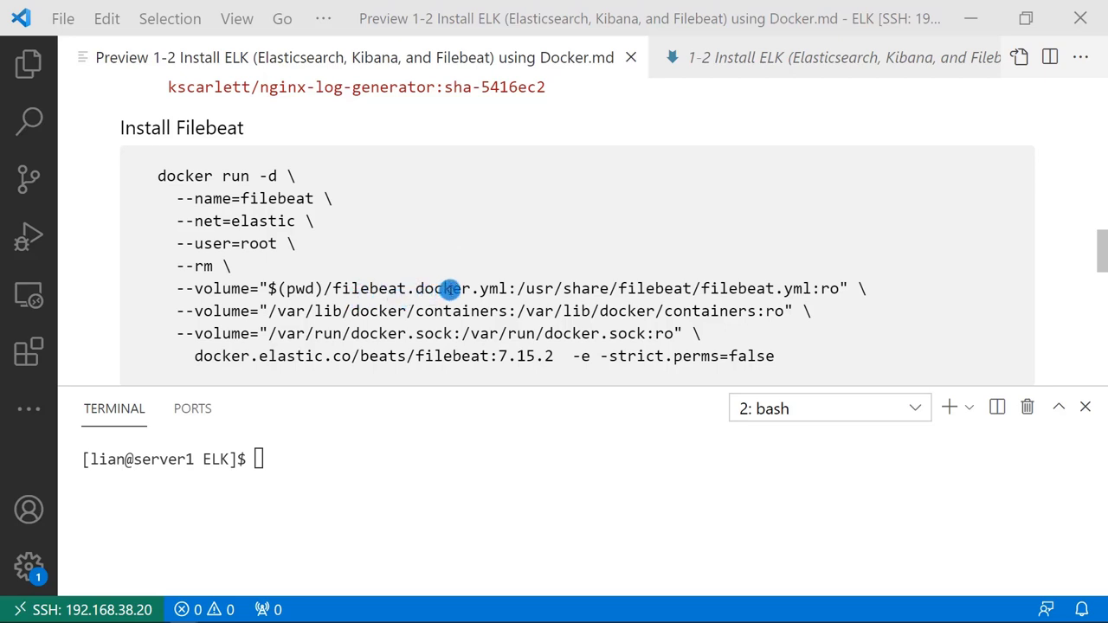
mouse_move(812, 286)
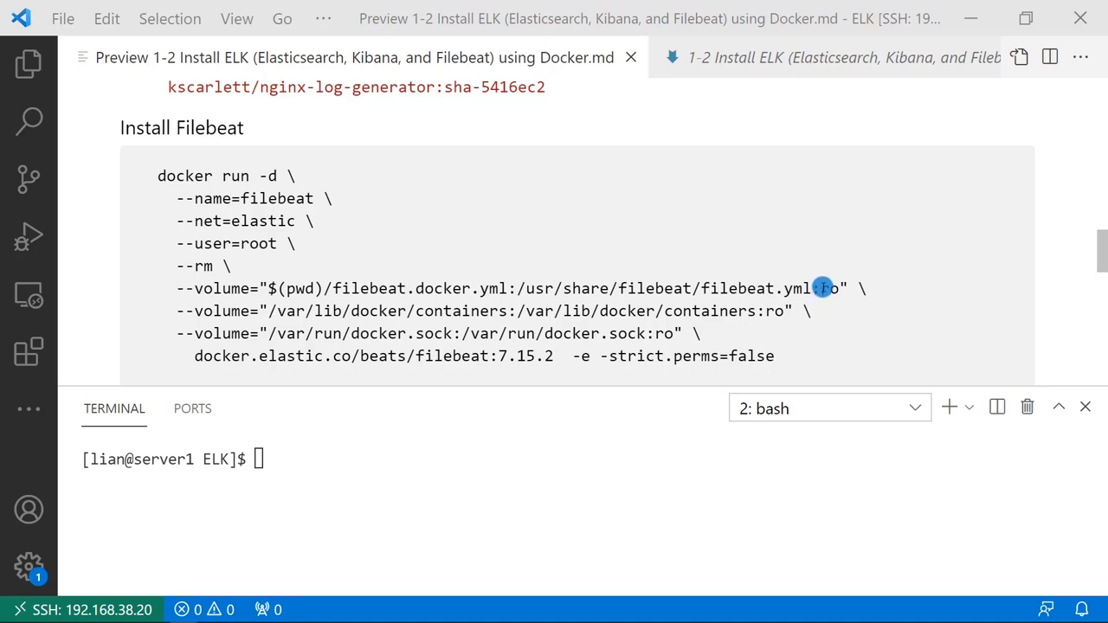
mouse_move(449, 312)
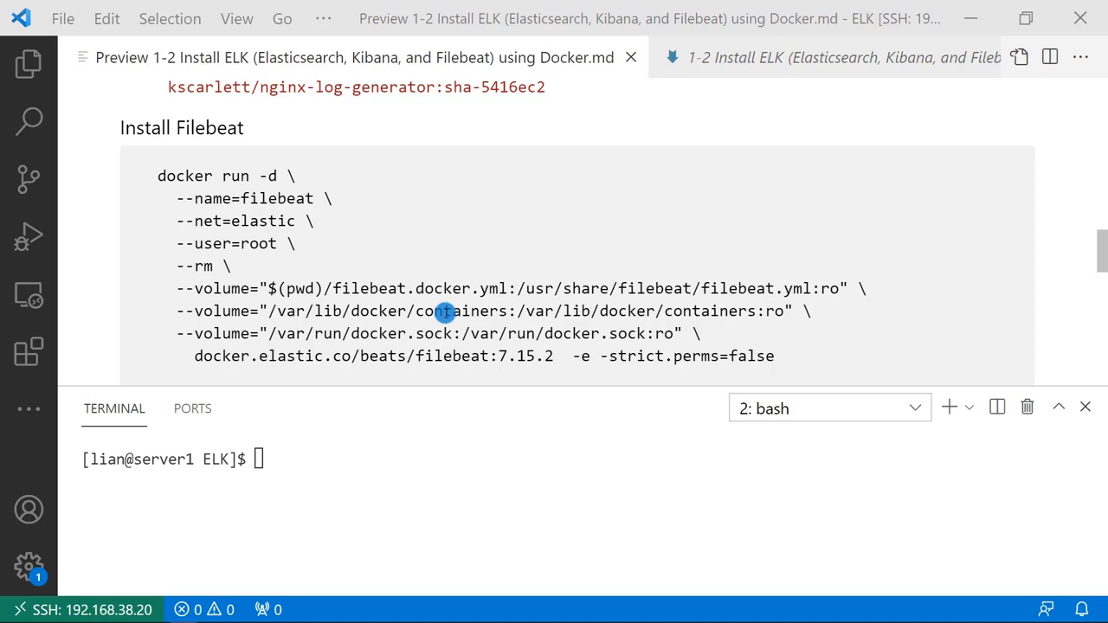
mouse_move(573, 305)
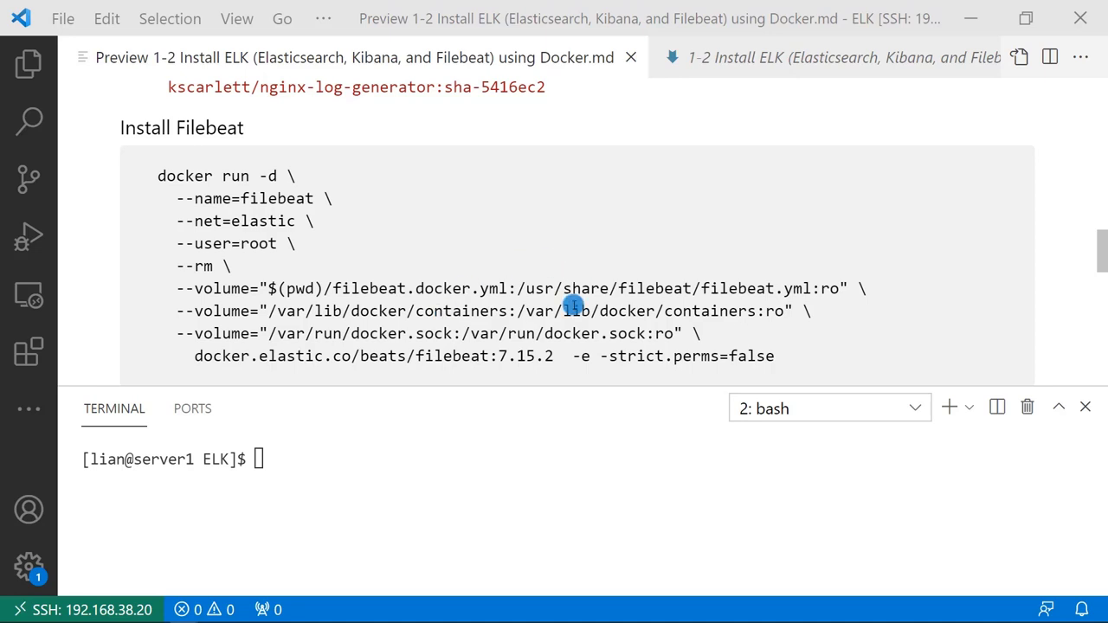
mouse_move(392, 339)
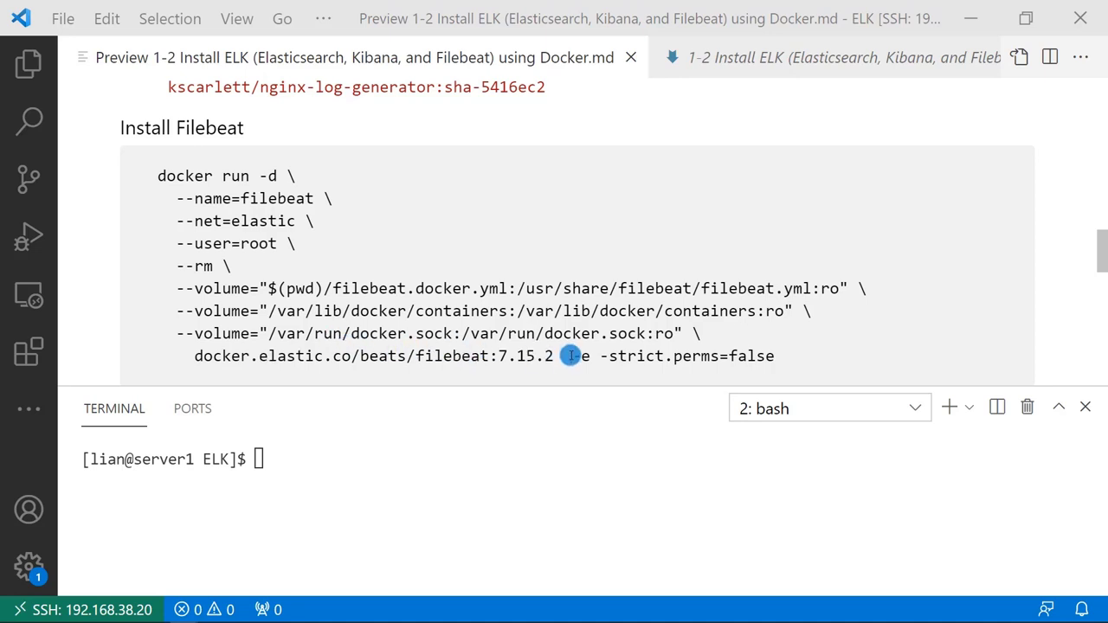
mouse_move(768, 357)
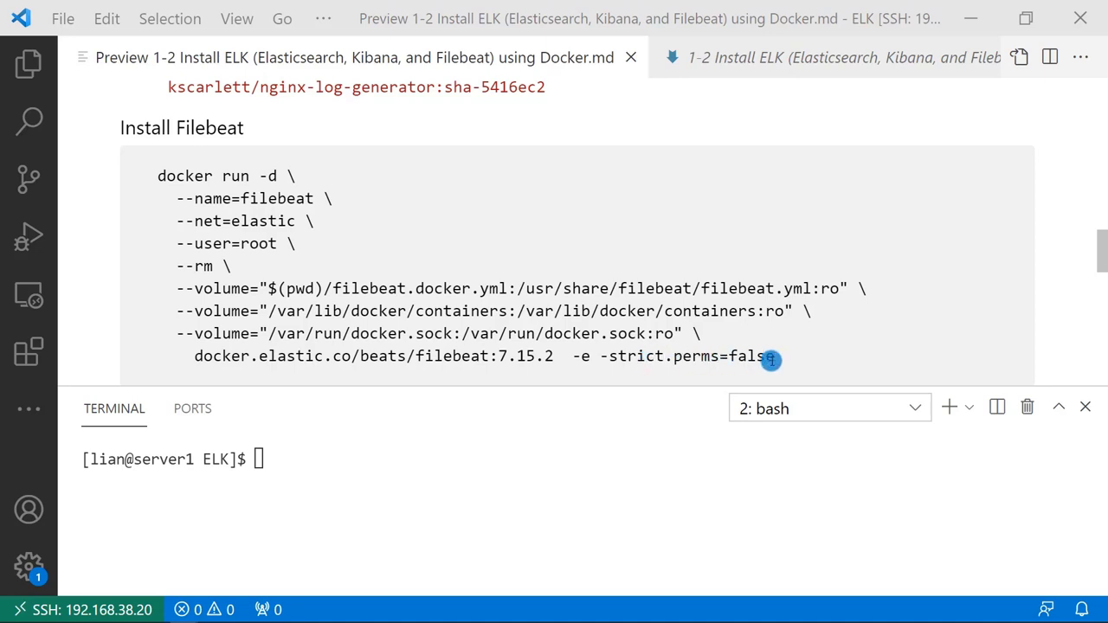
Expand the YAML folder in Explorer and focus the new terminal opened inside it.
click(28, 63)
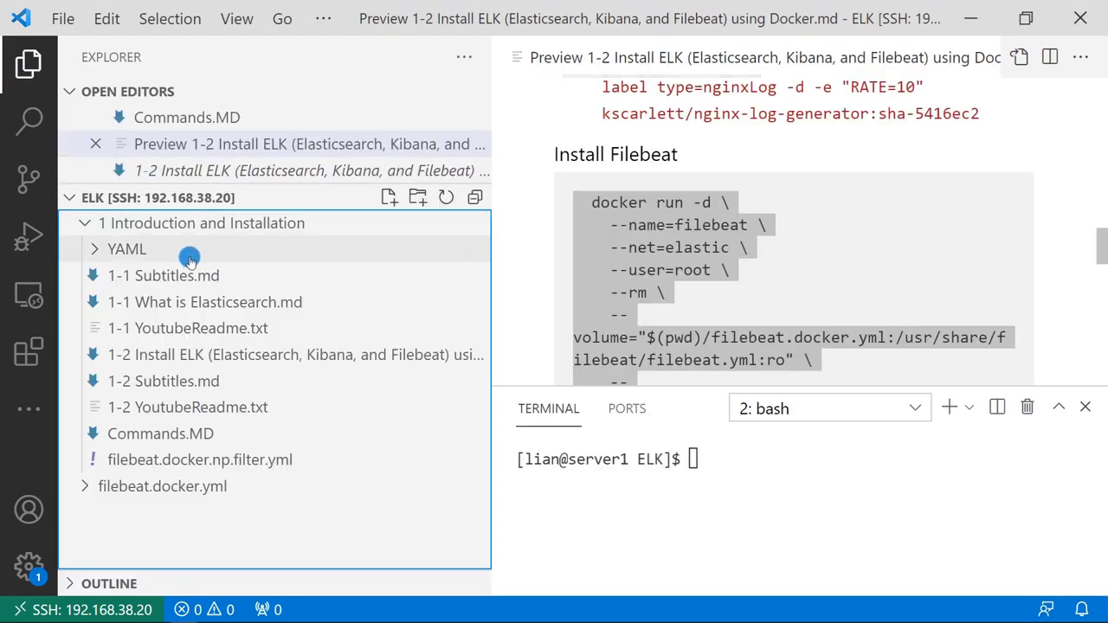
click(126, 249)
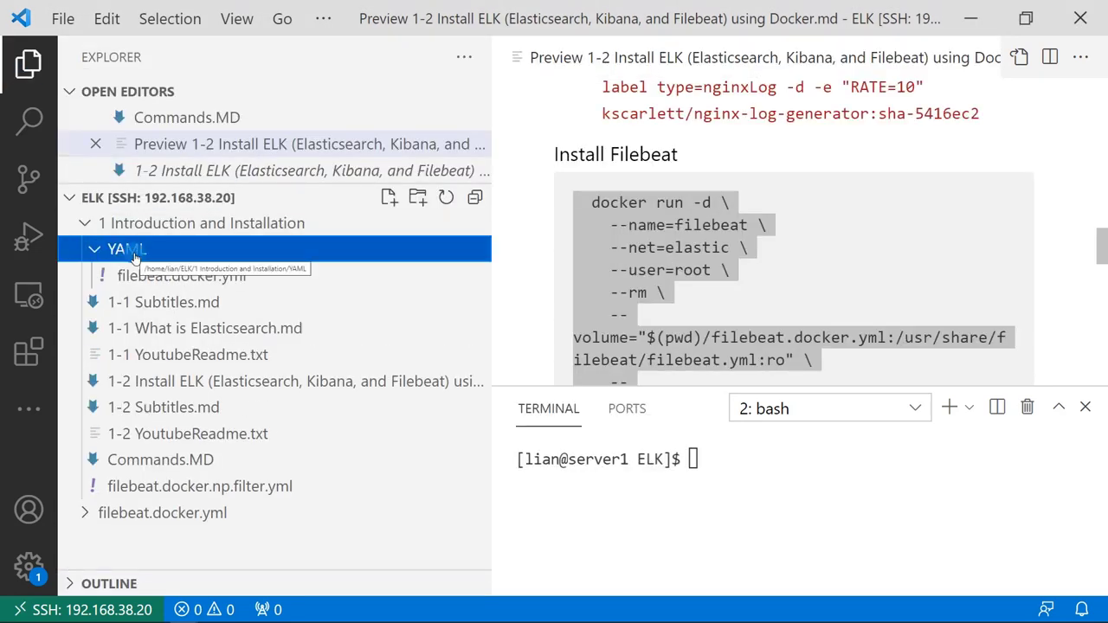
mouse_move(337, 273)
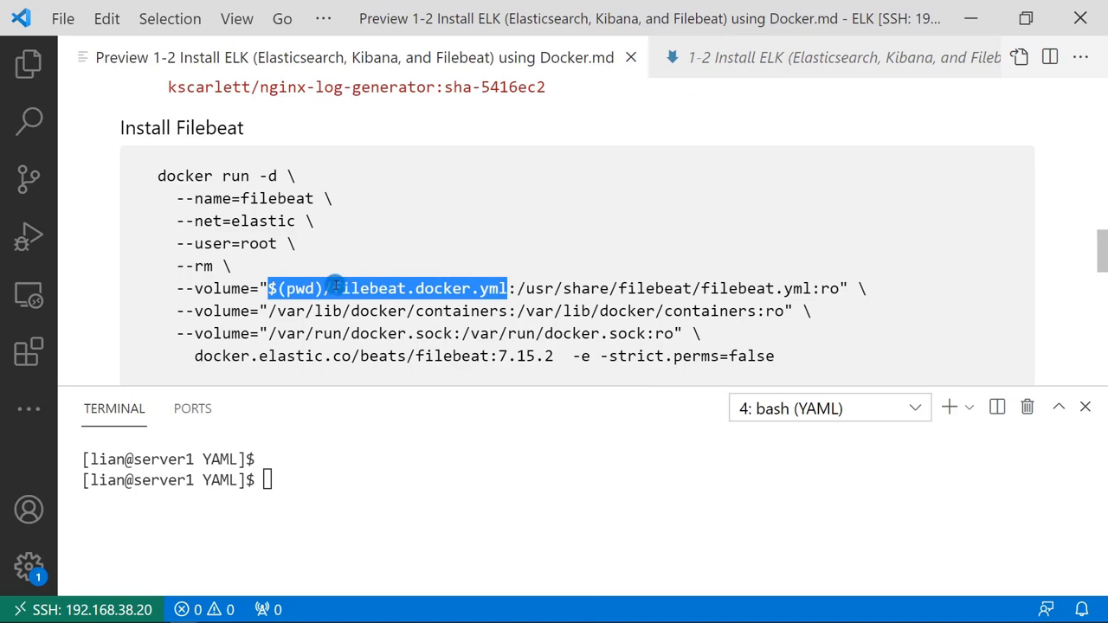
mouse_move(405, 281)
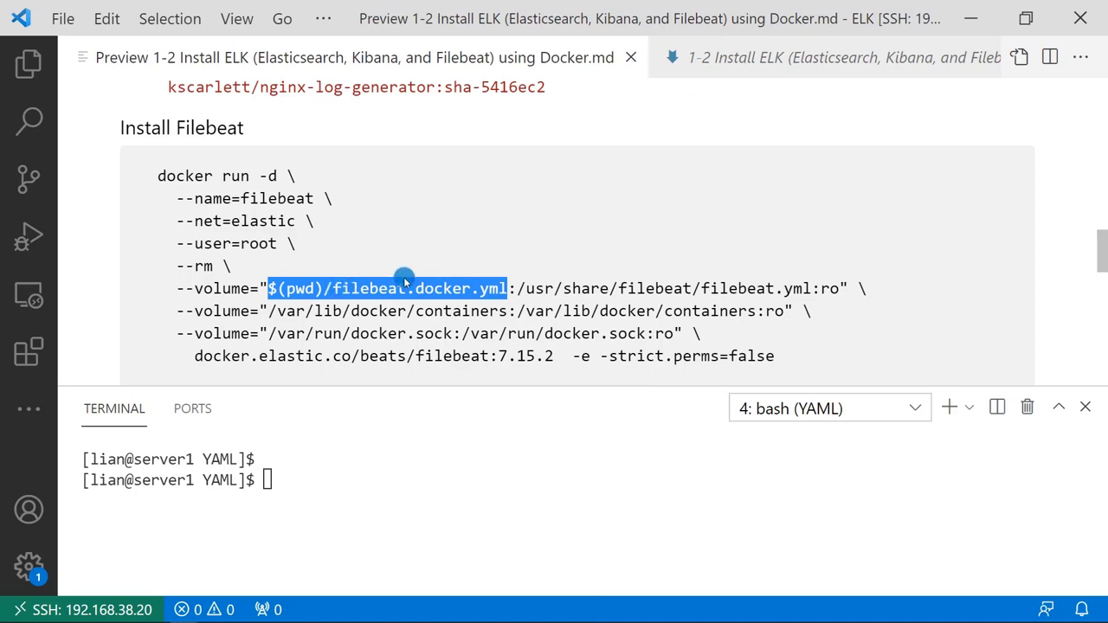
mouse_move(308, 479)
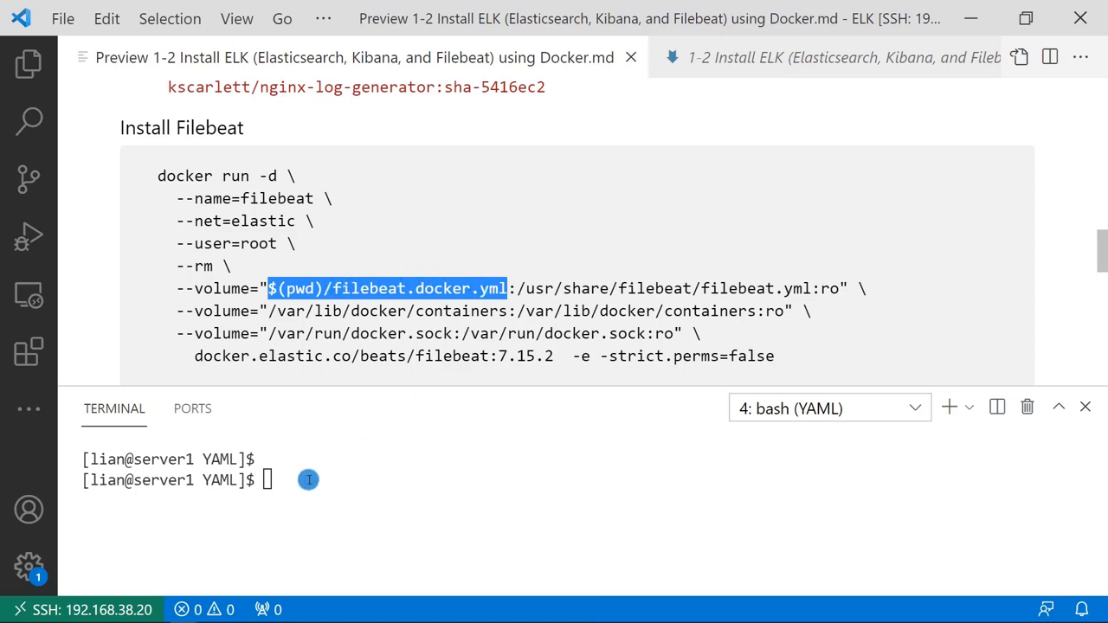
click(298, 482)
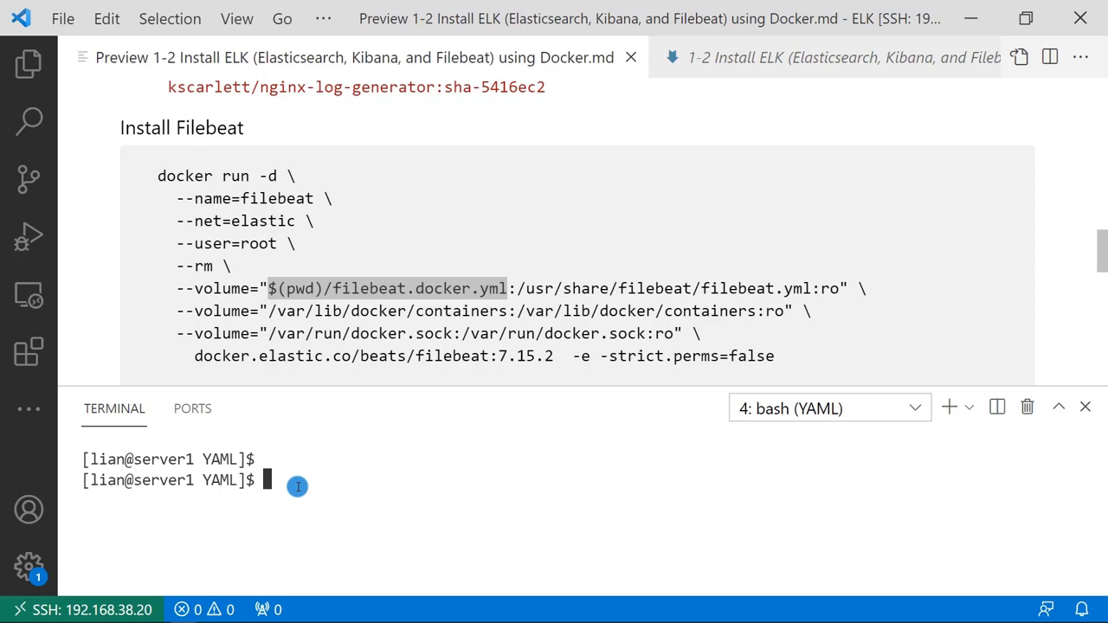
mouse_move(495, 348)
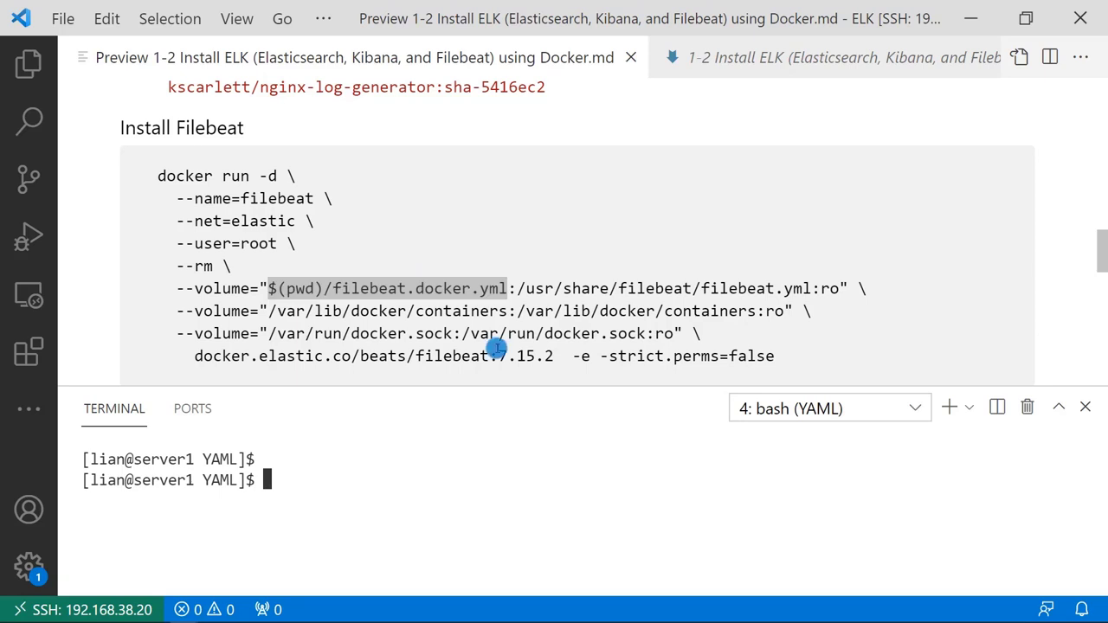
mouse_move(329, 291)
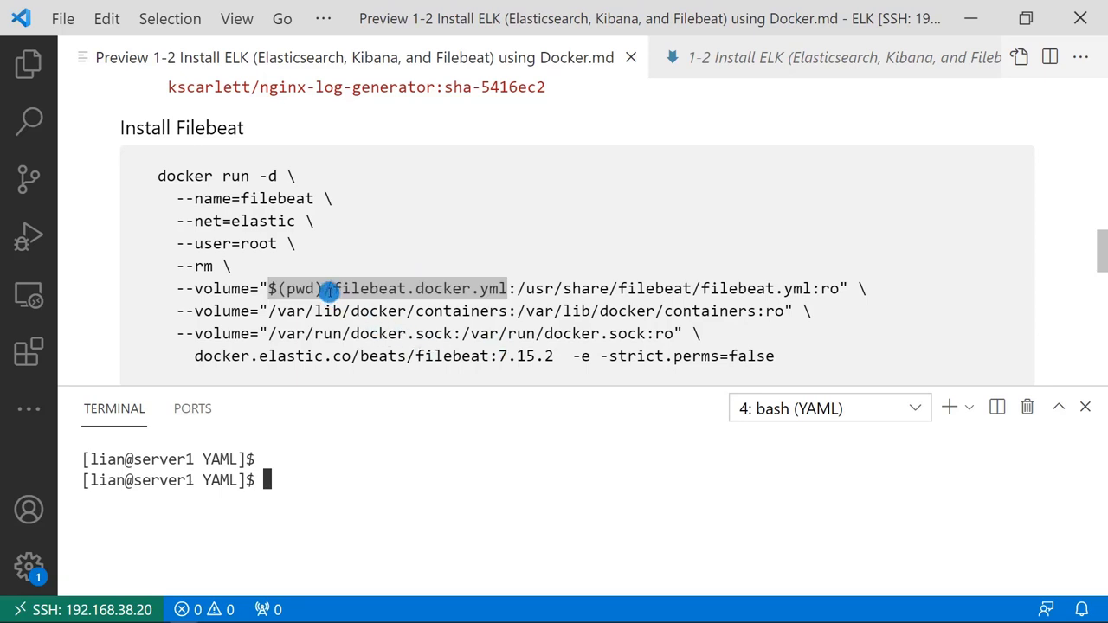
mouse_move(509, 308)
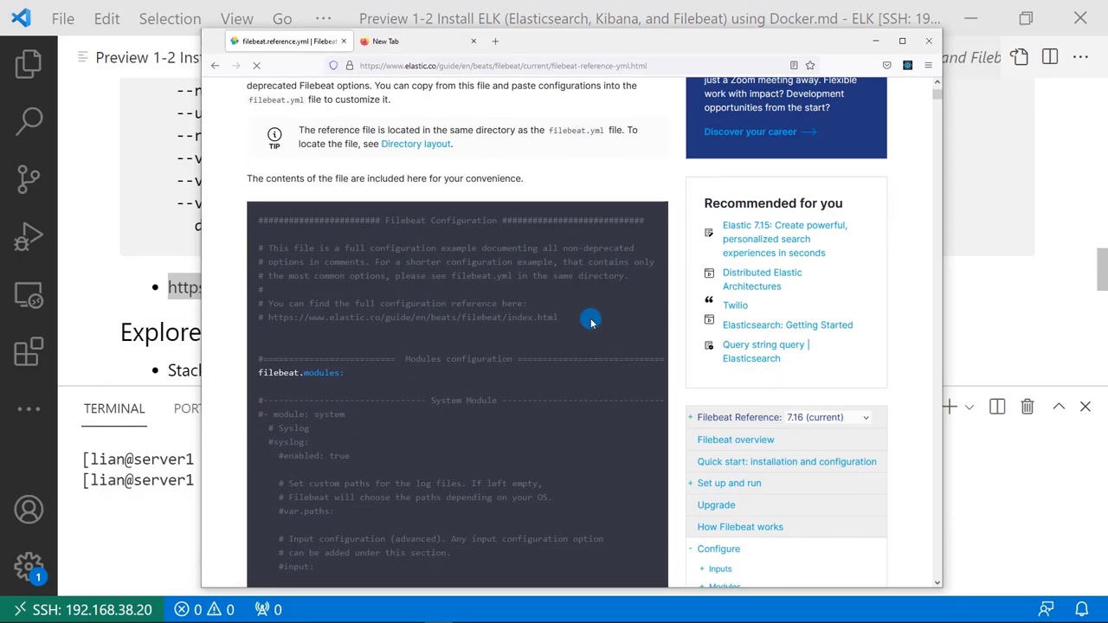
Scroll the Filebeat reference configuration page down through its module settings.
scroll(down, 3)
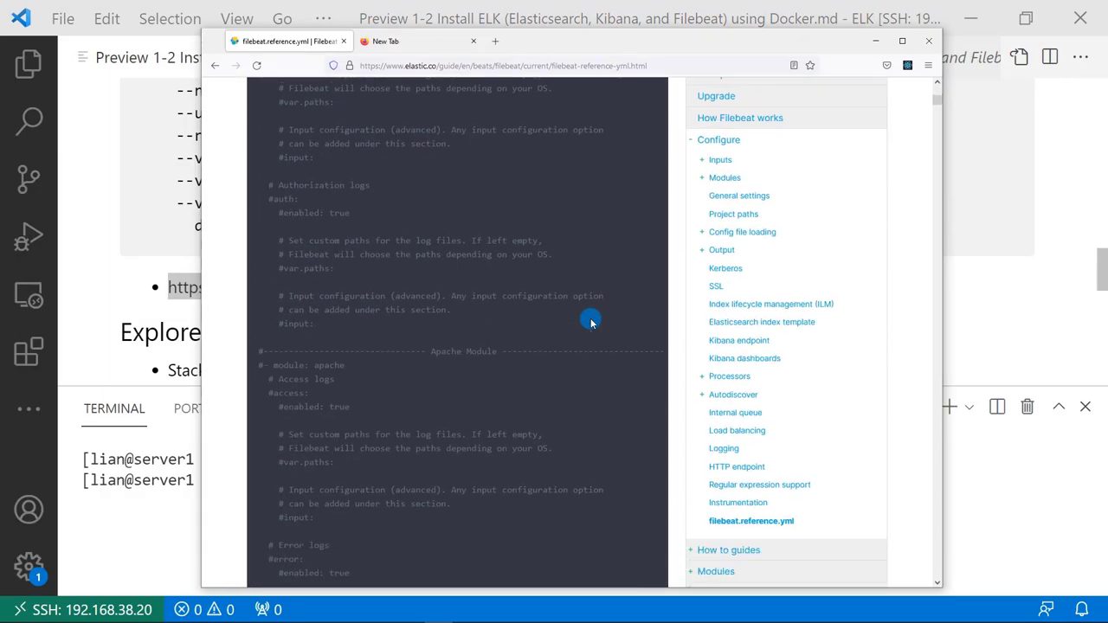
scroll(down, 3)
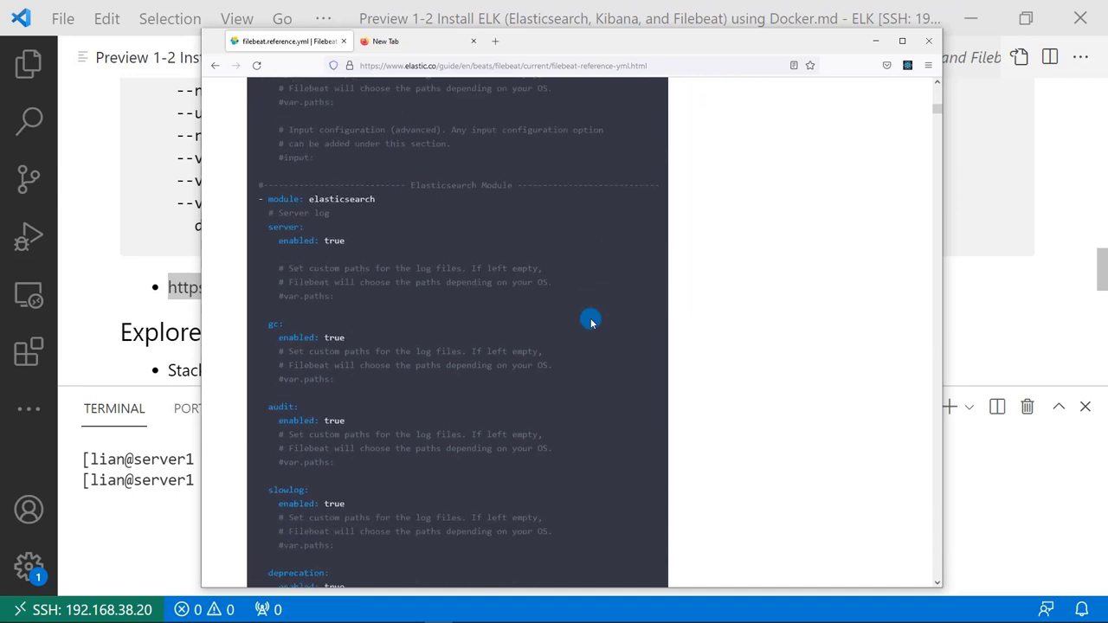
mouse_move(516, 296)
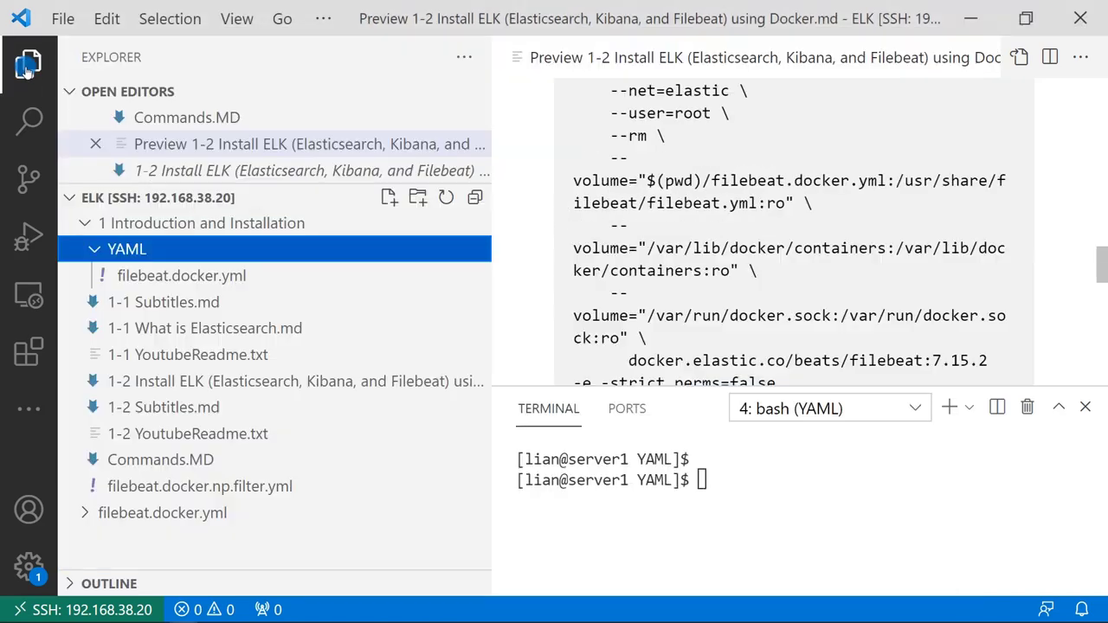
View filebeat.docker.yml and scroll through its Docker autodiscover settings for nginxLog containers.
click(180, 275)
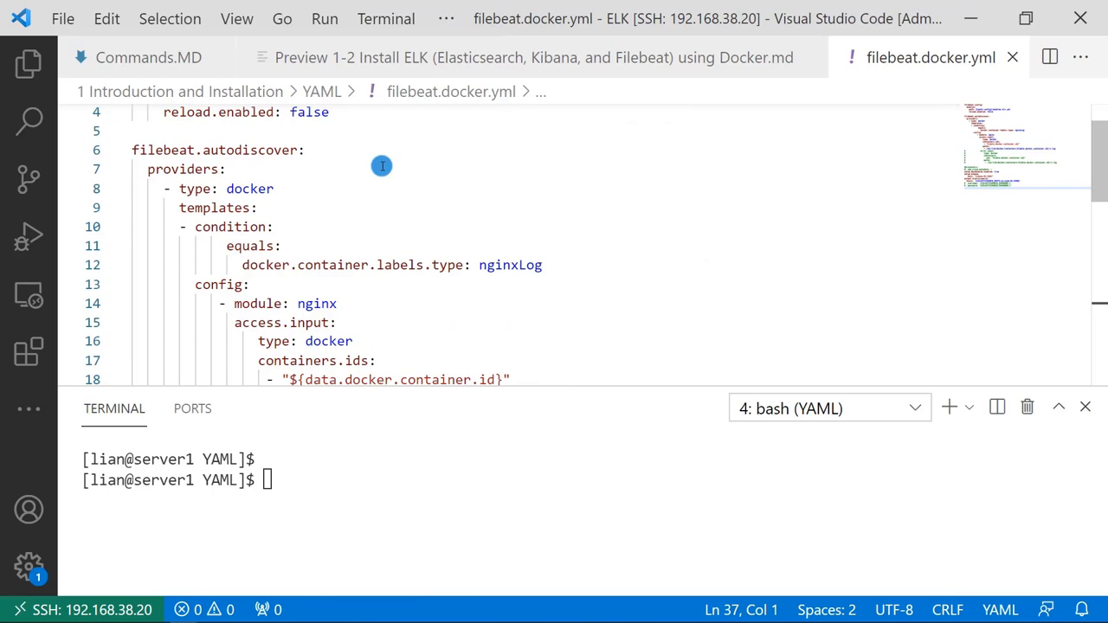
mouse_move(360, 150)
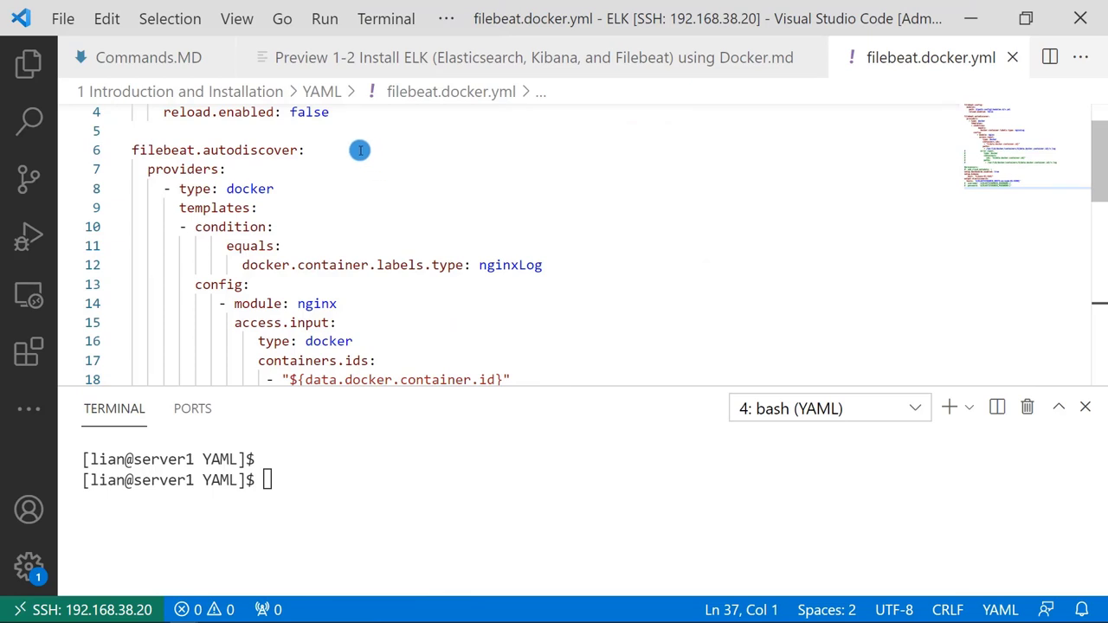
mouse_move(298, 232)
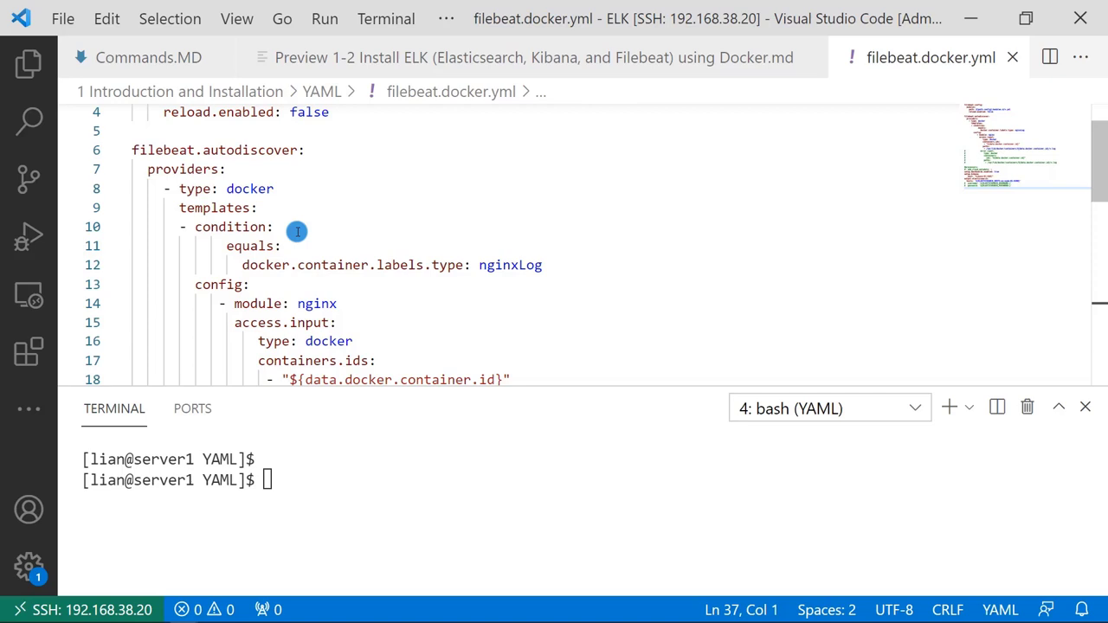
mouse_move(282, 226)
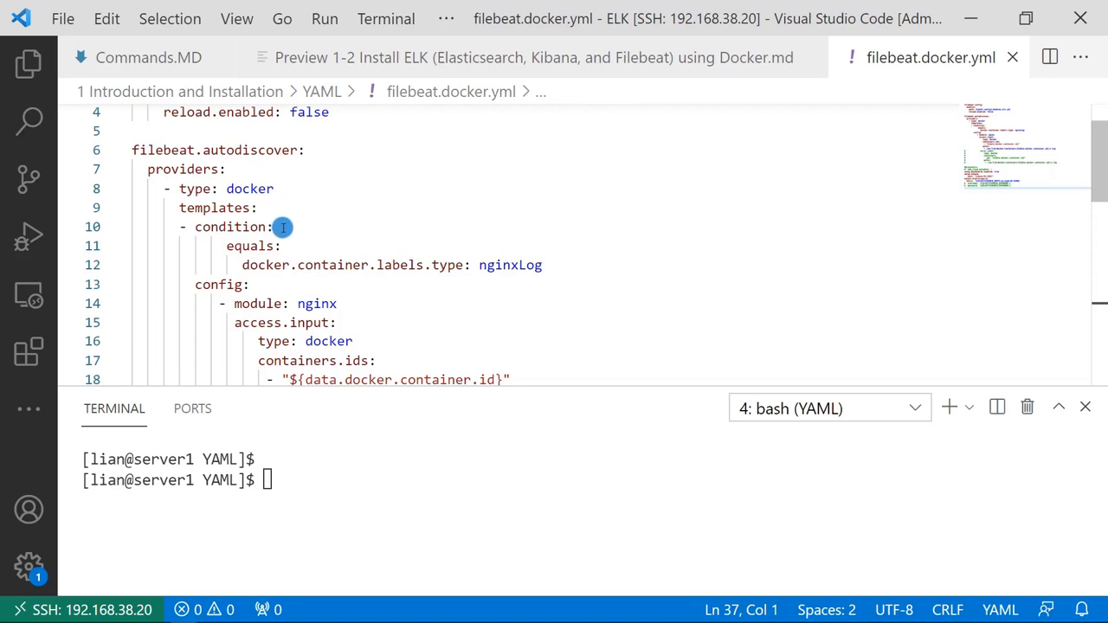
mouse_move(405, 265)
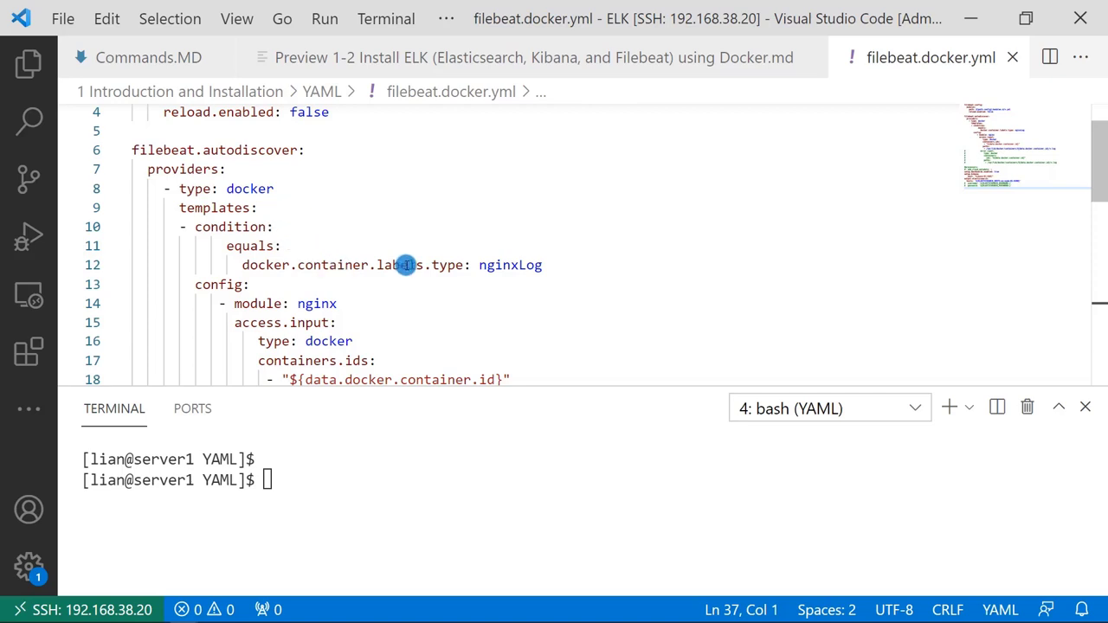
mouse_move(471, 273)
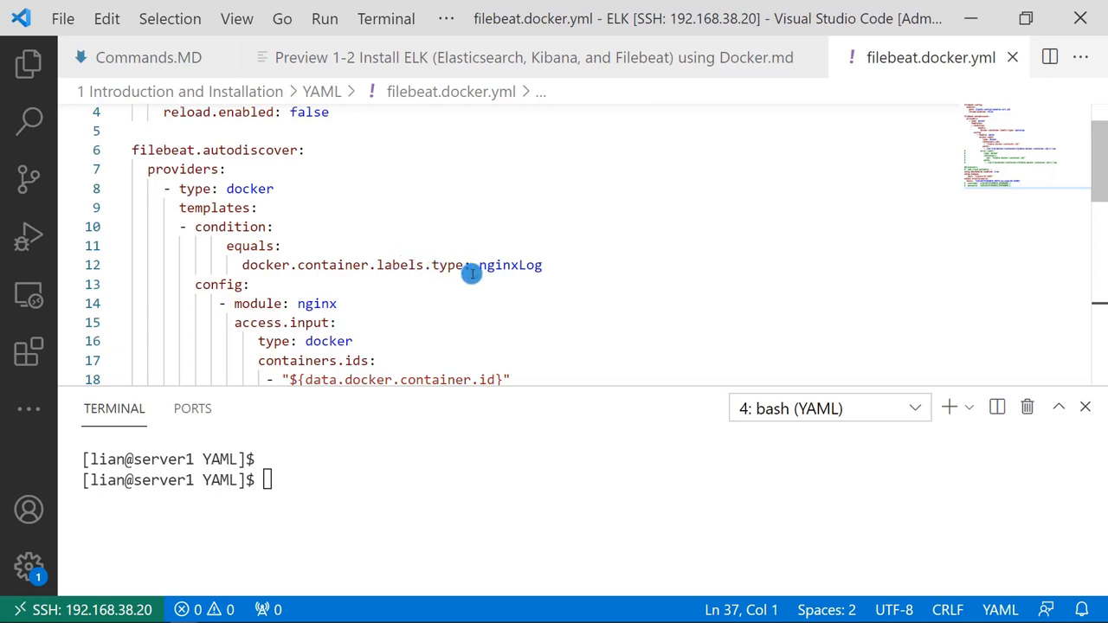
mouse_move(389, 265)
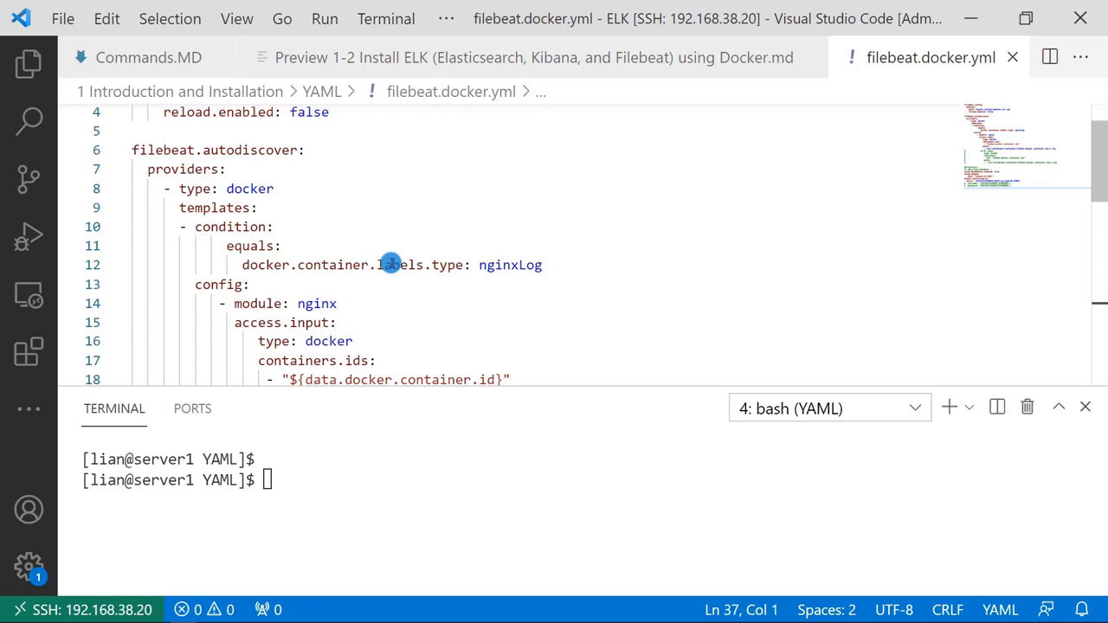
scroll(down, 3)
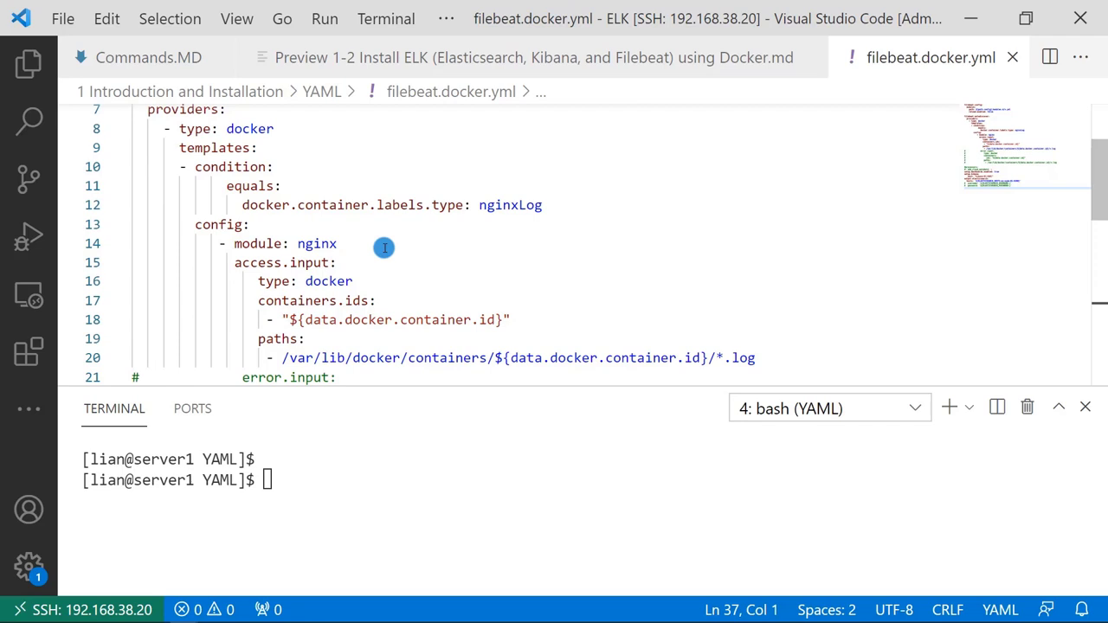
mouse_move(376, 256)
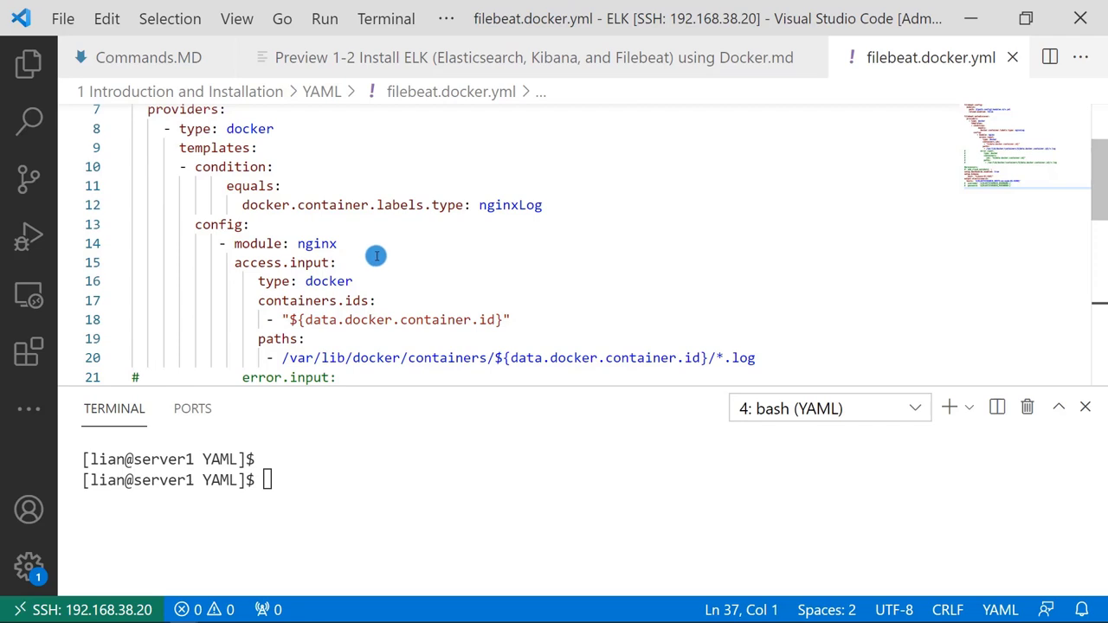
scroll(down, 3)
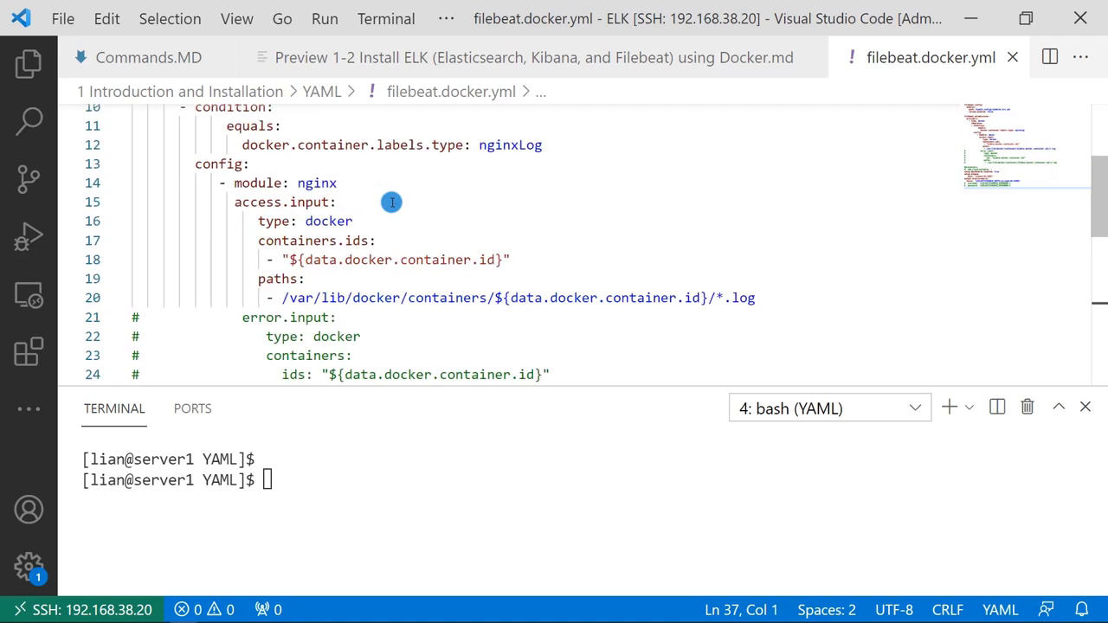
scroll(down, 3)
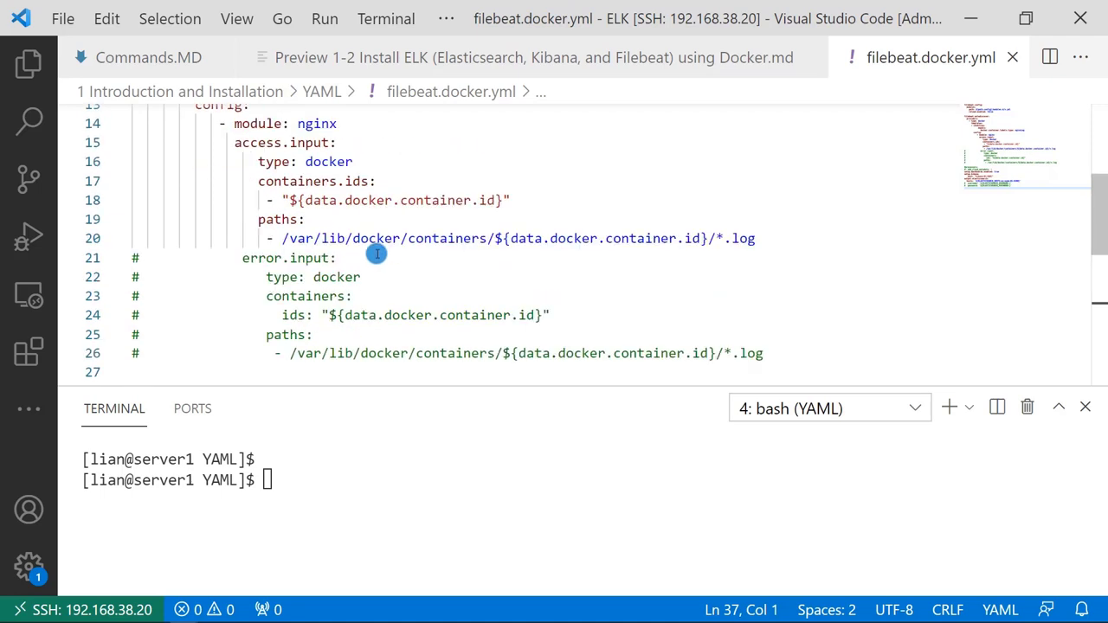
scroll(down, 3)
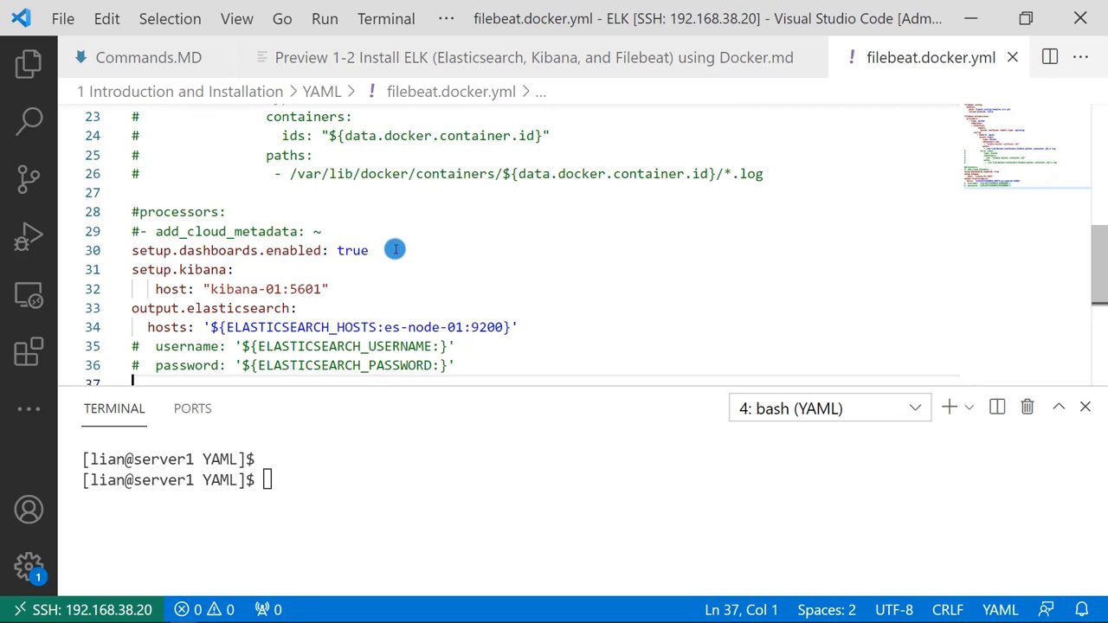
mouse_move(362, 251)
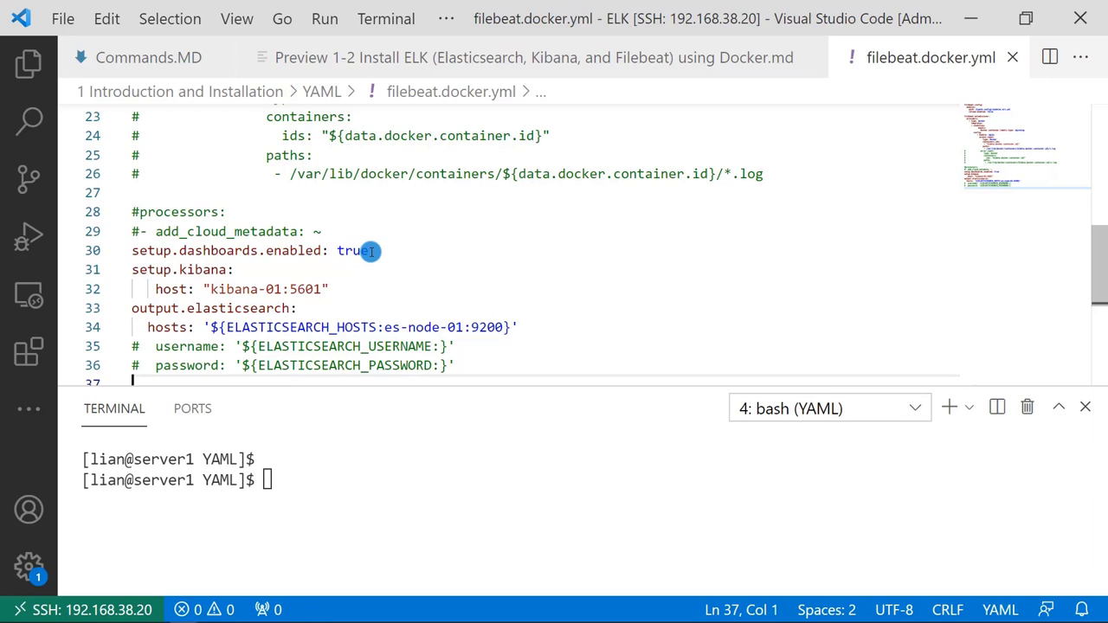
mouse_move(411, 284)
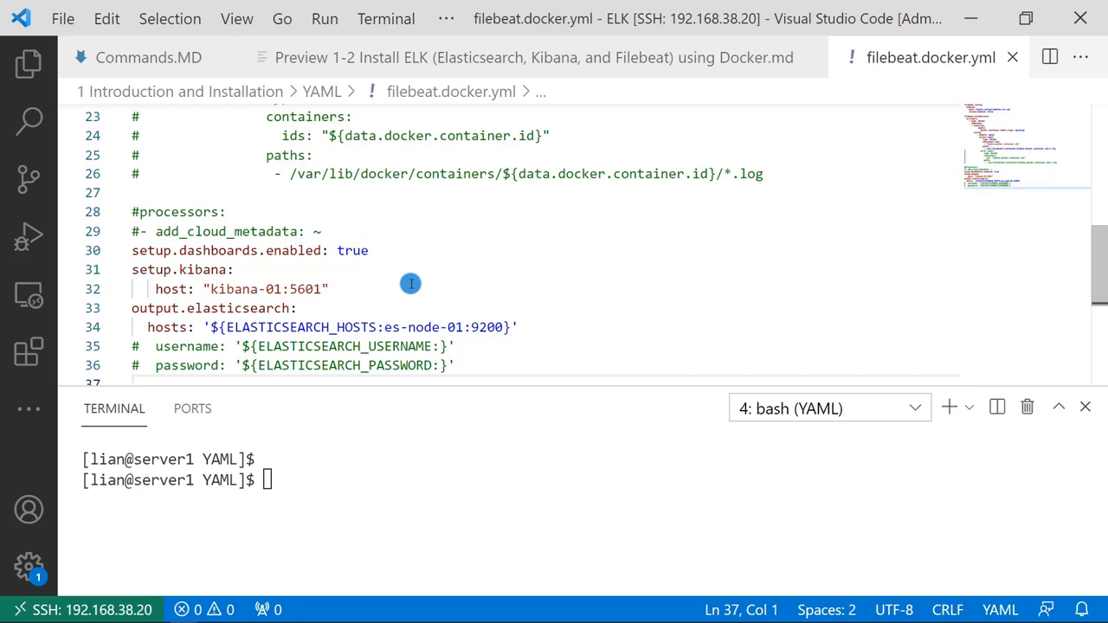
mouse_move(234, 289)
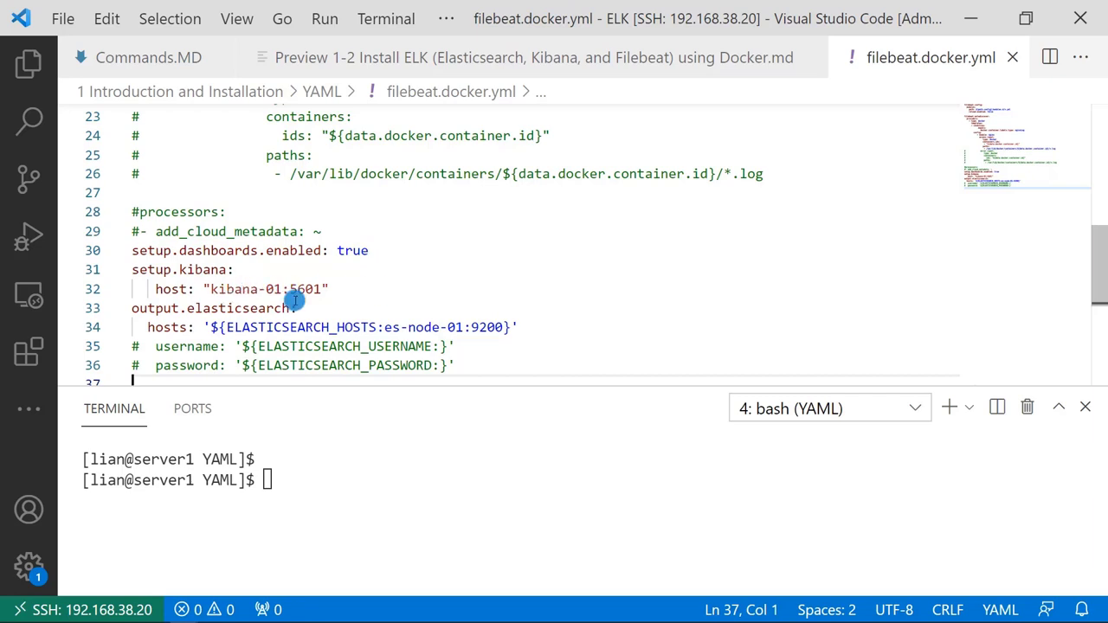
mouse_move(391, 327)
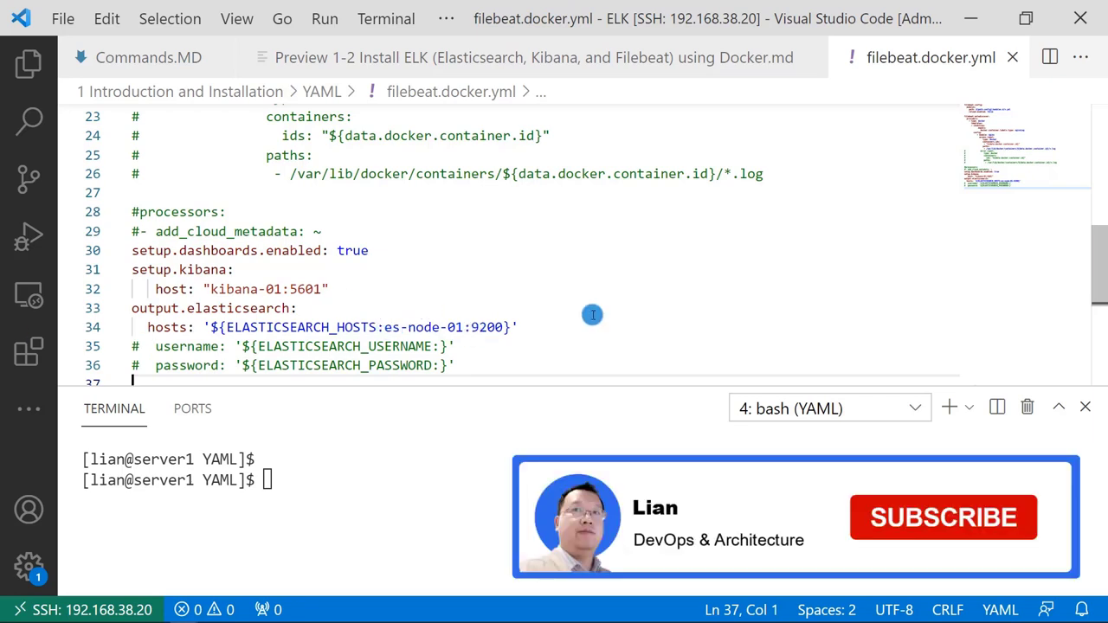
click(942, 515)
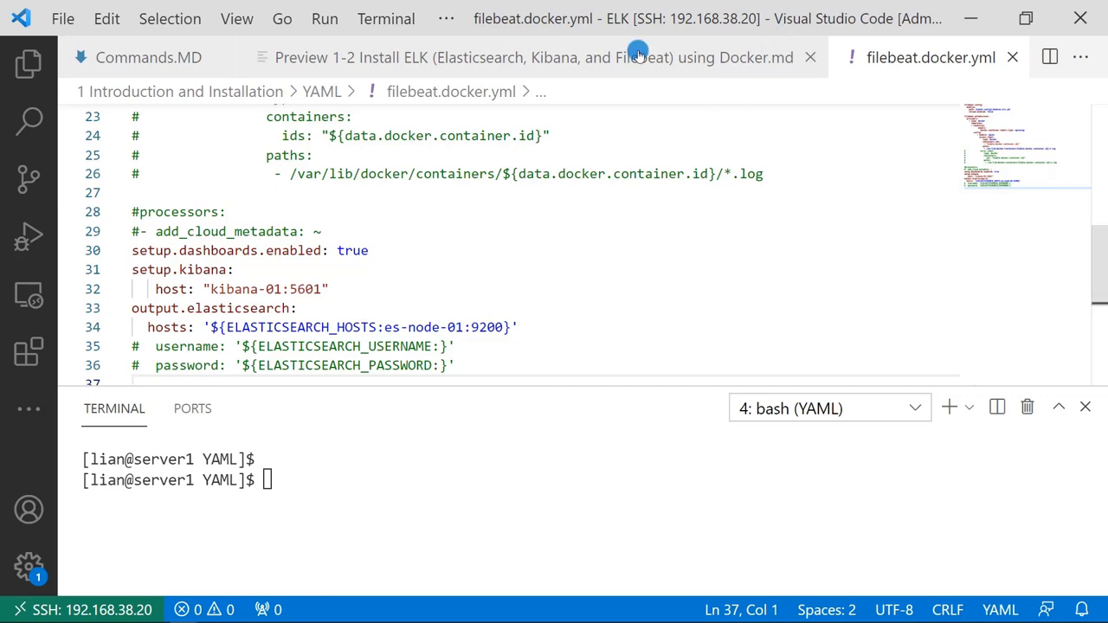
click(528, 57)
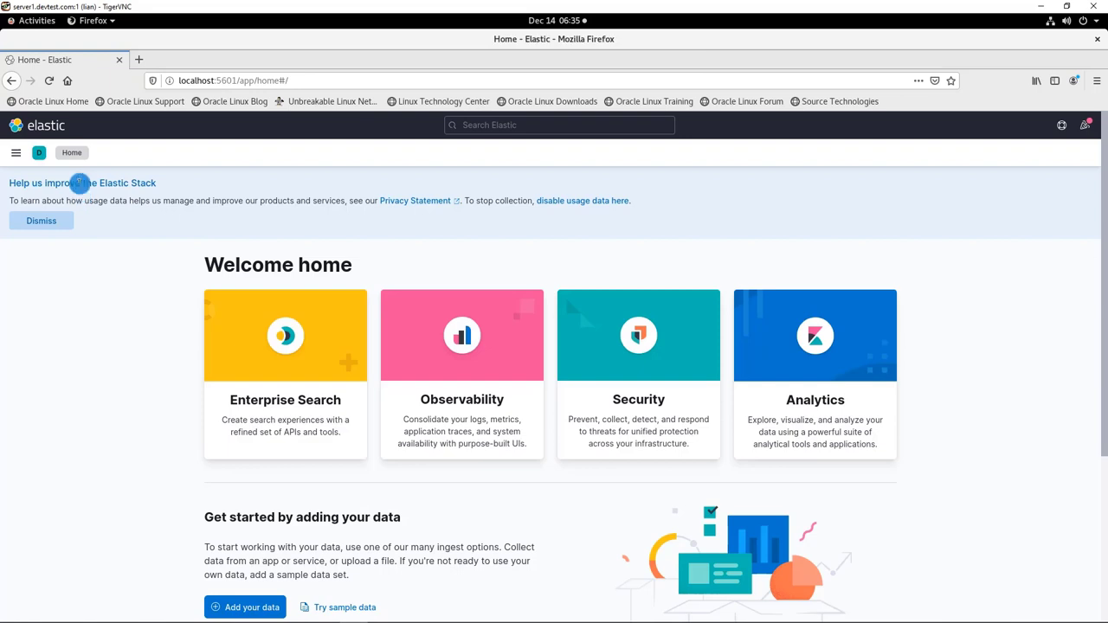
Navigate via Stack Management to Index Patterns and view the filebeat-* pattern's fields.
click(16, 153)
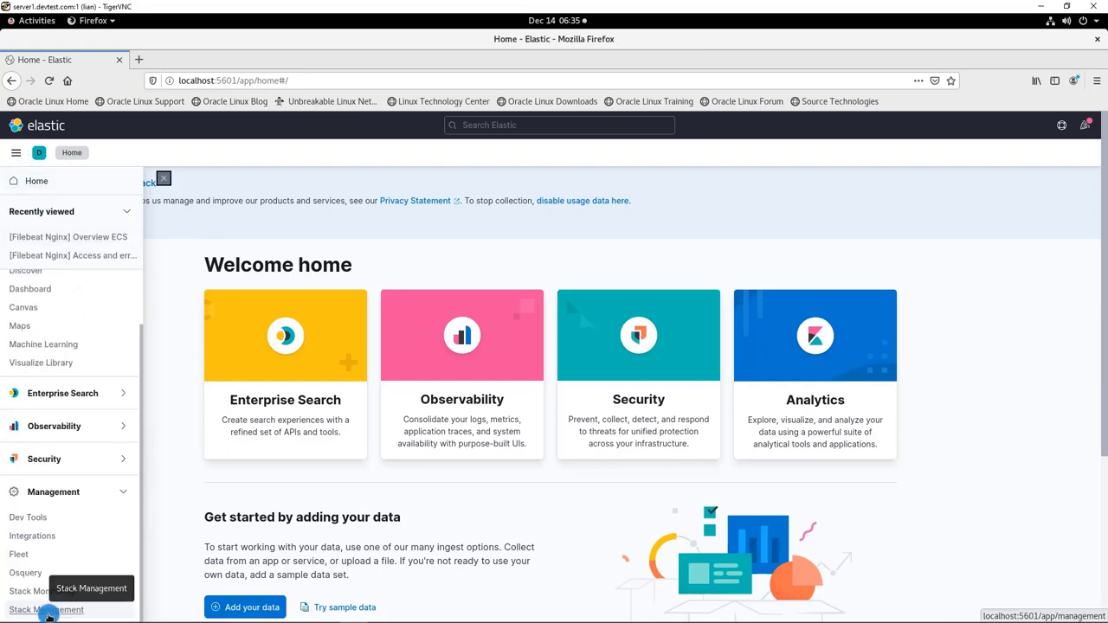
click(45, 610)
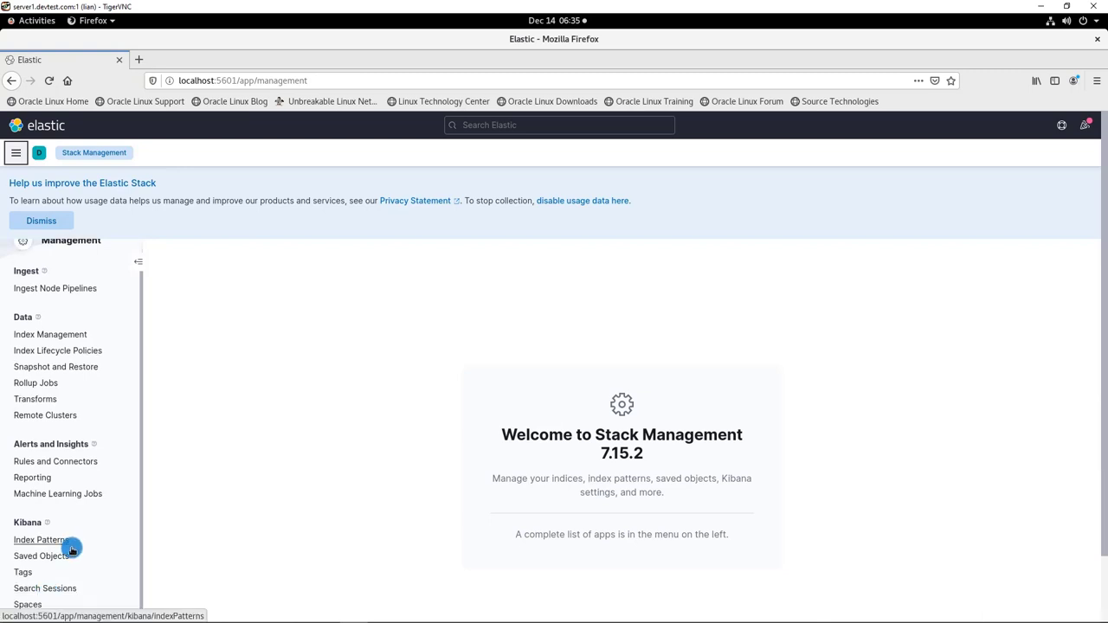
click(38, 540)
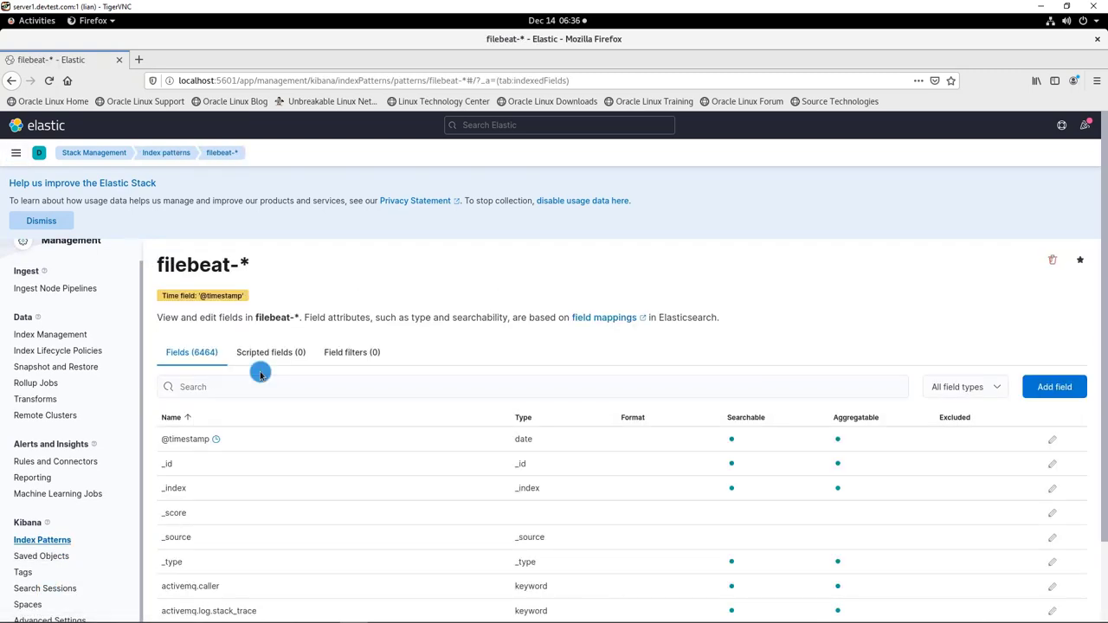
mouse_move(180, 405)
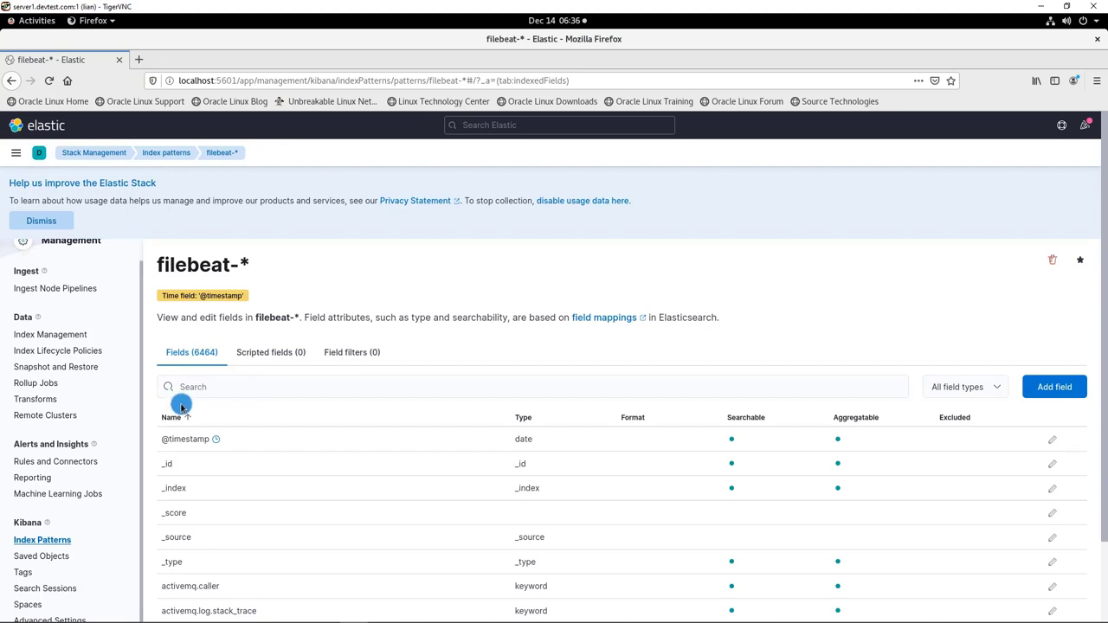
mouse_move(51, 334)
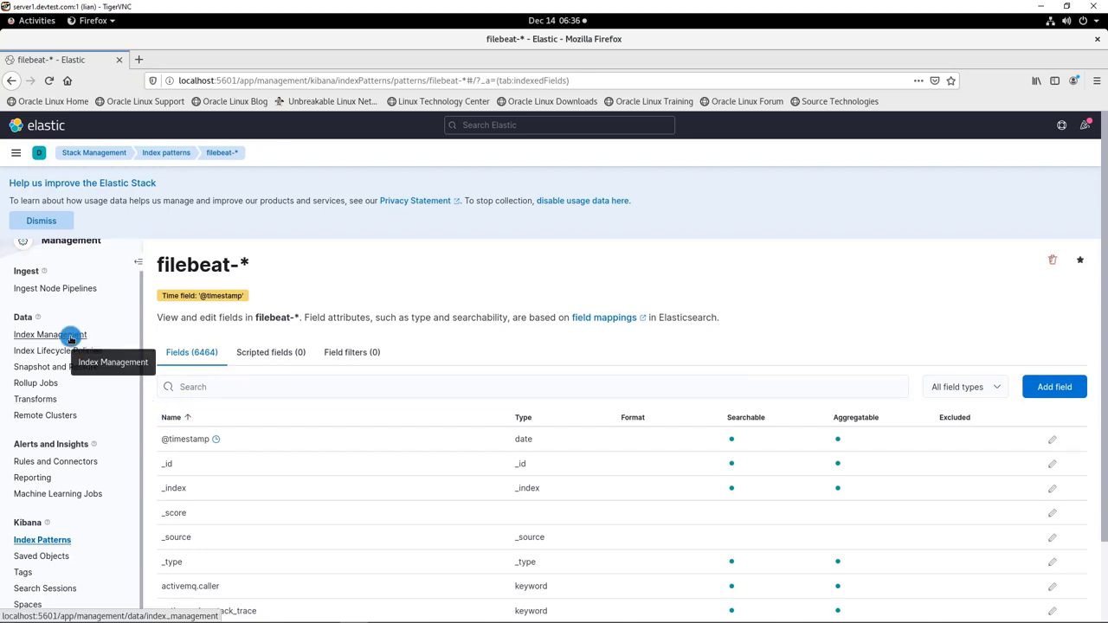
Show the filebeat-7.15.2 index in Index Management with its health, docs count and size.
click(52, 335)
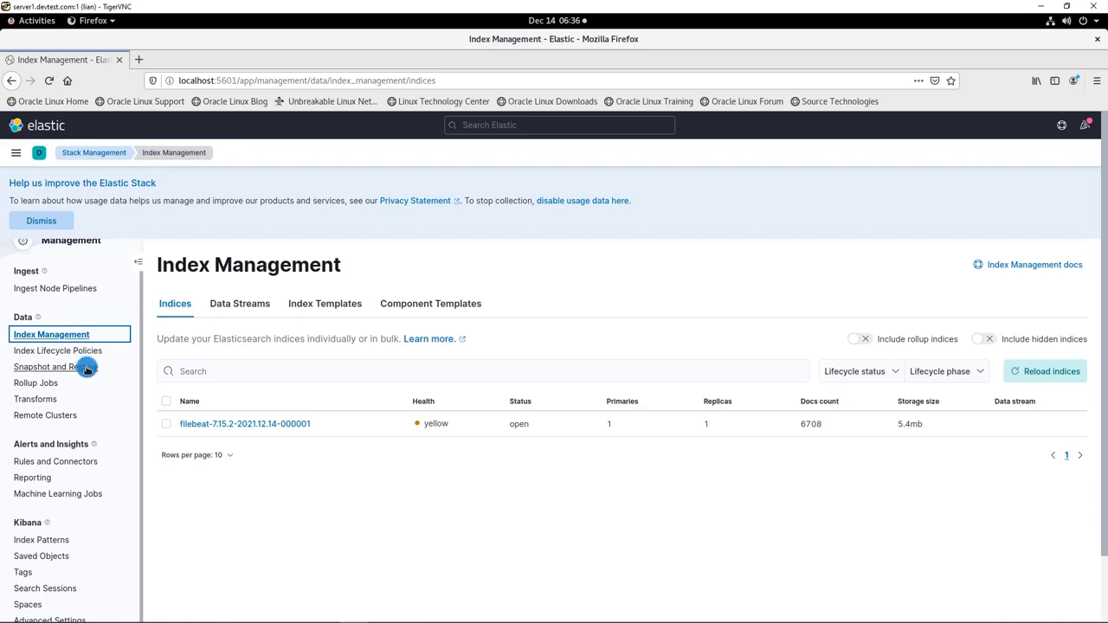
mouse_move(794, 422)
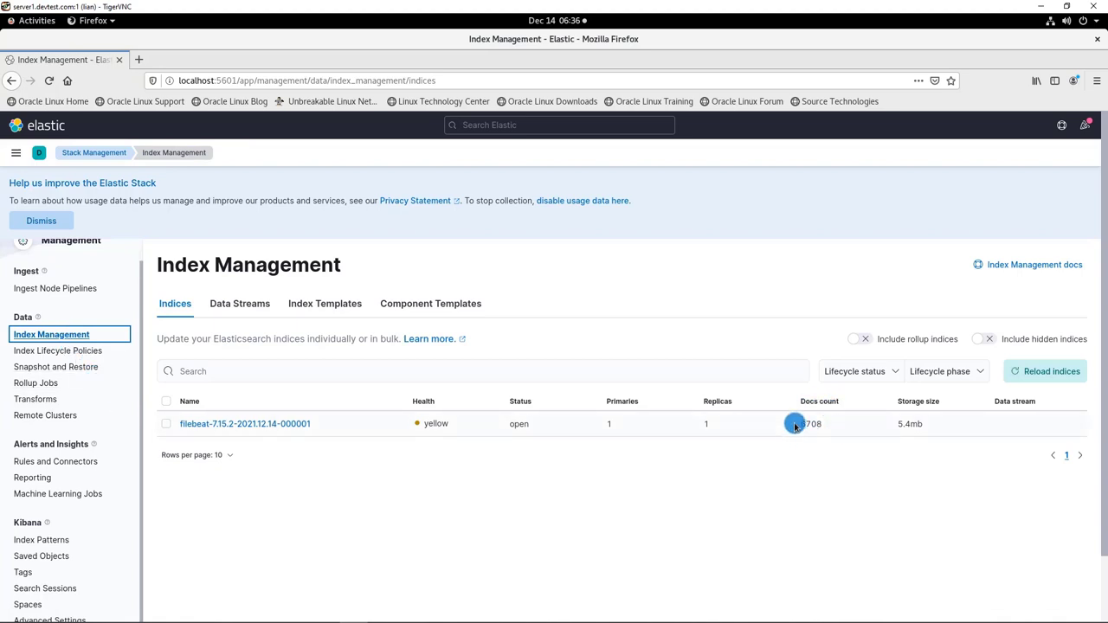
mouse_move(817, 448)
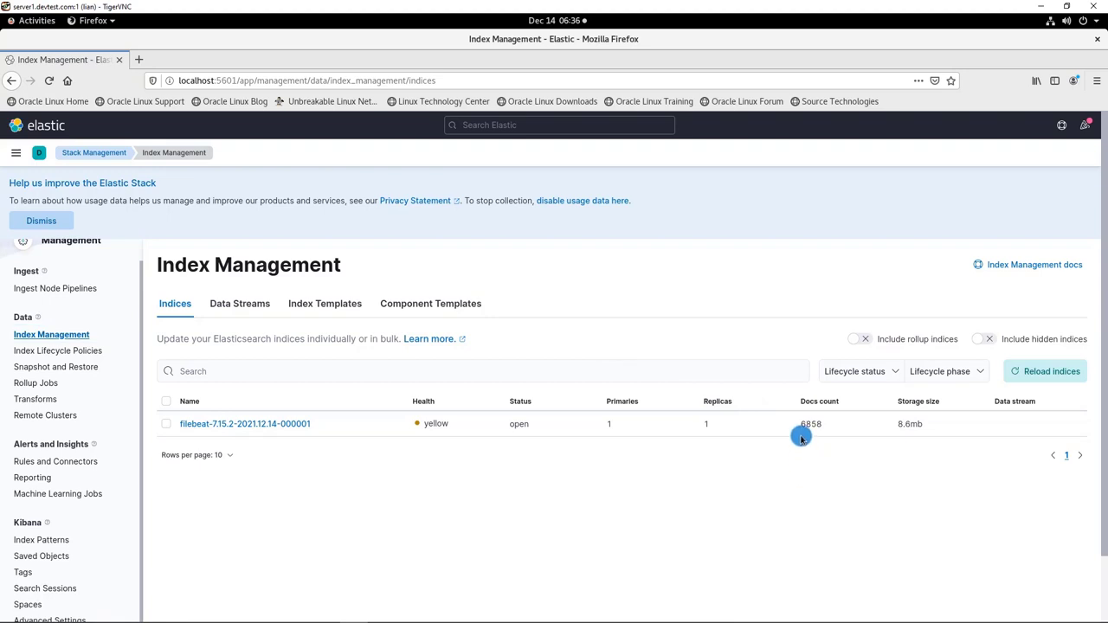
mouse_move(822, 436)
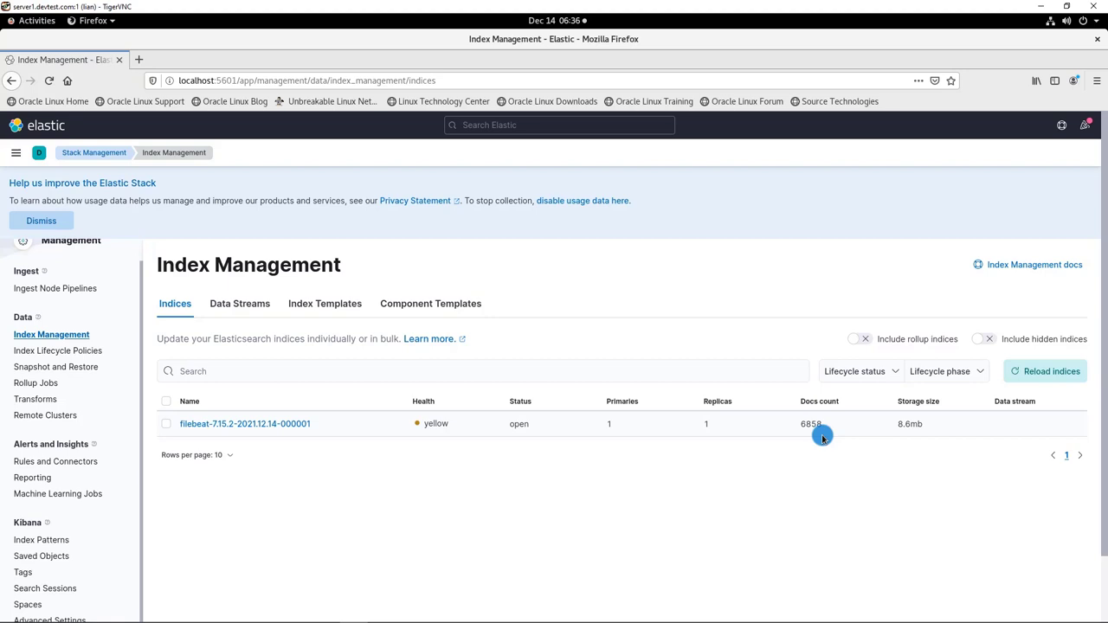
mouse_move(93, 510)
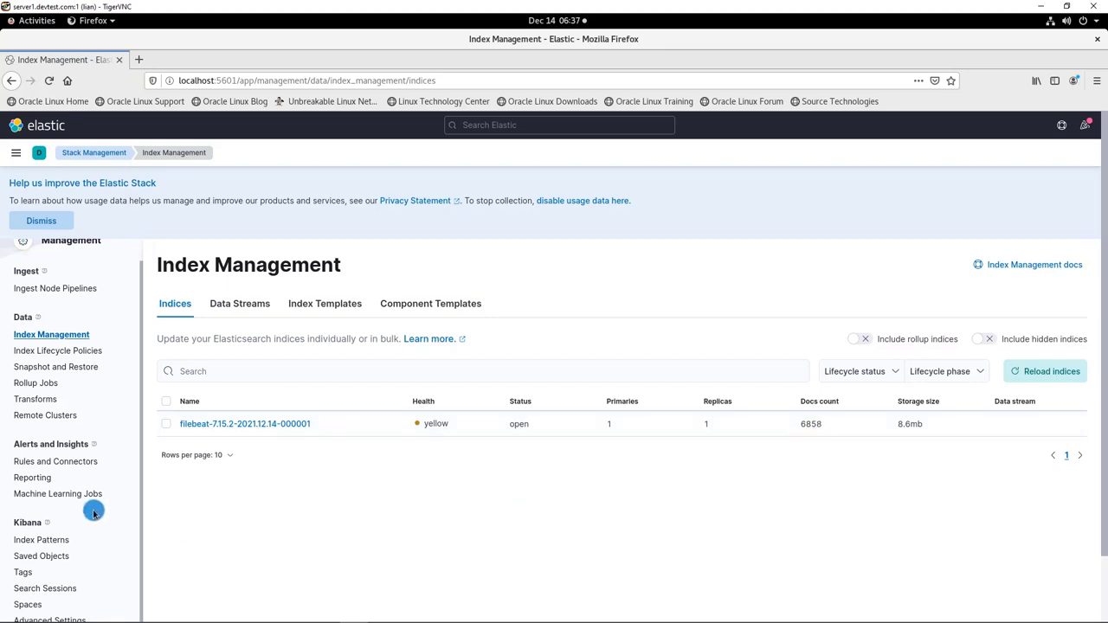
mouse_move(14, 156)
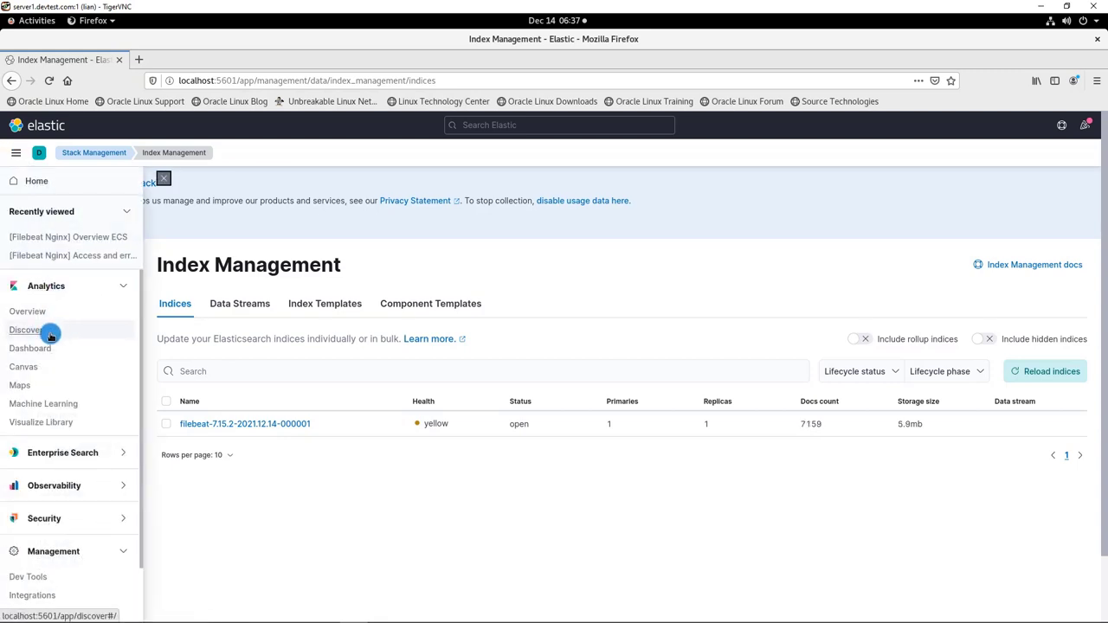
Browse filebeat-* hits in Discover and expand the first nginx access document's fields.
click(27, 329)
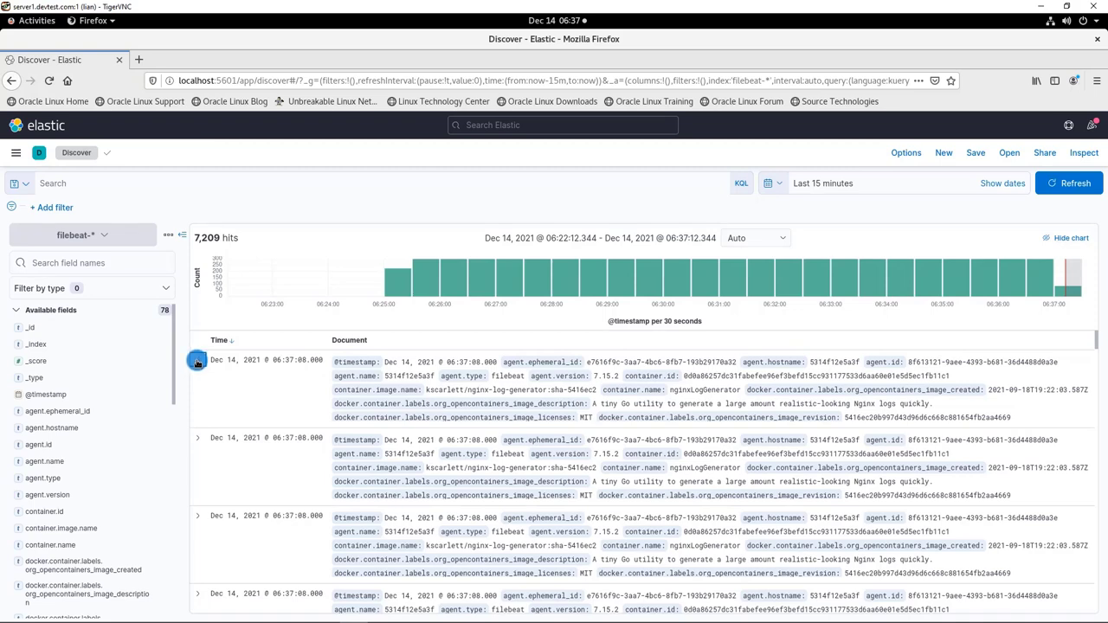
click(197, 362)
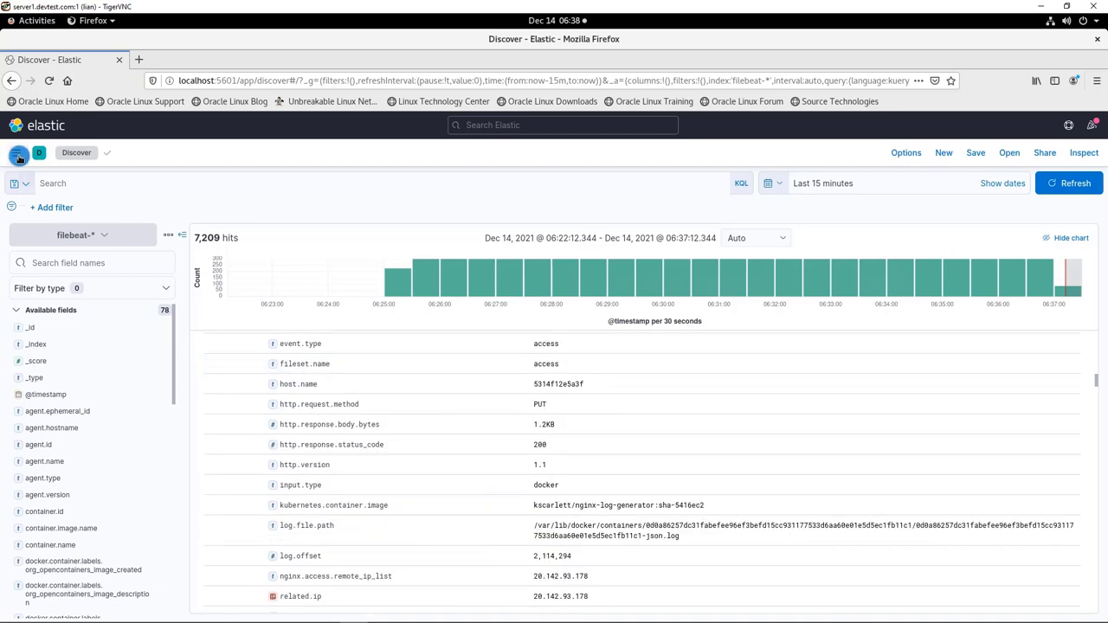
click(16, 152)
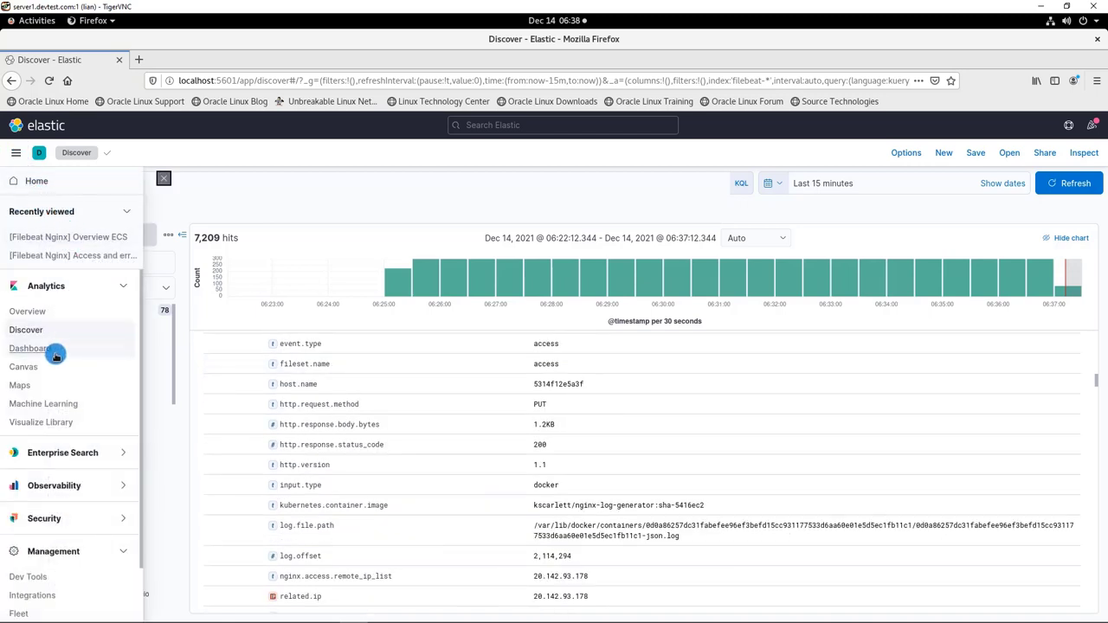
Filter dashboards by 'ng' and open the [Filebeat Nginx] access/error logs and Overview ECS dashboards.
click(28, 348)
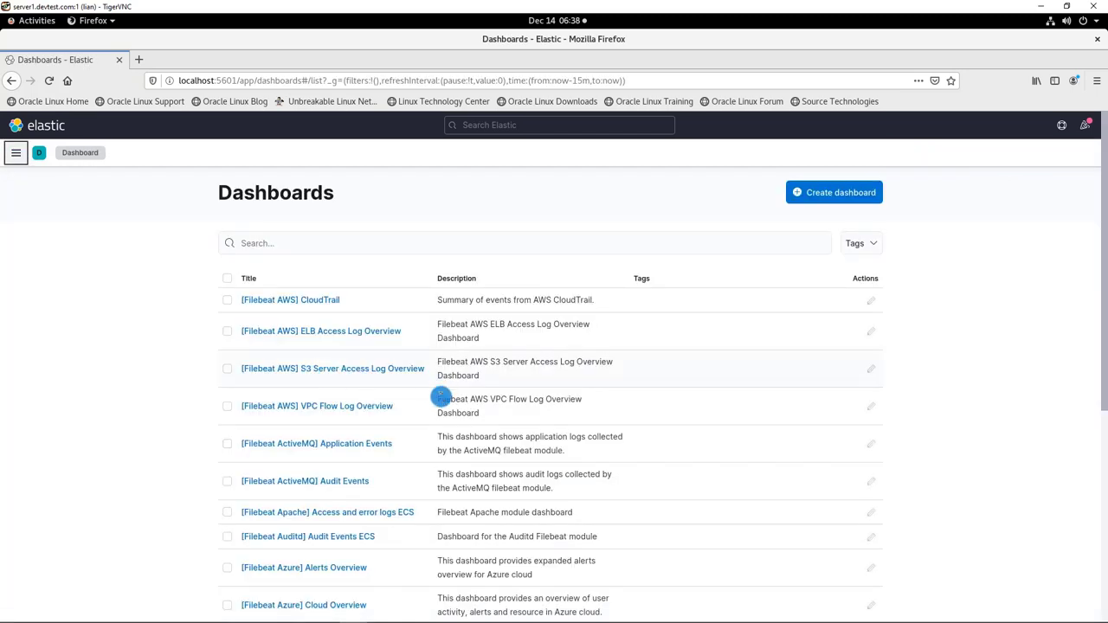
mouse_move(451, 502)
text(n)
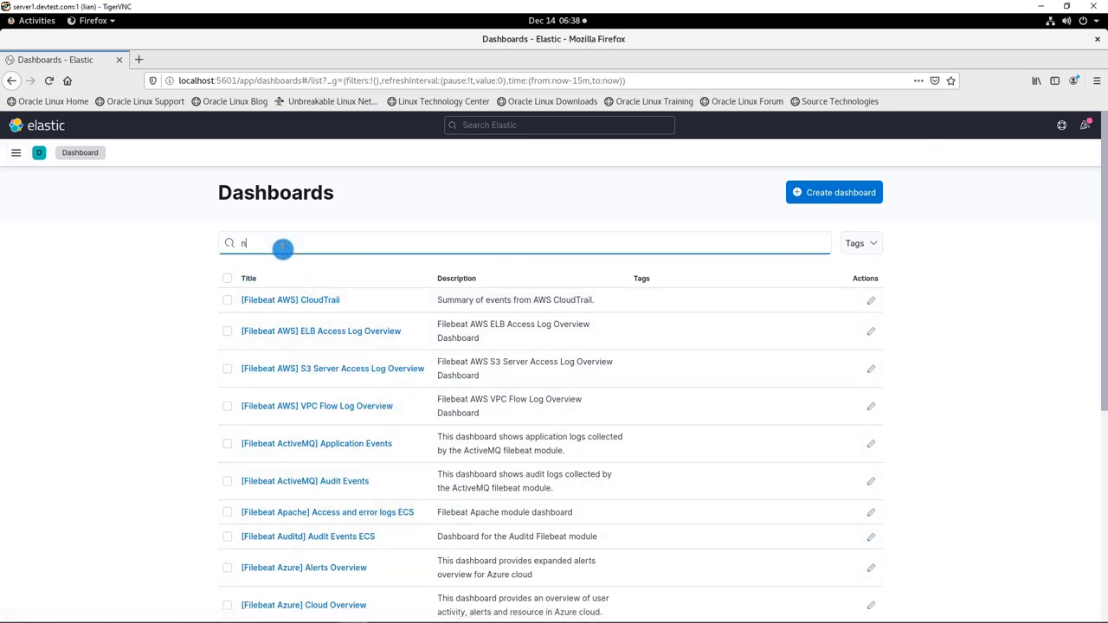
text(g)
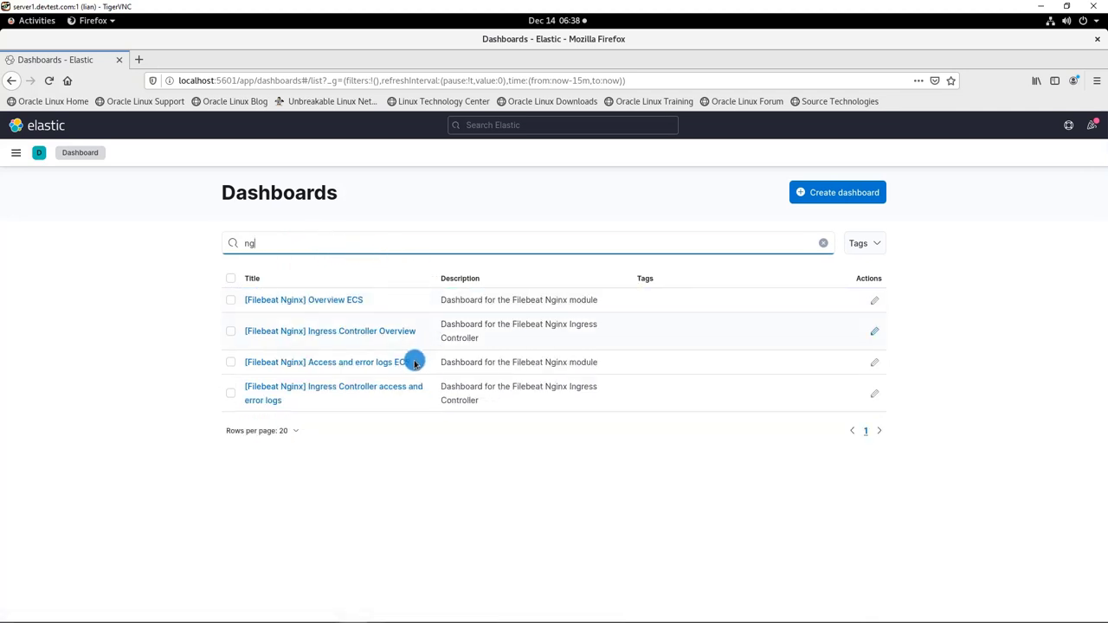
click(326, 362)
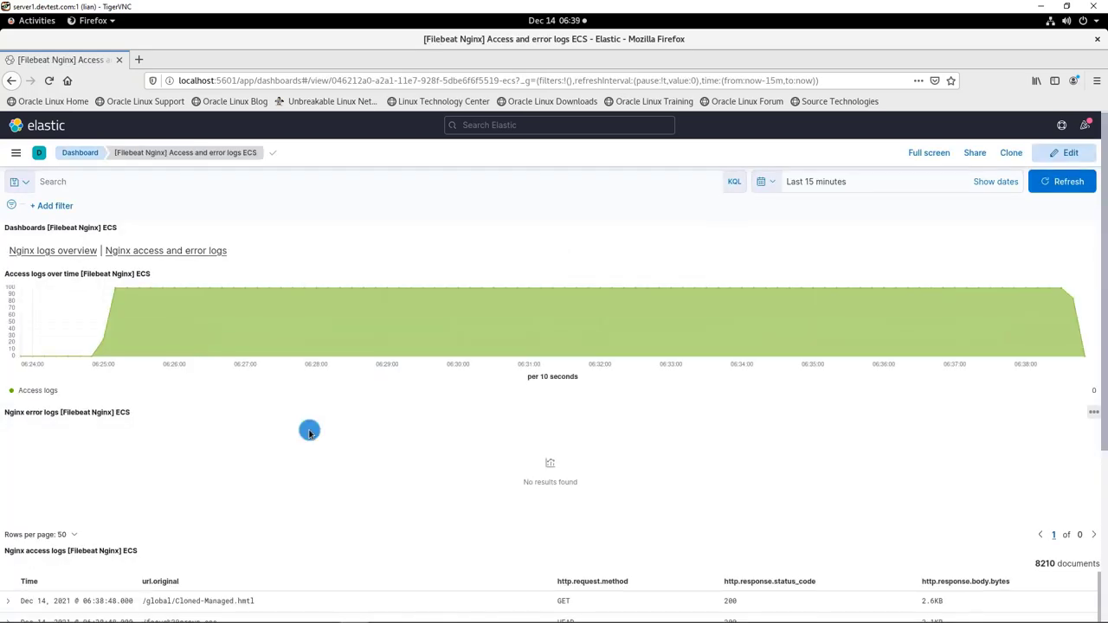
scroll(down, 3)
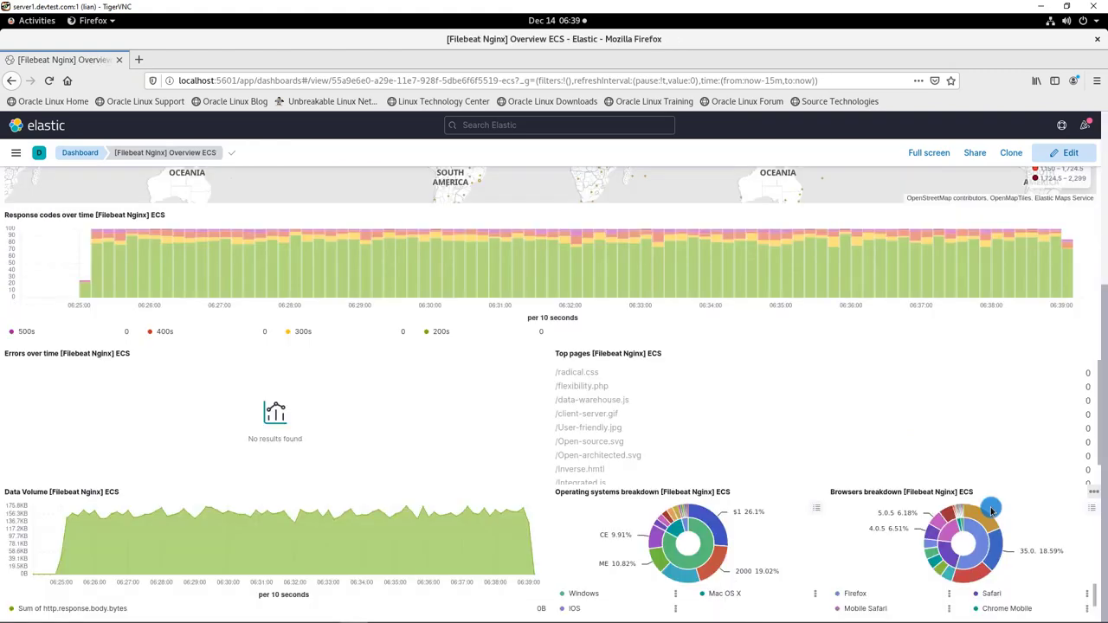
mouse_move(996, 251)
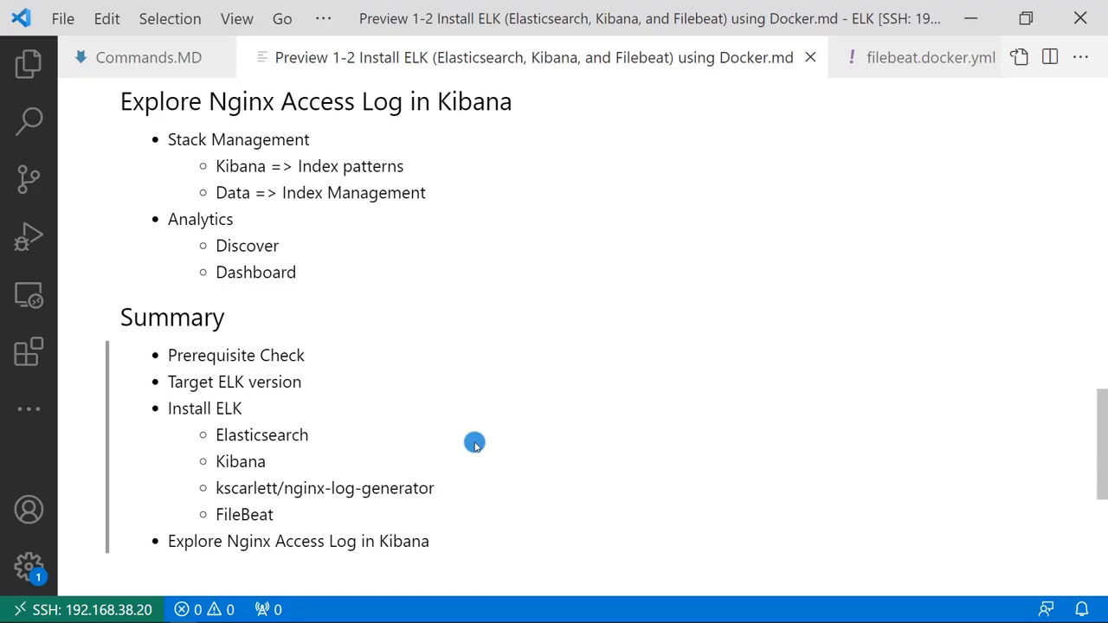
scroll(up, 3)
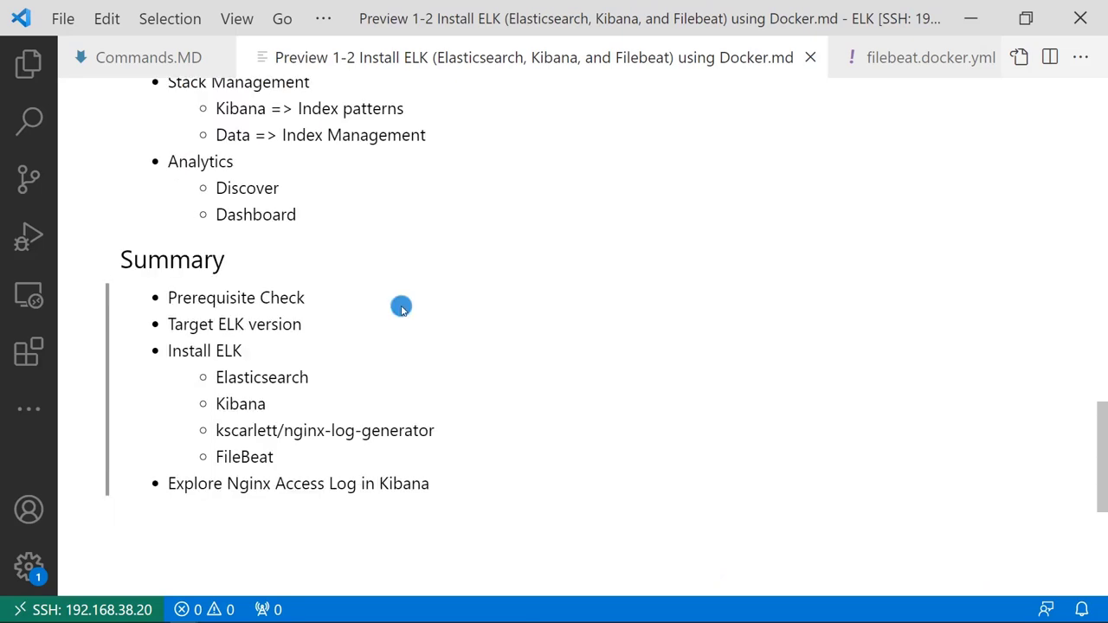
mouse_move(401, 302)
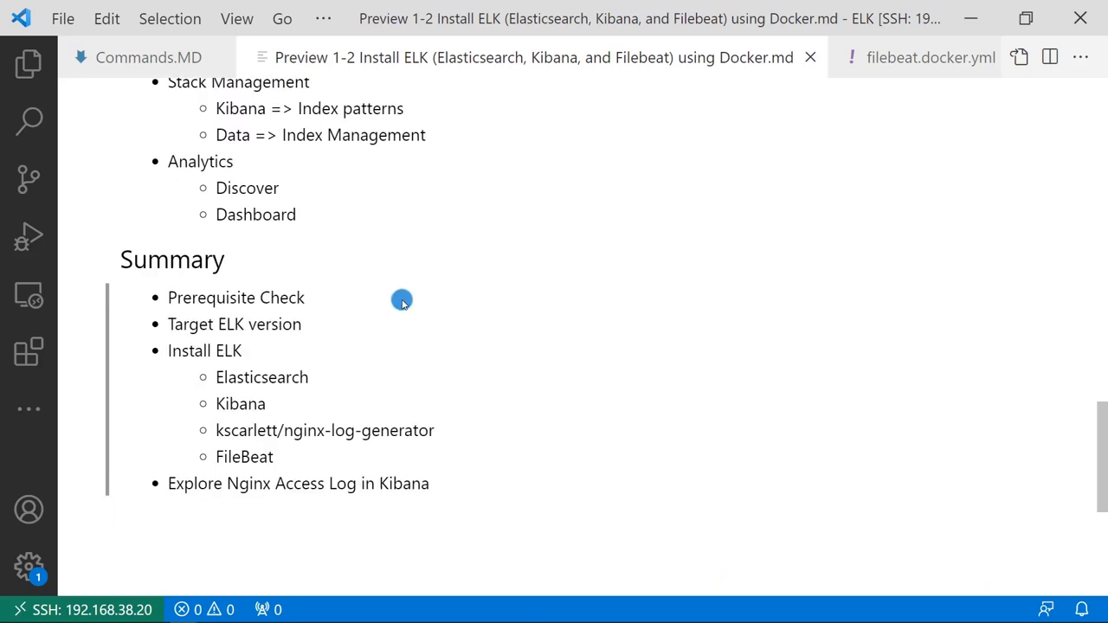
mouse_move(402, 312)
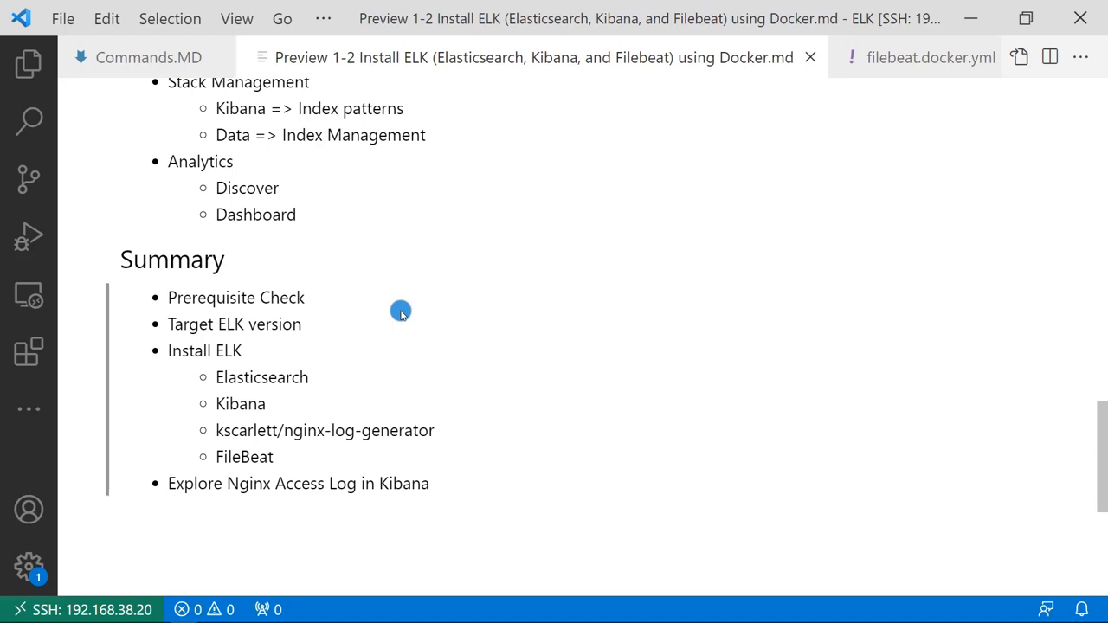
mouse_move(396, 320)
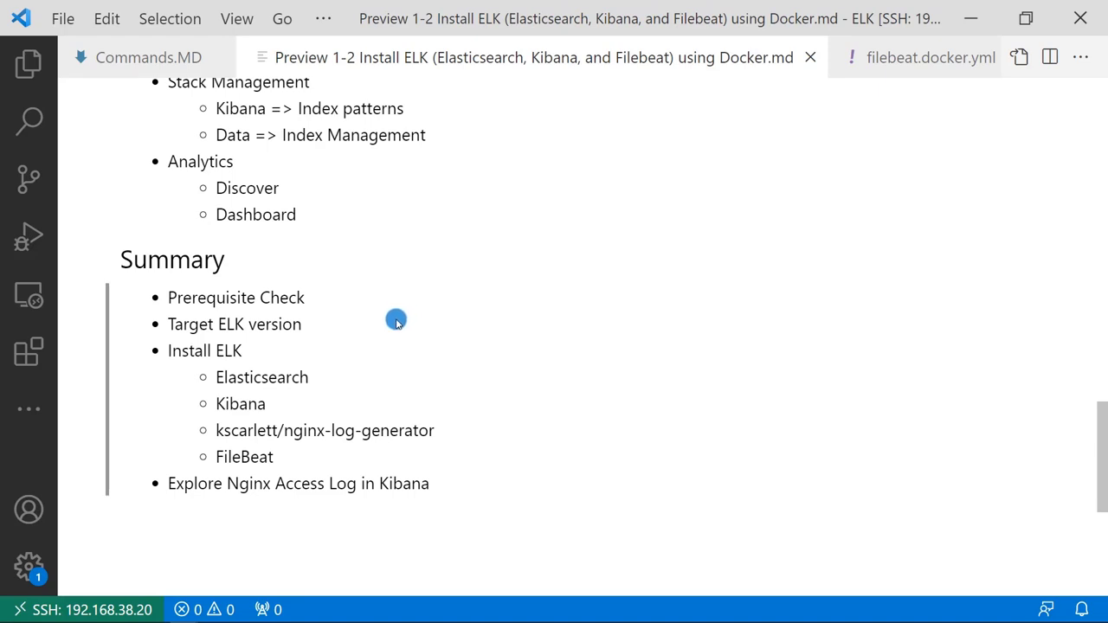
mouse_move(392, 353)
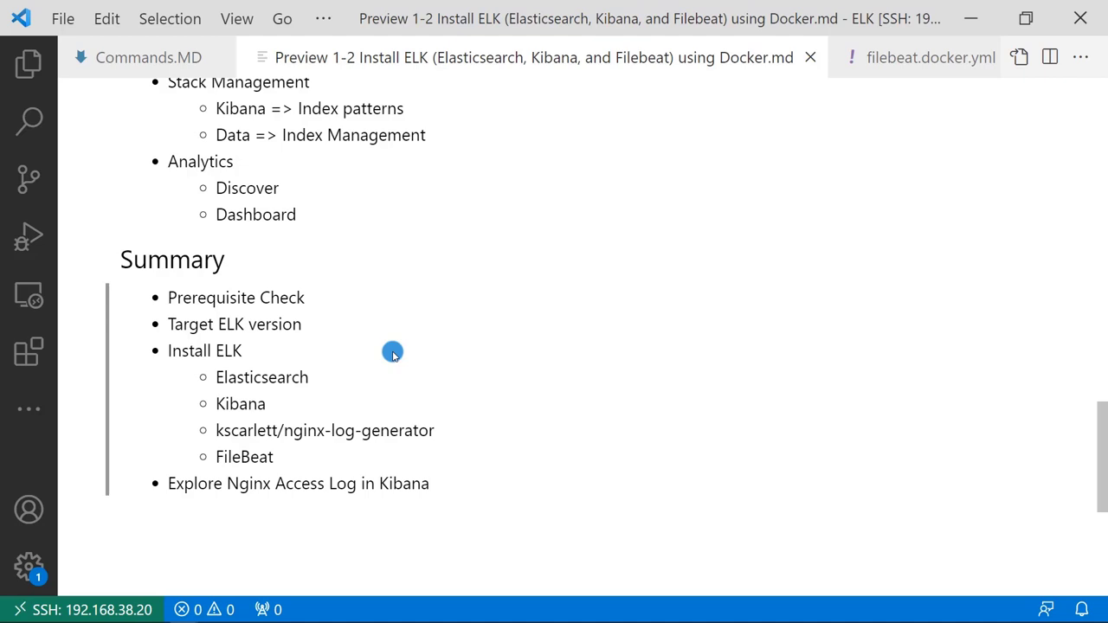
mouse_move(370, 392)
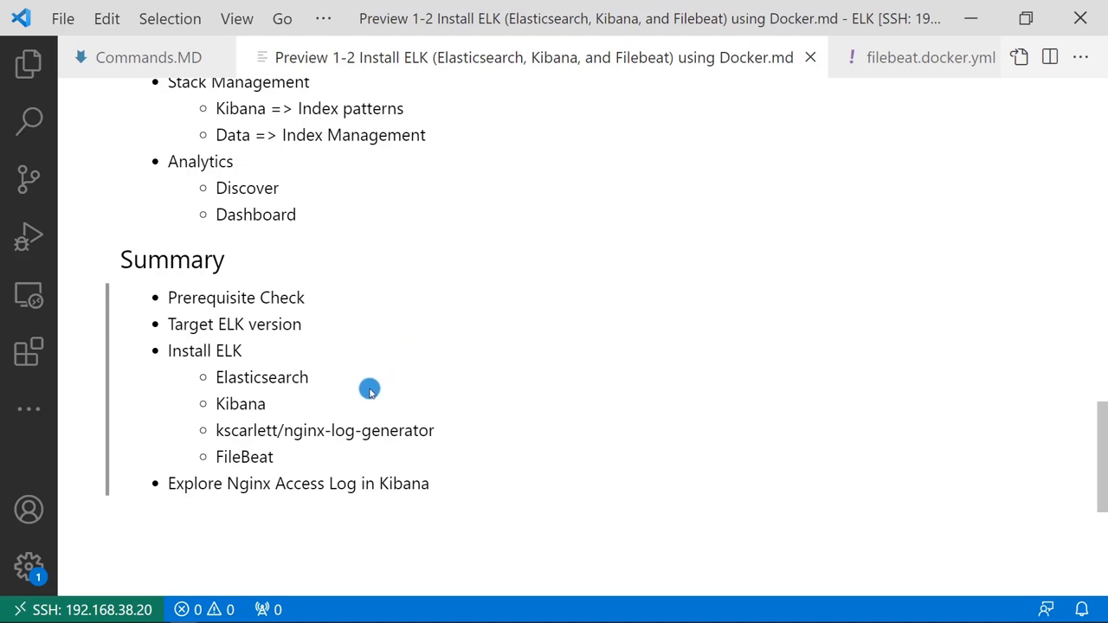
mouse_move(482, 433)
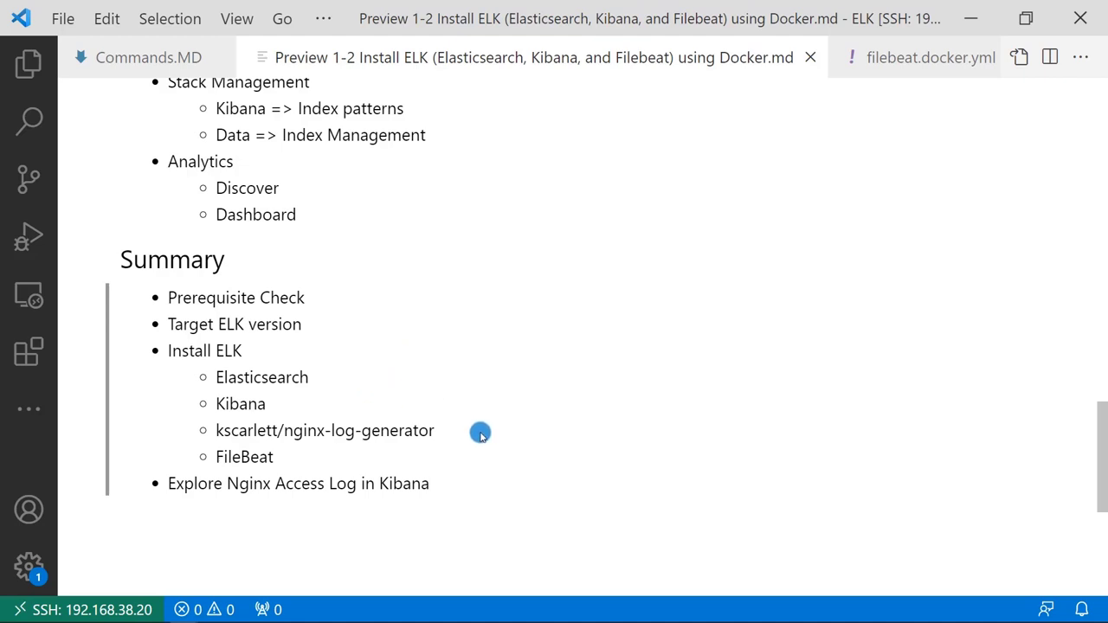
mouse_move(533, 298)
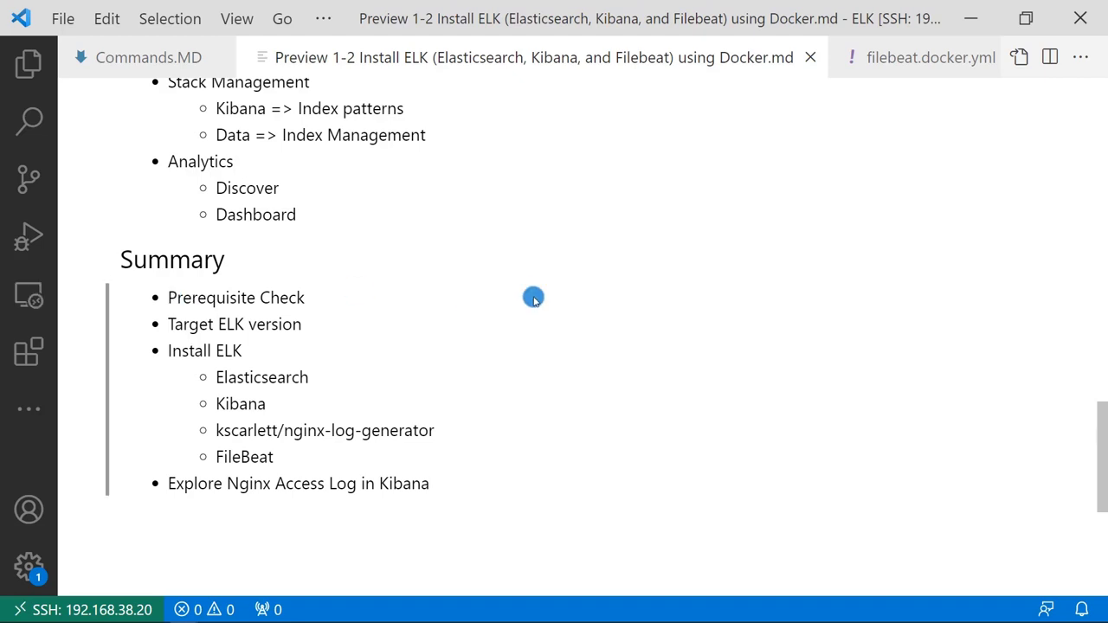
mouse_move(485, 481)
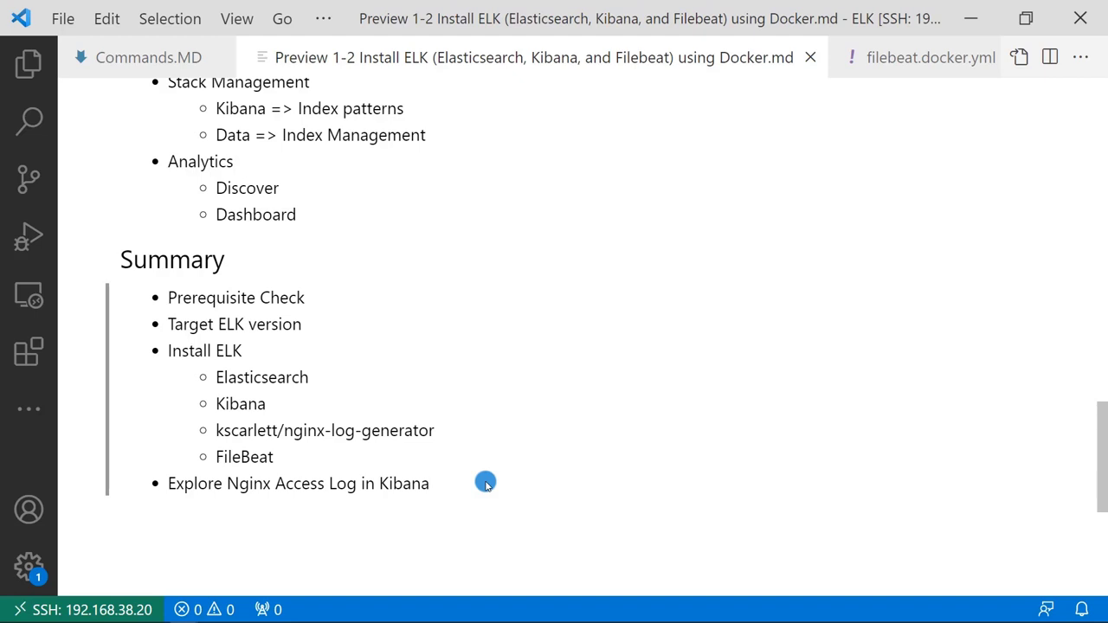
mouse_move(485, 482)
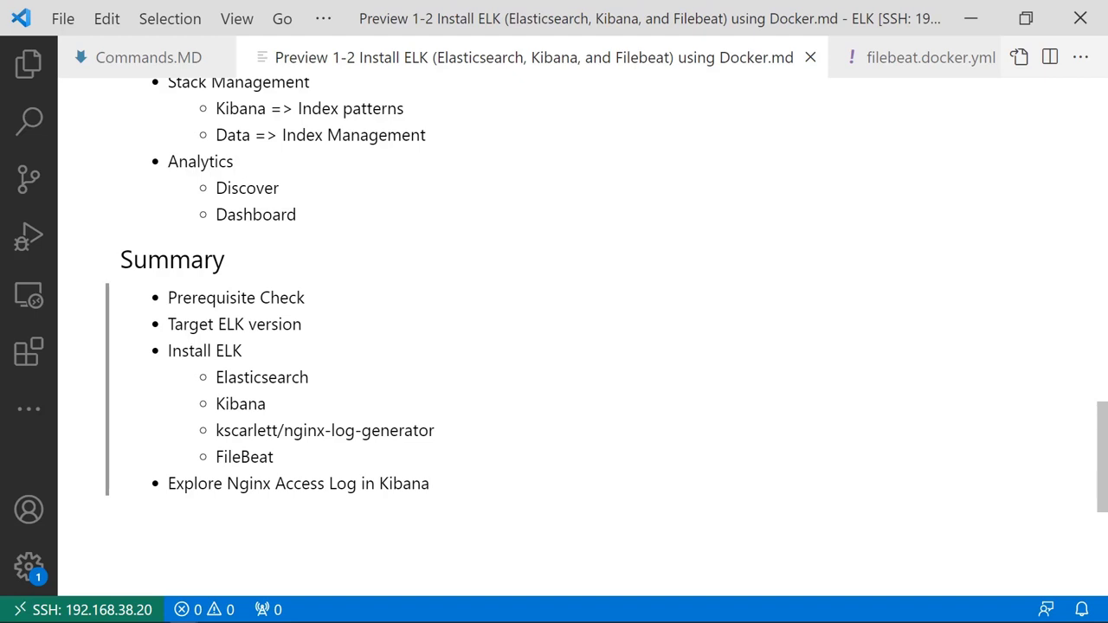